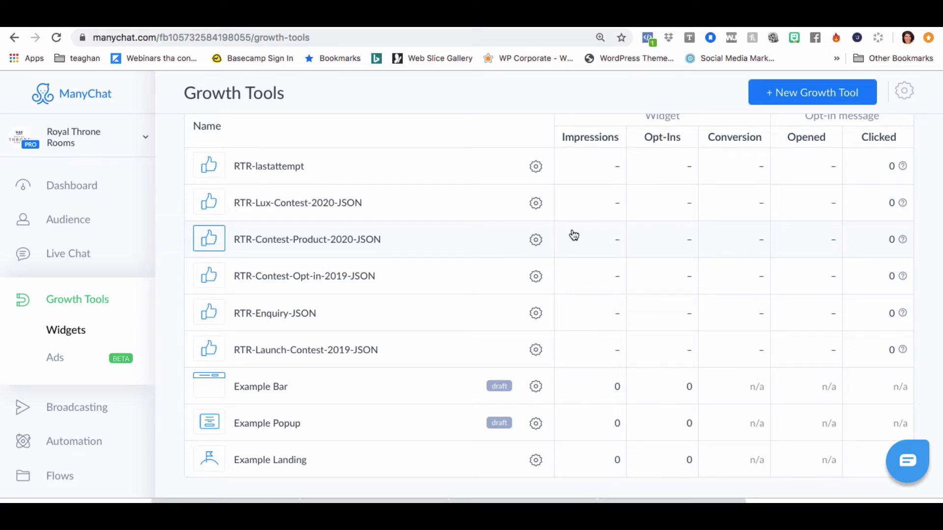
{"action": "mouse_move", "coordinate": [426, 206]}
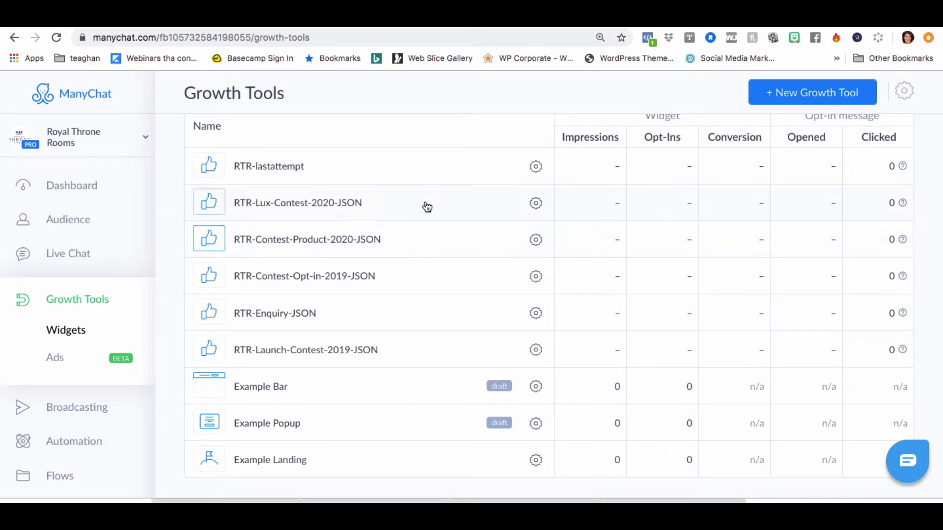
{"action": "mouse_move", "coordinate": [320, 270]}
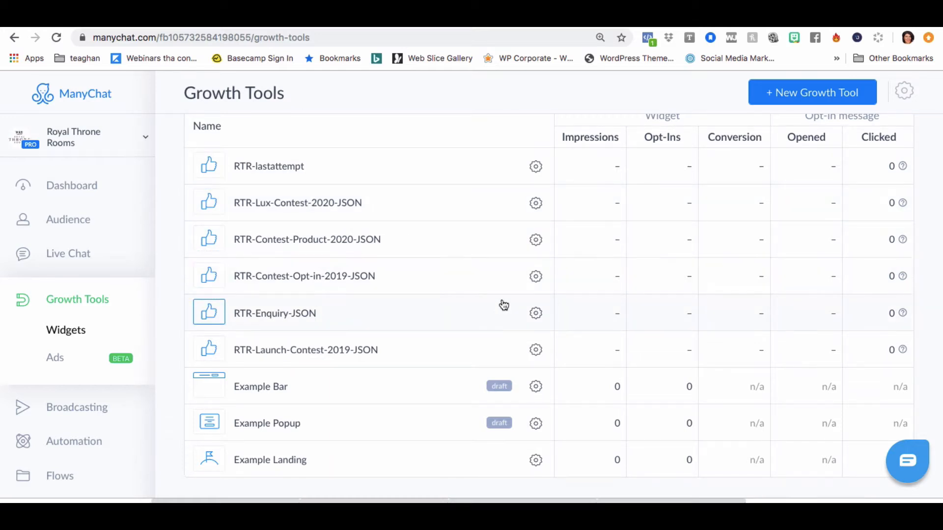
{"action": "mouse_move", "coordinate": [297, 349]}
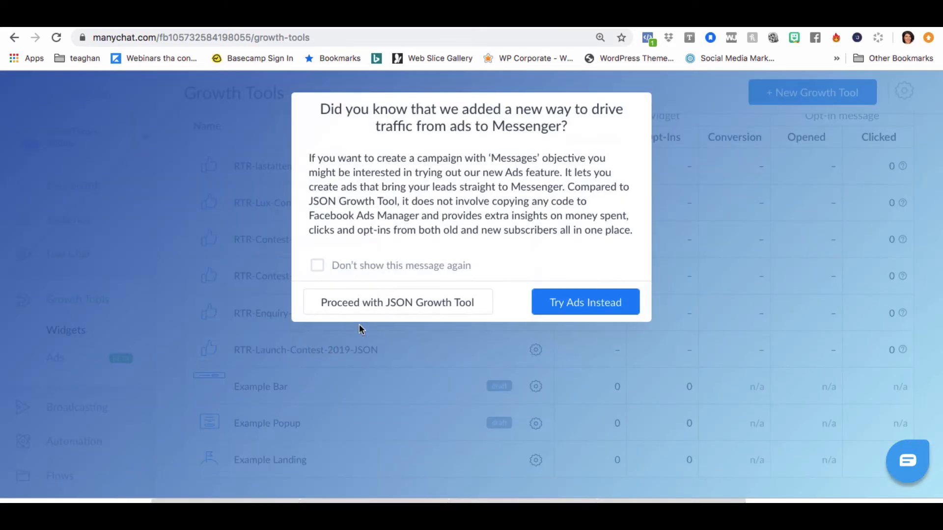
Step: Continue with the JSON growth tool and edit the RTR Launch Contest Opt-In message flow
{"action": "left_click", "coordinate": [397, 302]}
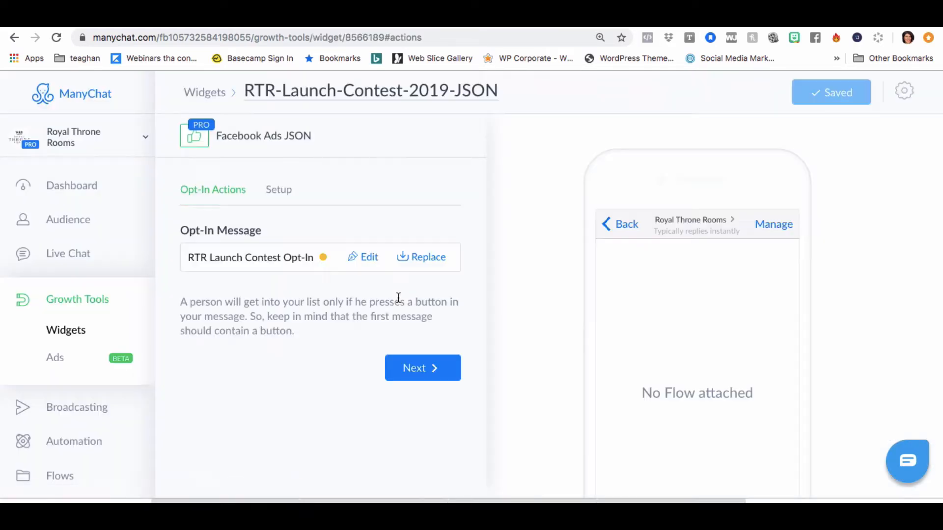
{"action": "left_click", "coordinate": [363, 257]}
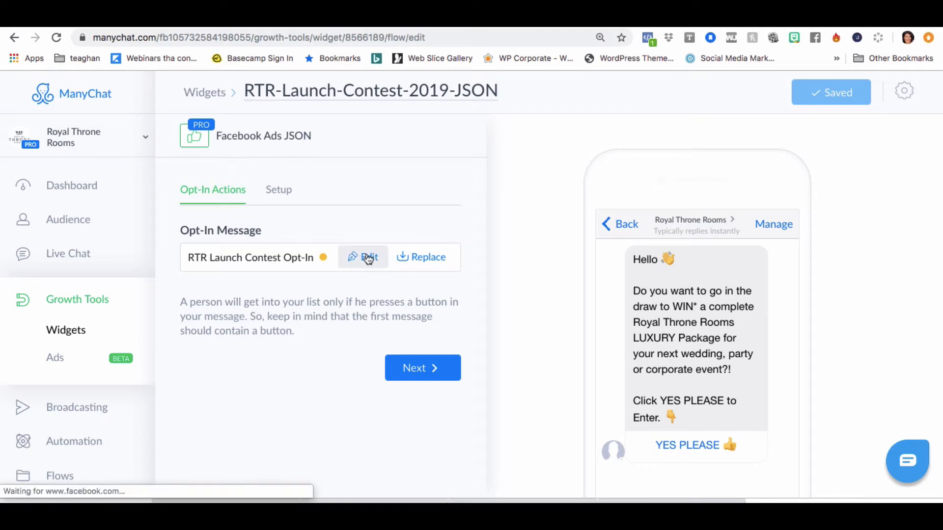
{"action": "left_click", "coordinate": [363, 257]}
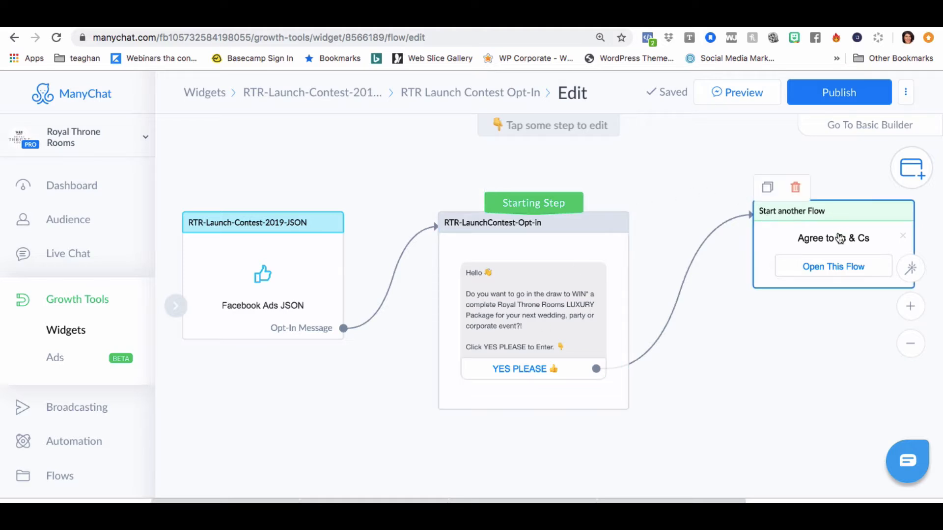
Step: Open the linked Agree to Ts & Cs flow and scroll through its terms and email step
{"action": "left_click", "coordinate": [833, 266]}
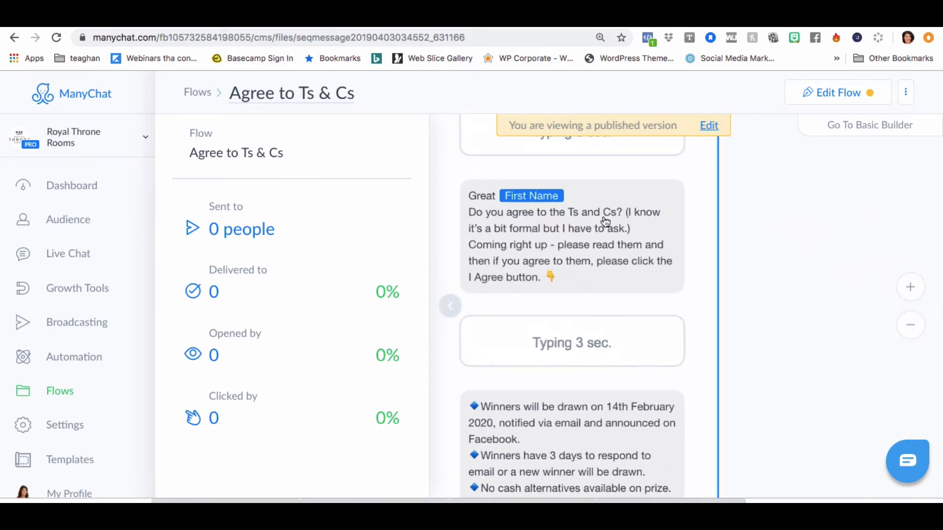
{"action": "mouse_move", "coordinate": [590, 220]}
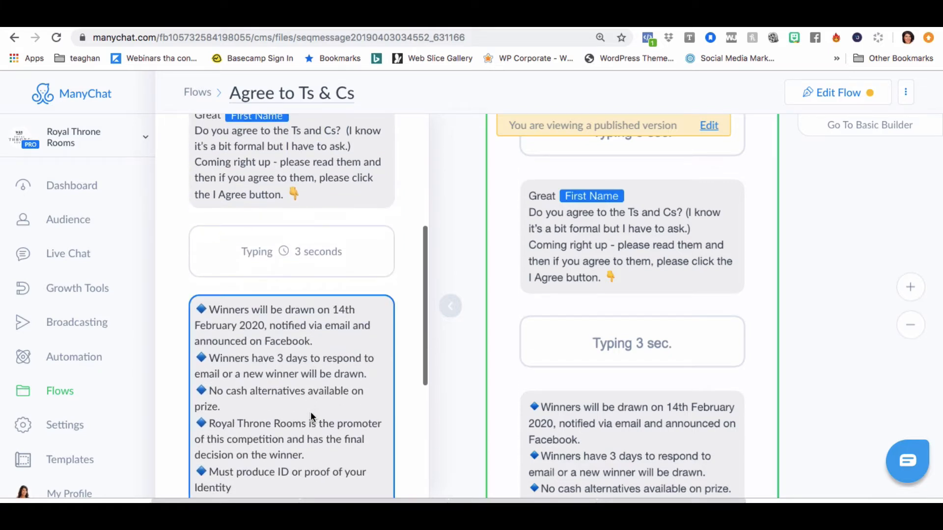
{"action": "scroll", "scroll_direction": "down", "scroll_amount": 3}
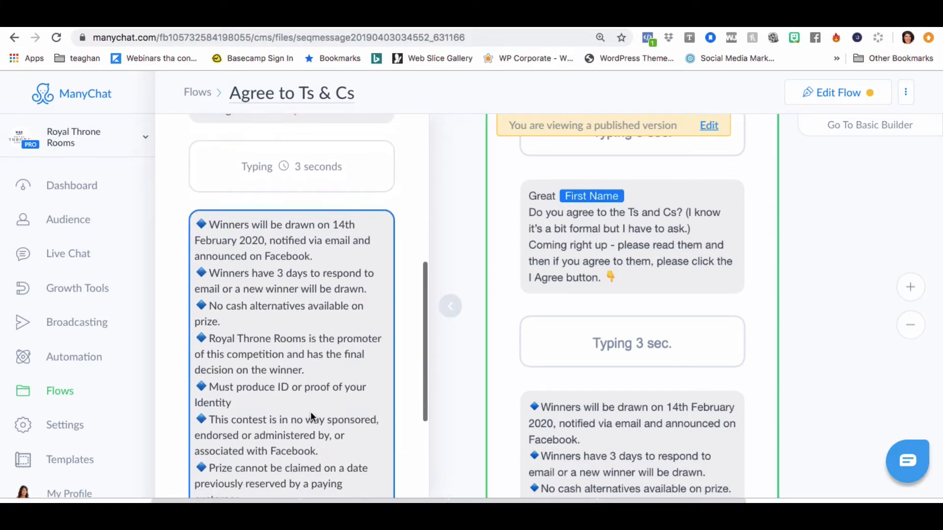
{"action": "scroll", "scroll_direction": "down", "scroll_amount": 3}
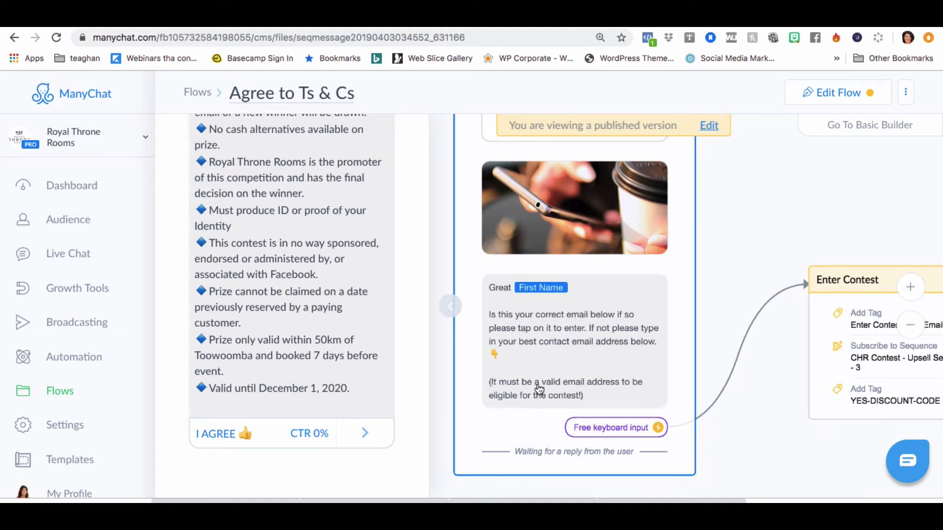
{"action": "mouse_move", "coordinate": [611, 427]}
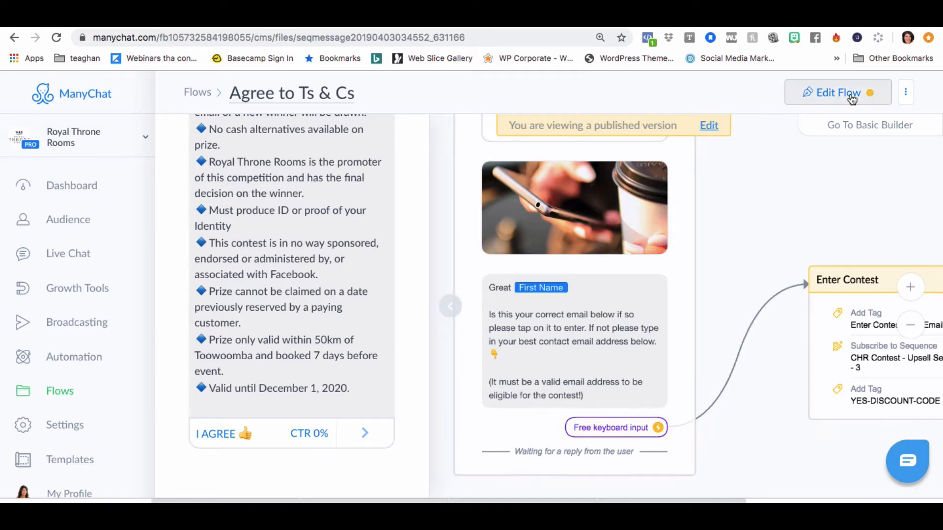
Step: Edit the Agree to Ts & Cs flow, verify its RTR-Lux-Contest sequence action, and publish
{"action": "left_click", "coordinate": [836, 92]}
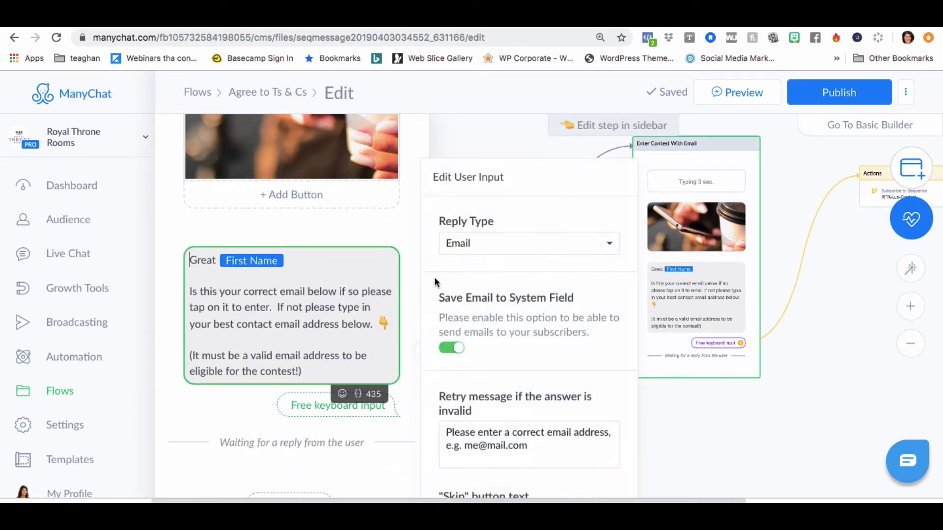
{"action": "scroll", "scroll_direction": "down", "scroll_amount": 3}
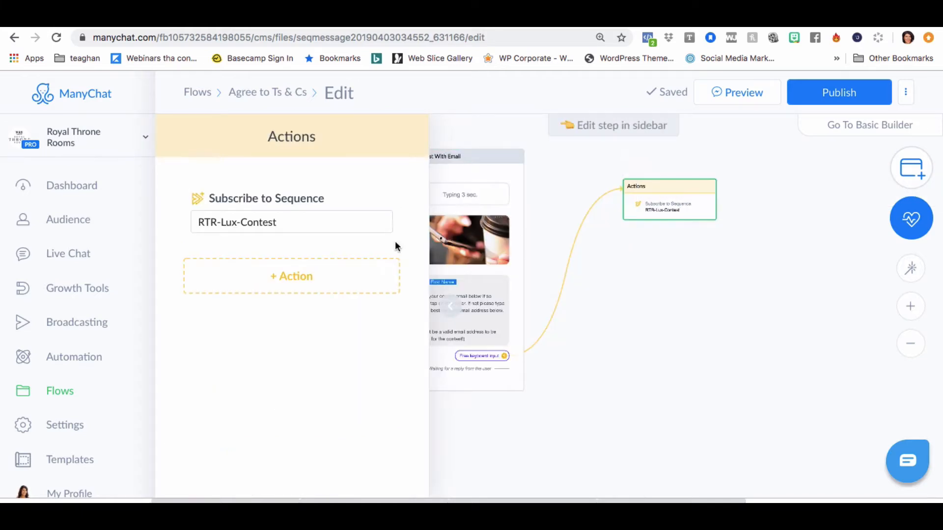
{"action": "mouse_move", "coordinate": [700, 379]}
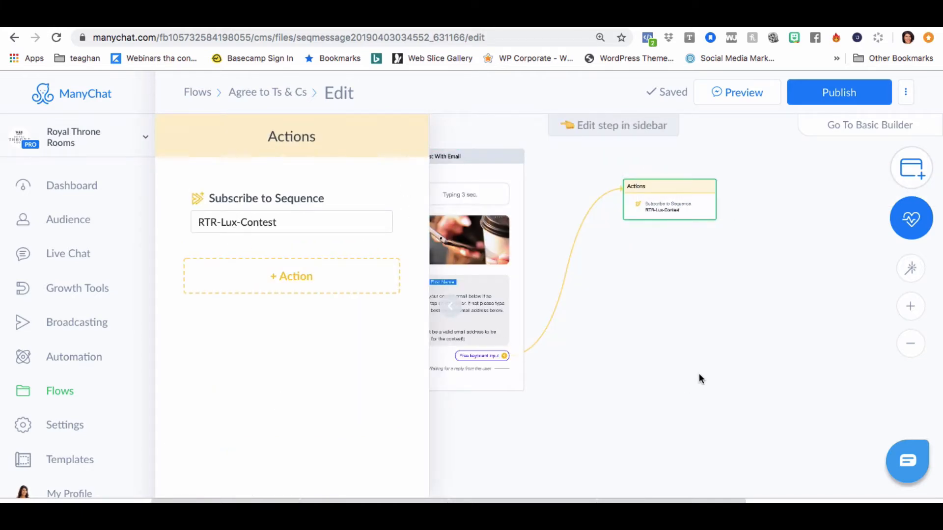
{"action": "left_click", "coordinate": [838, 92]}
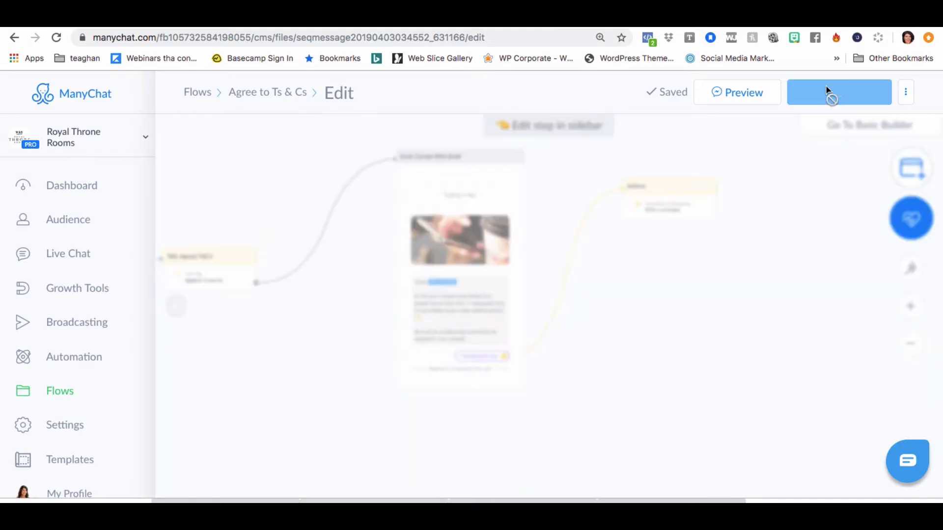
{"action": "left_click", "coordinate": [838, 92]}
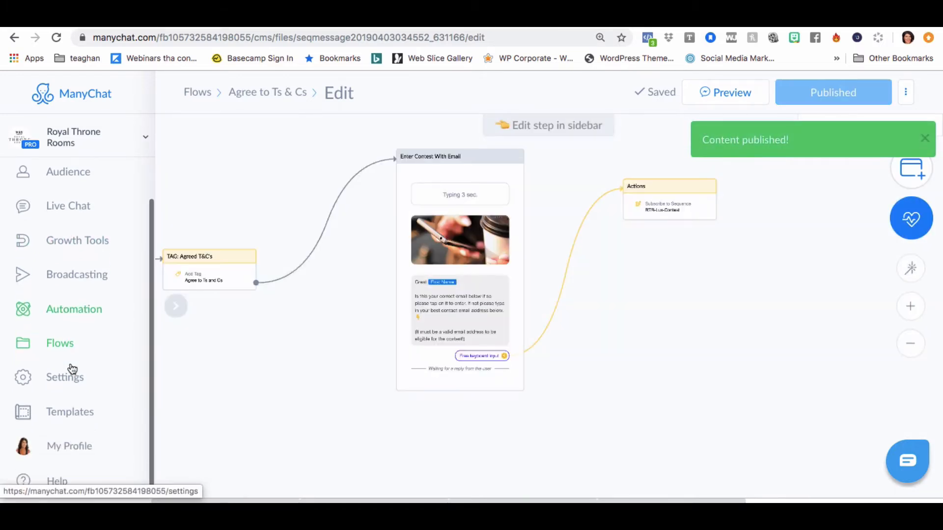
Step: Go to Sequences and open the RTR-Lux-Contest sequence's 15% discount message
{"action": "left_click", "coordinate": [73, 309]}
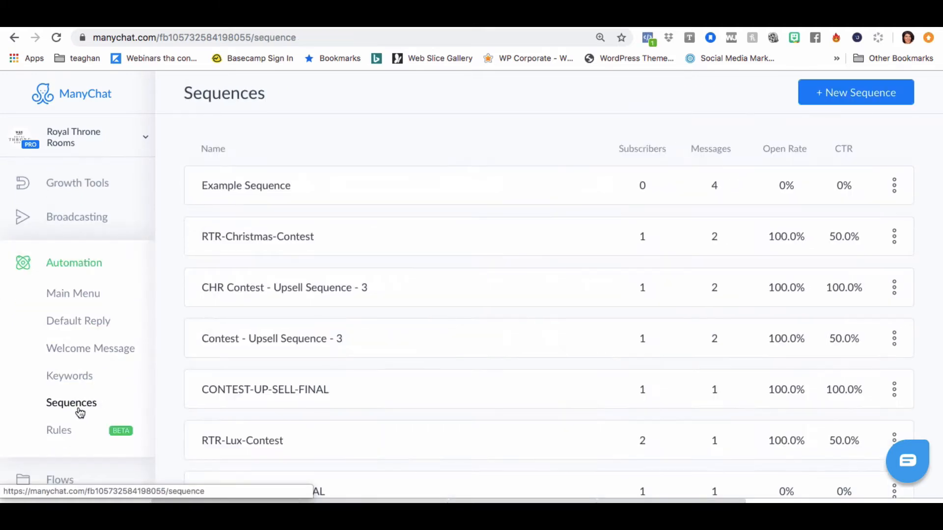
{"action": "mouse_move", "coordinate": [441, 396]}
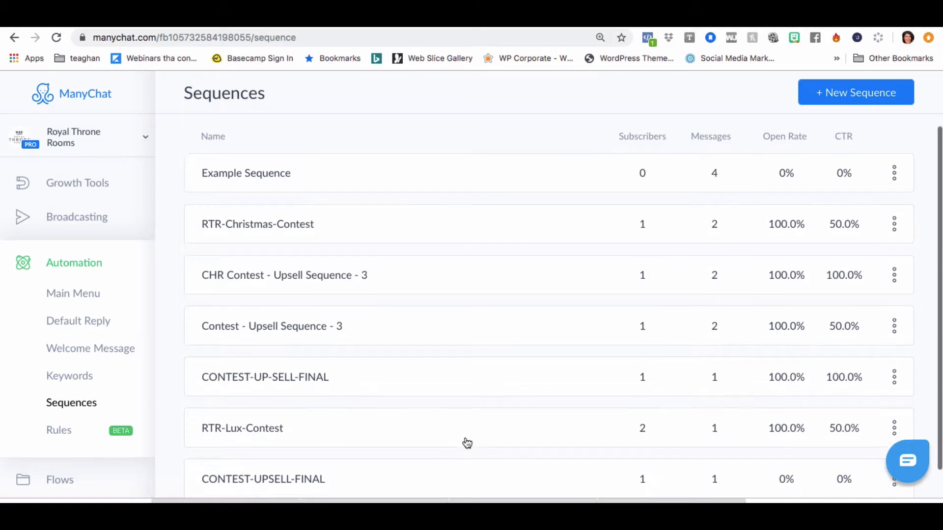
{"action": "left_click", "coordinate": [241, 428]}
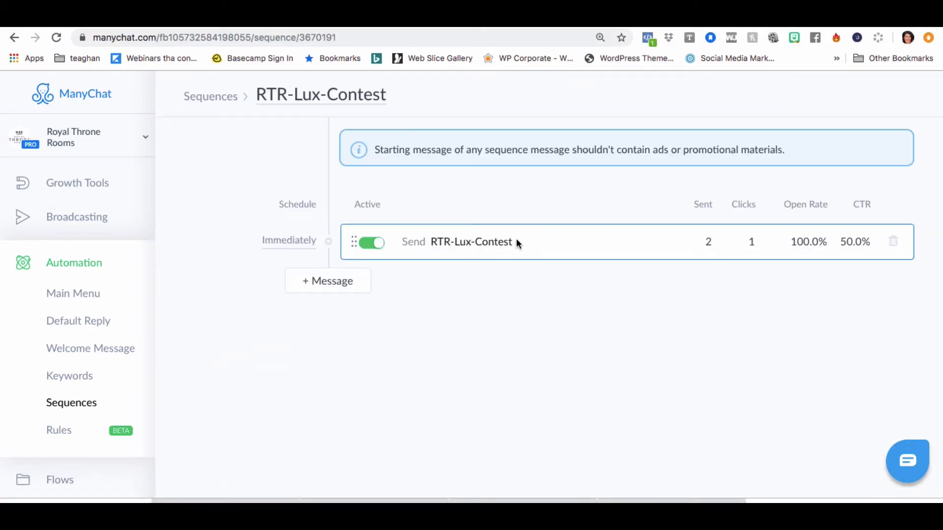
{"action": "left_click", "coordinate": [472, 241]}
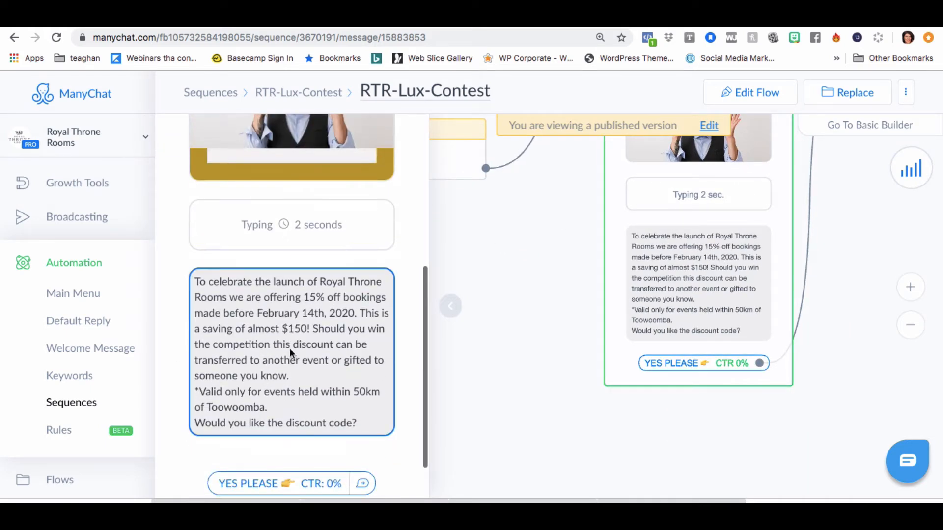
Step: Break the discount message into paragraphs and add a crown emoji after February 14th, 2020
{"action": "left_click", "coordinate": [749, 92]}
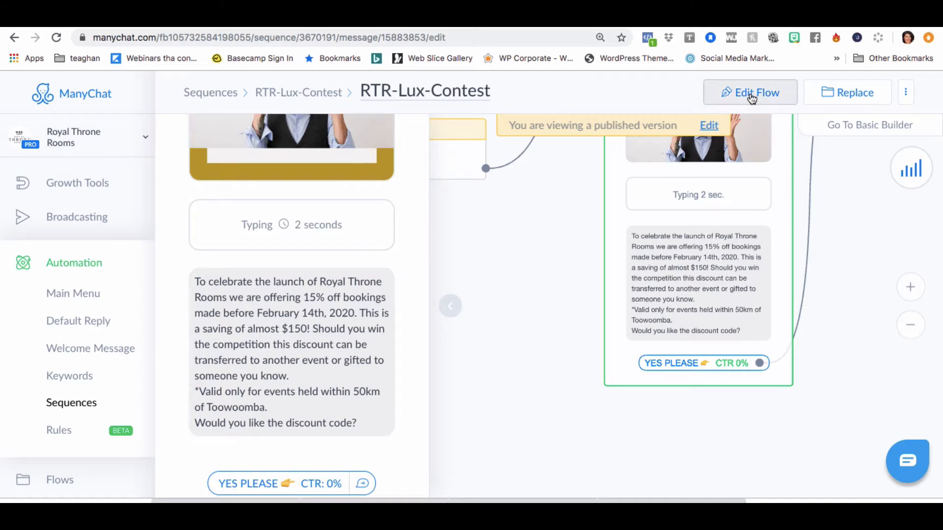
{"action": "left_click", "coordinate": [749, 92]}
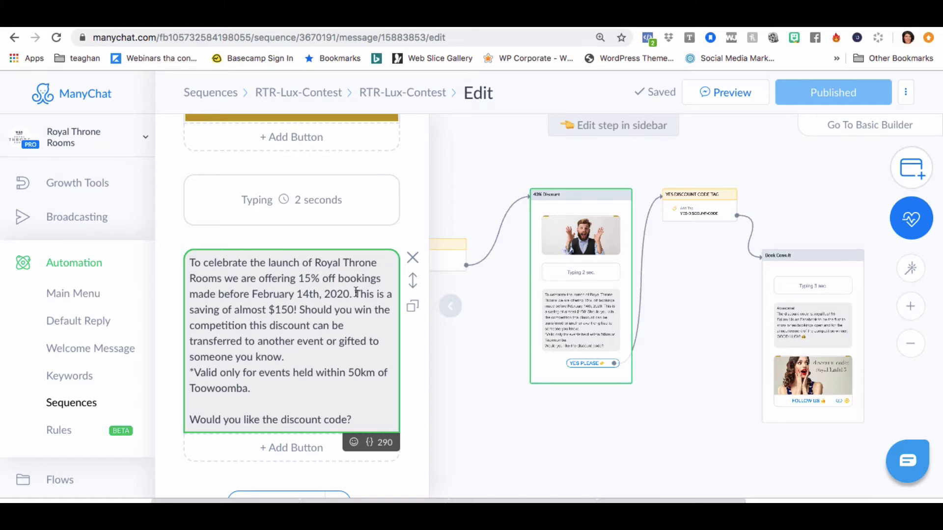
{"action": "key", "text": "Enter"}
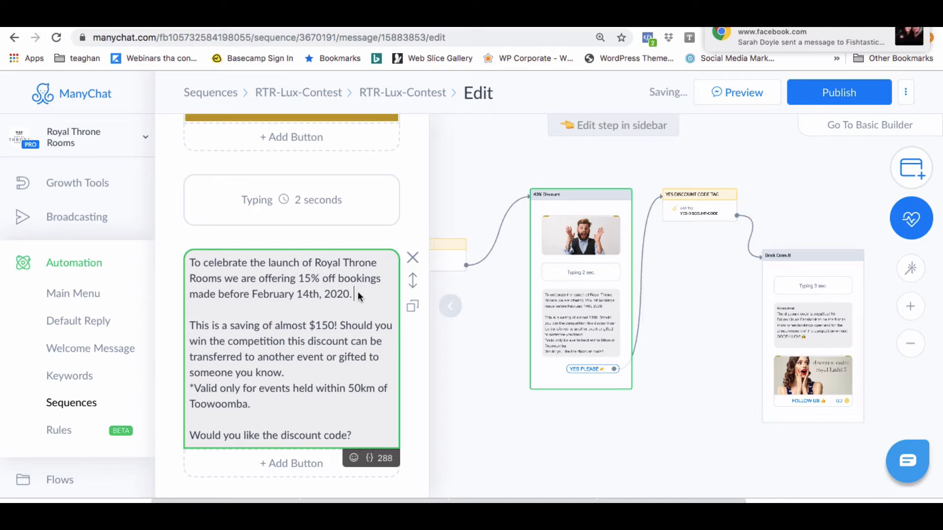
{"action": "right_click", "coordinate": [358, 294]}
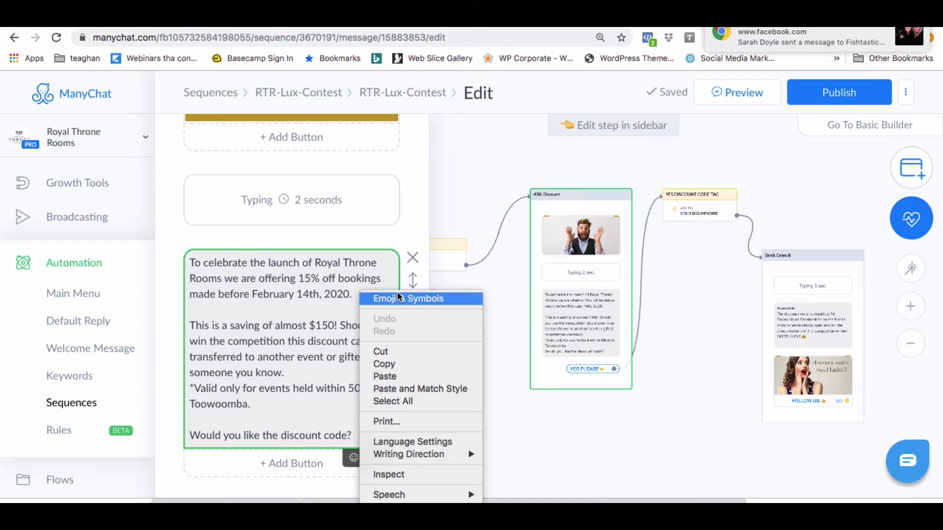
{"action": "left_click", "coordinate": [407, 298]}
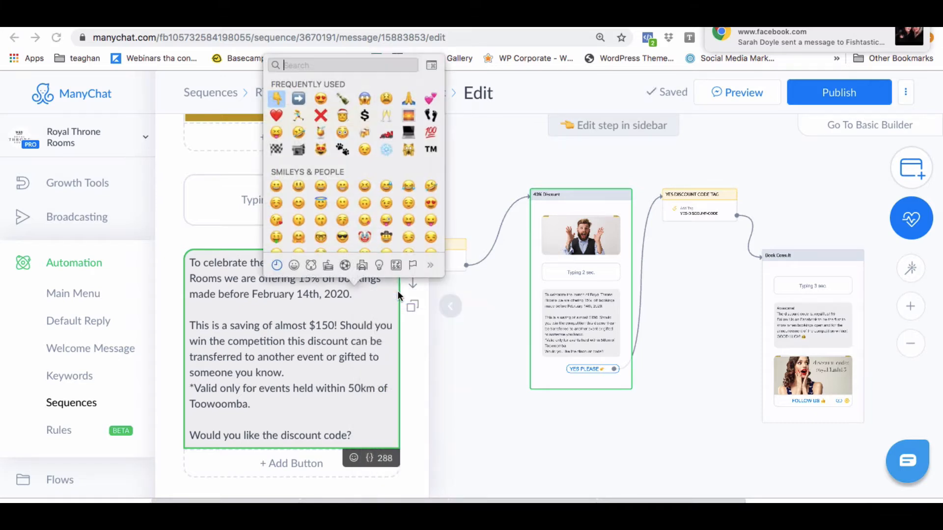
{"action": "type", "text": "cr"}
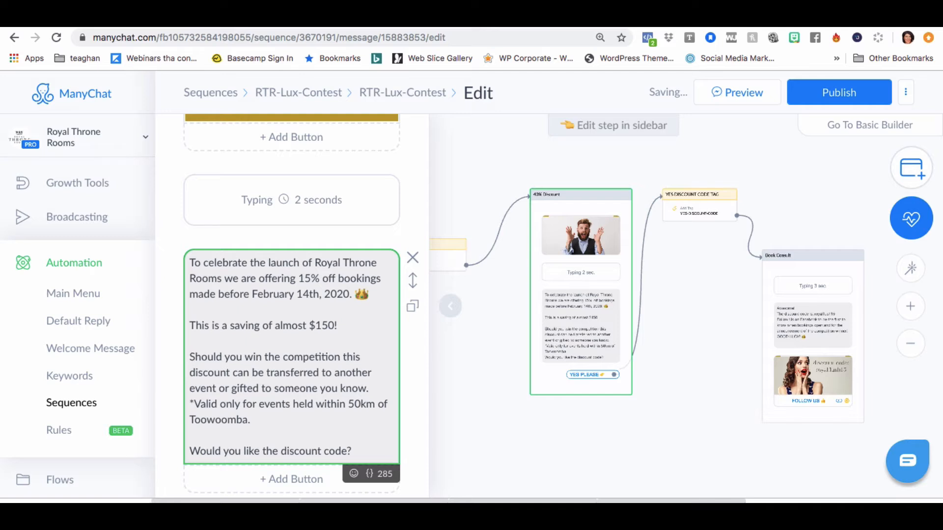
{"action": "left_click", "coordinate": [257, 378]}
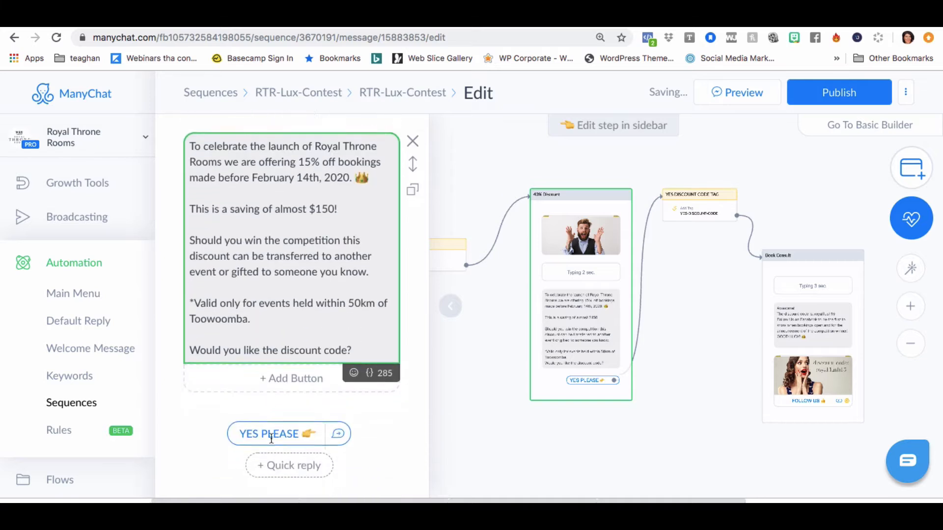
Step: Check the YES PLEASE quick reply, then select the 40% Discount message and scroll to its replies
{"action": "scroll", "scroll_direction": "down", "scroll_amount": 3}
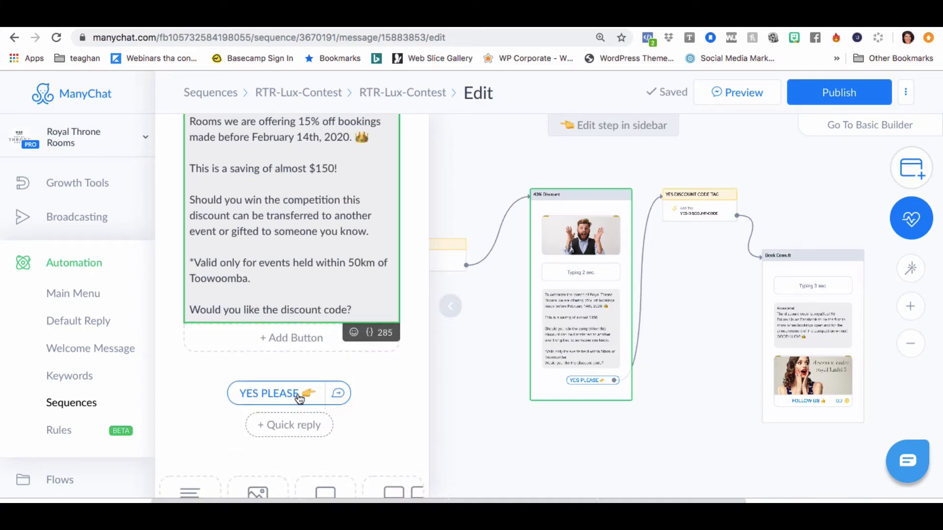
{"action": "left_click", "coordinate": [267, 393]}
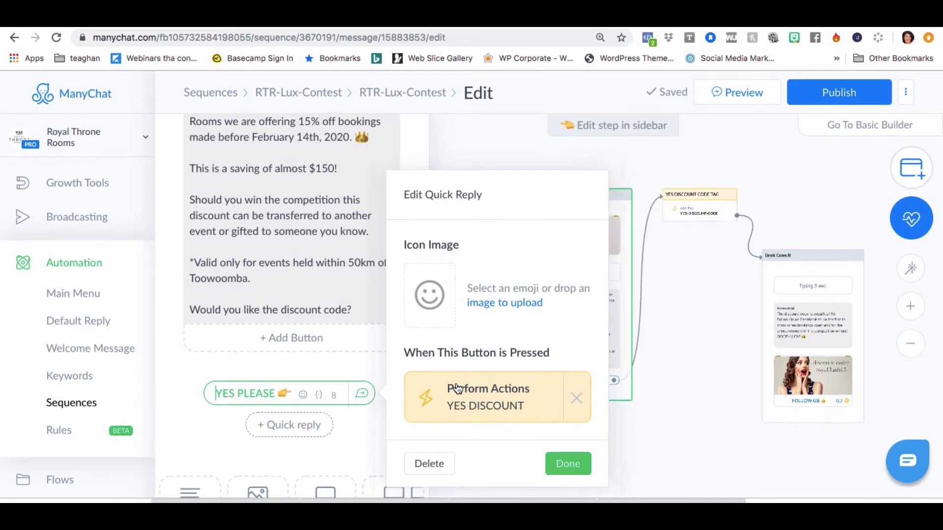
{"action": "left_click", "coordinate": [566, 464]}
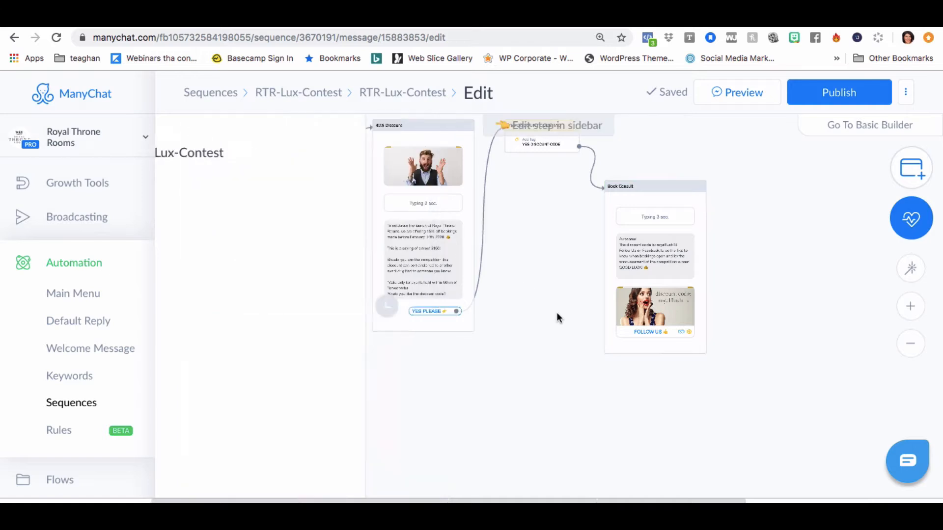
{"action": "left_click", "coordinate": [422, 166]}
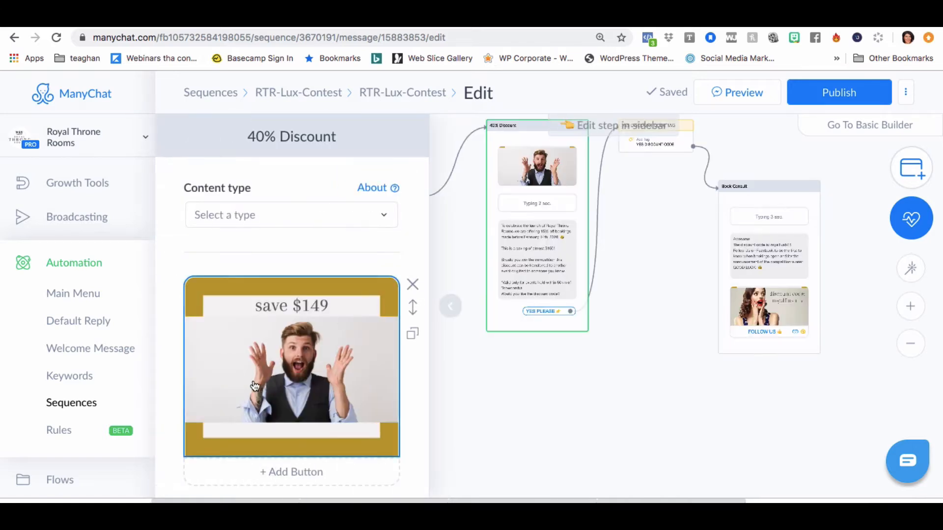
{"action": "scroll", "scroll_direction": "down", "scroll_amount": 3}
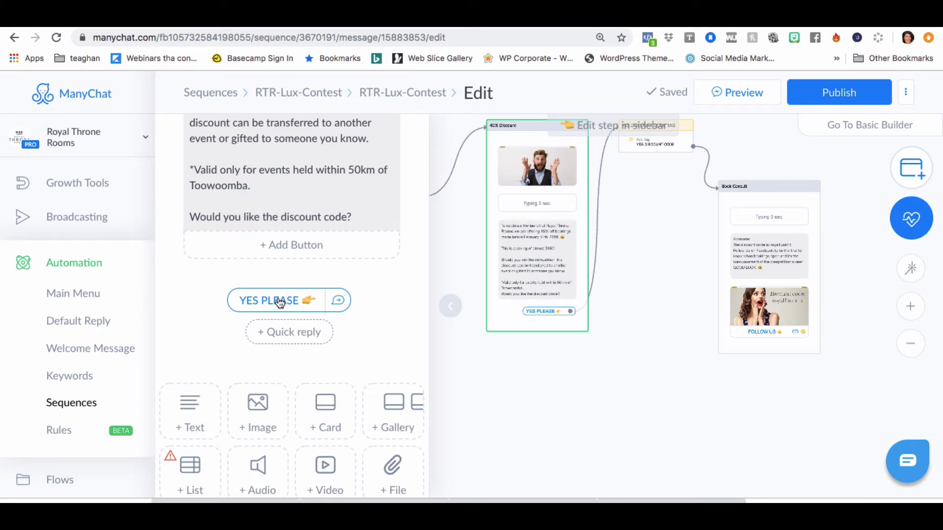
{"action": "mouse_move", "coordinate": [280, 308]}
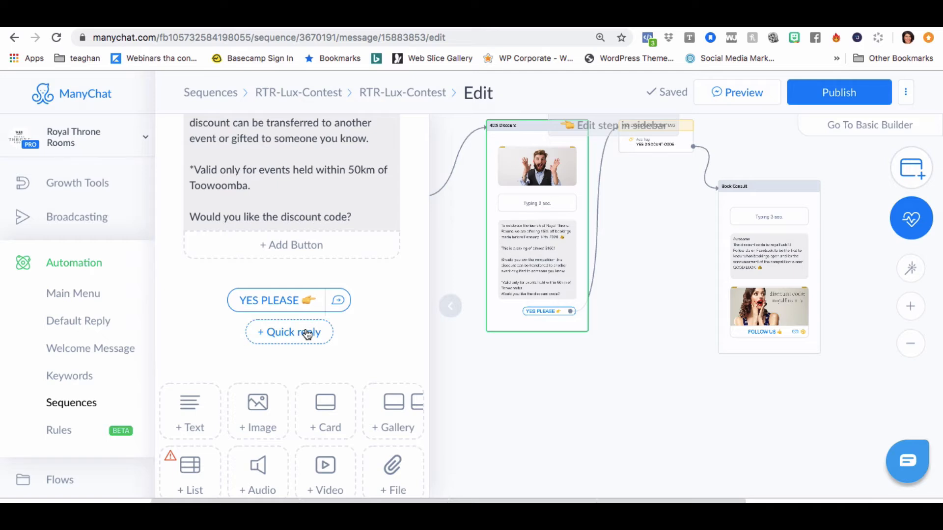
{"action": "mouse_move", "coordinate": [308, 333]}
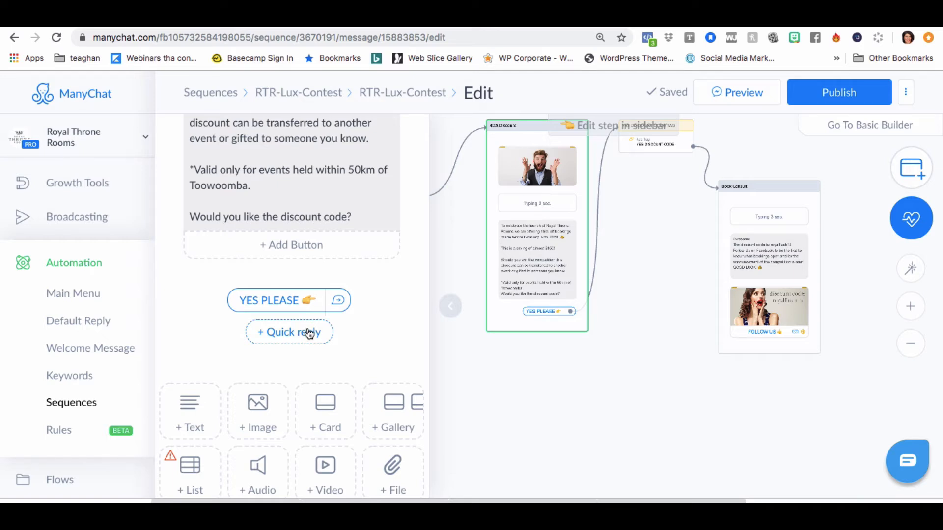
Step: Add a No Thanks quick reply that sends a new message, and open that message
{"action": "left_click", "coordinate": [289, 332]}
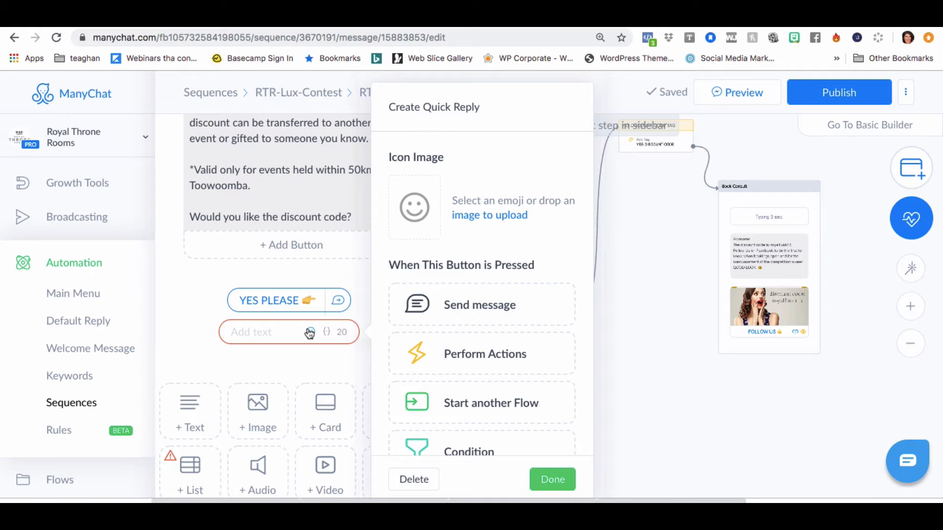
{"action": "type", "text": "NoThanks"}
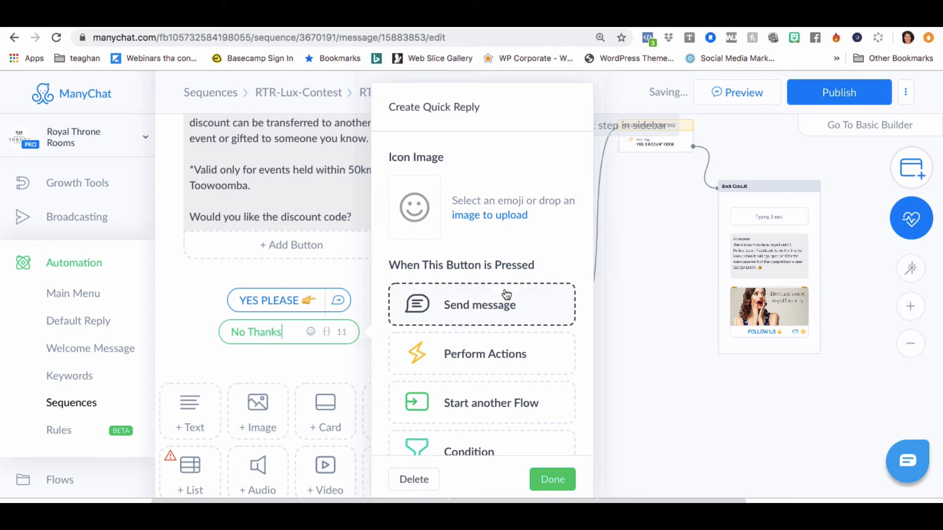
{"action": "left_click", "coordinate": [479, 304]}
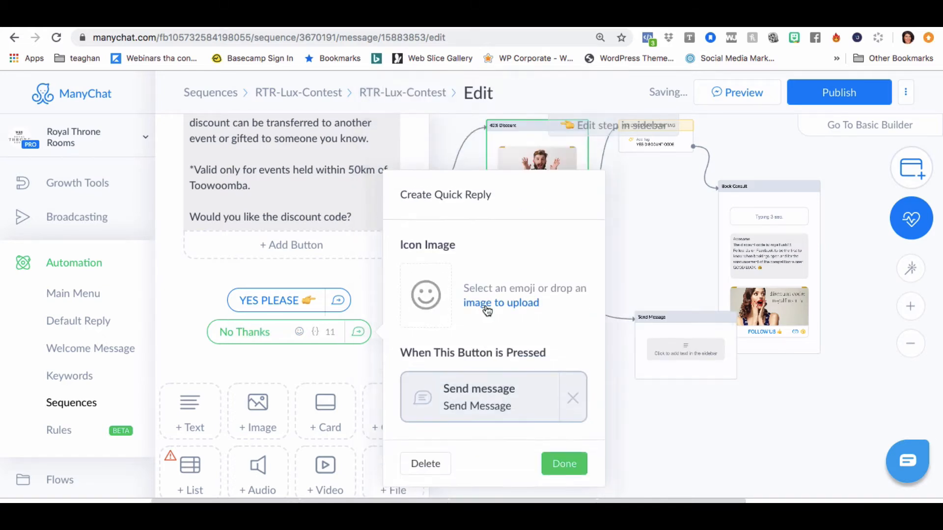
{"action": "left_click", "coordinate": [500, 302]}
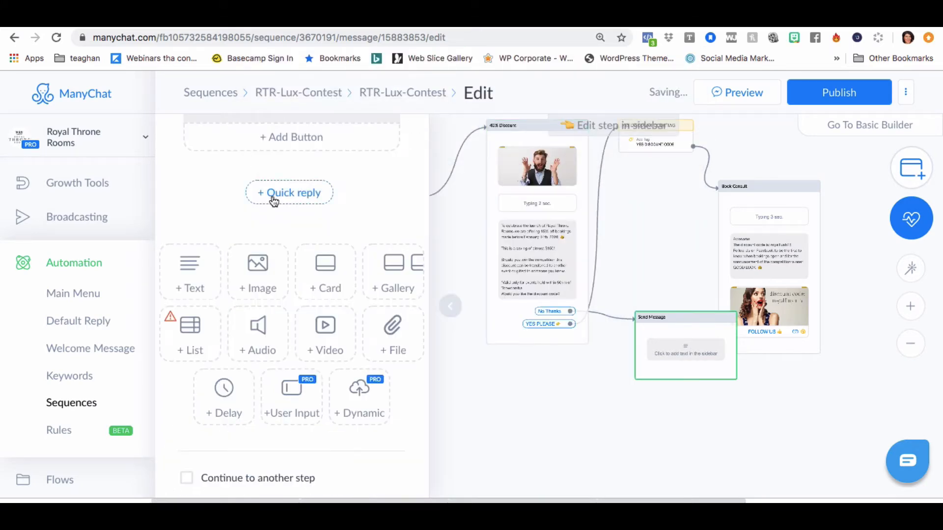
Step: Add a text block starting 'All cool' followed by the {First Name} variable
{"action": "left_click", "coordinate": [288, 192]}
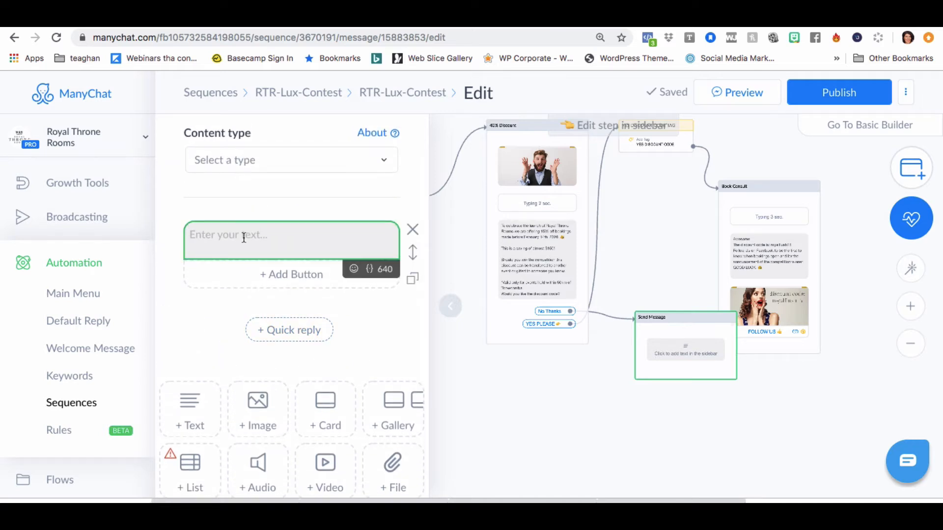
{"action": "type", "text": "All cool"}
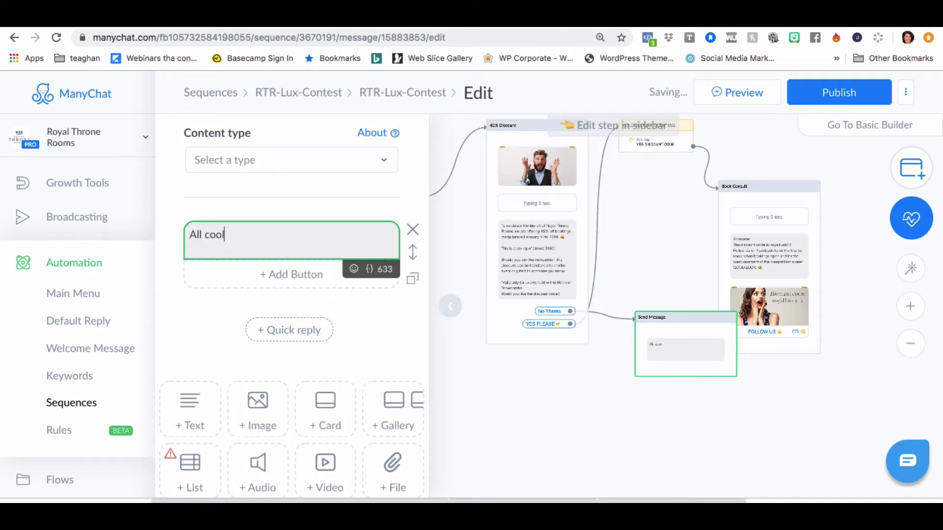
{"action": "left_click", "coordinate": [369, 268]}
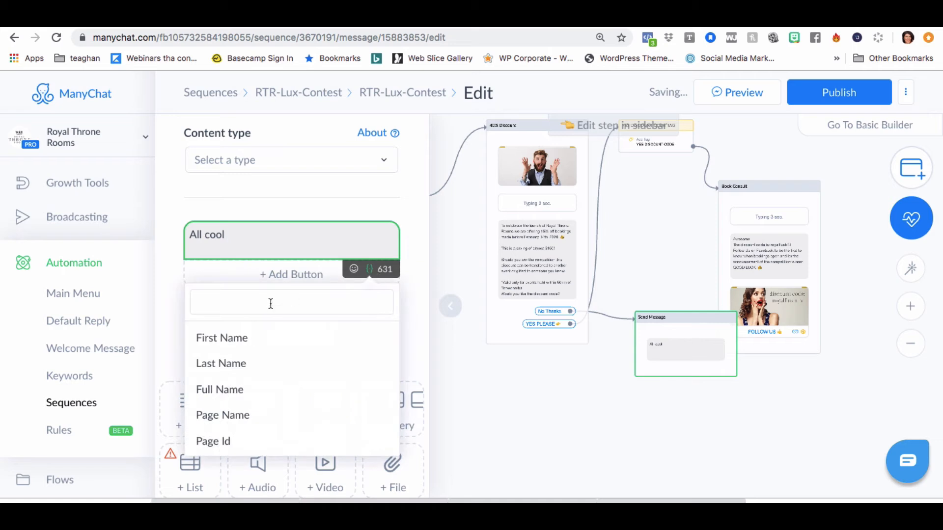
{"action": "left_click", "coordinate": [221, 338]}
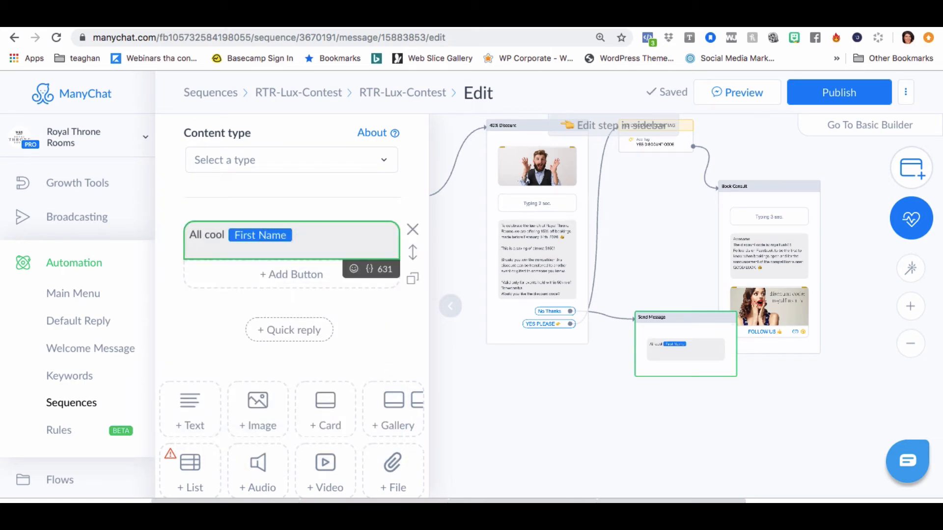
Step: Write the good-luck wish and the call to follow on Facebook to keep up to date
{"action": "type", "text": "We wish you the best o"}
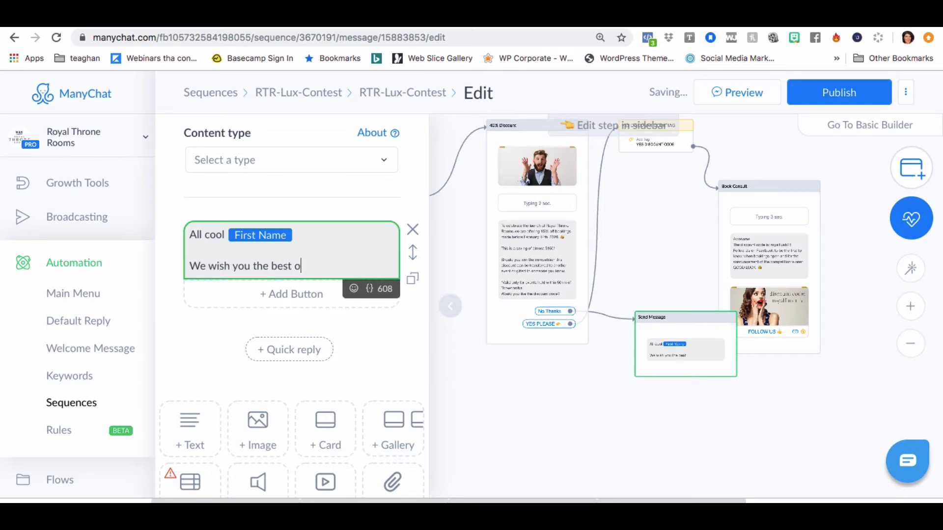
{"action": "type", "text": "f luck with the contest.  Make sure you go back and lik"}
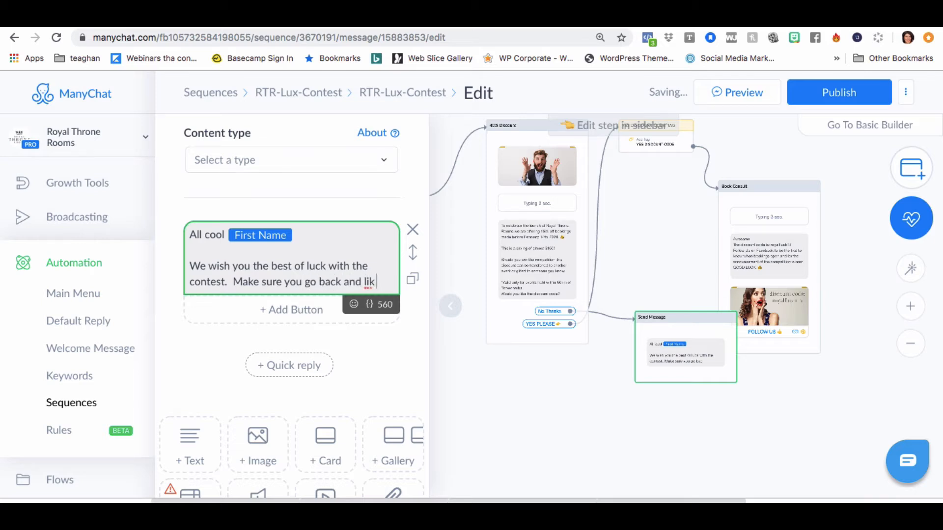
{"action": "type", "text": "ollow us on fac"}
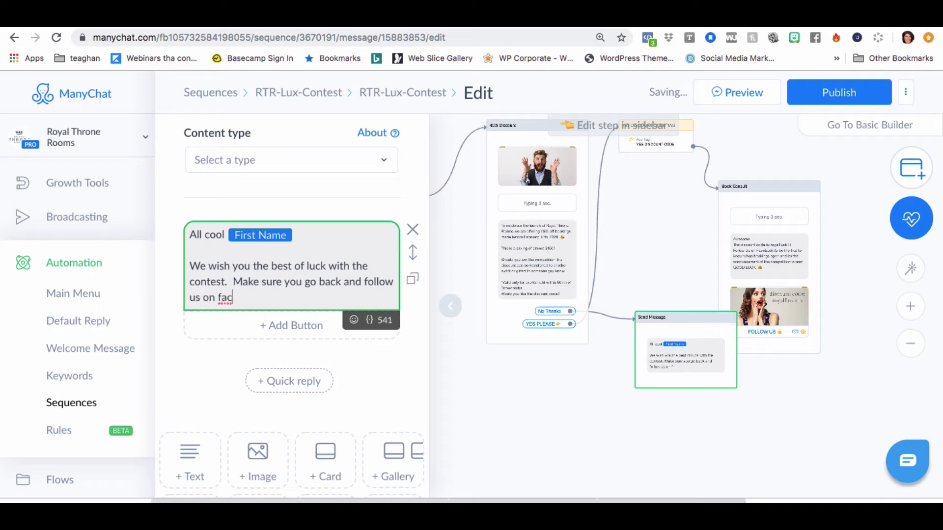
{"action": "type", "text": "ebook to be u"}
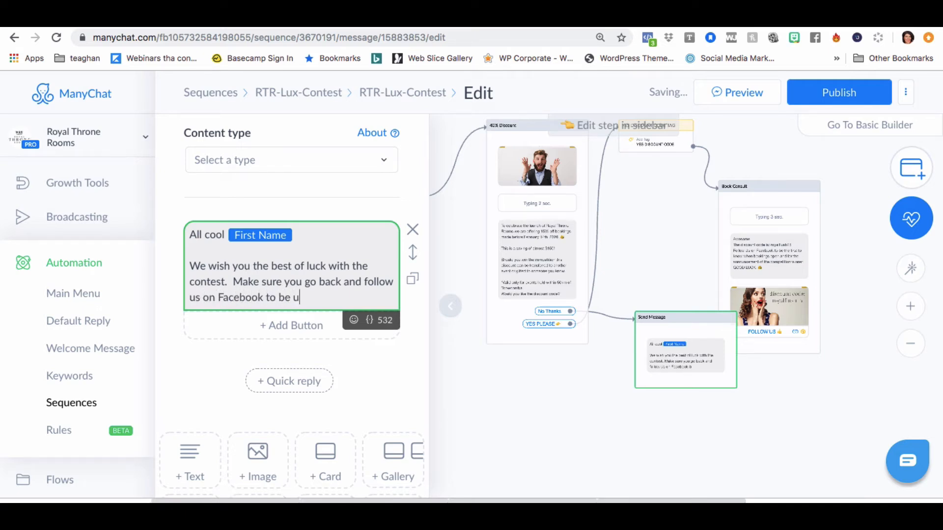
{"action": "type", "text": "pdated"}
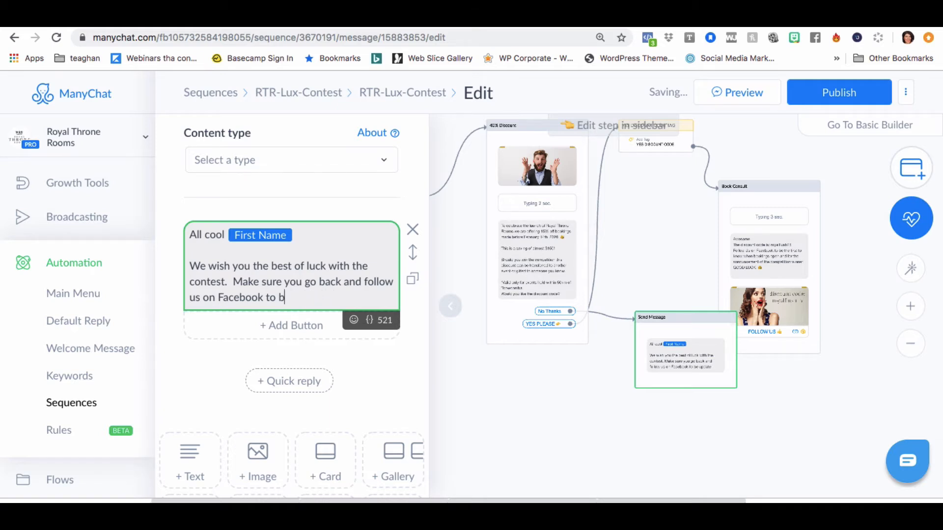
{"action": "type", "text": "e informed"}
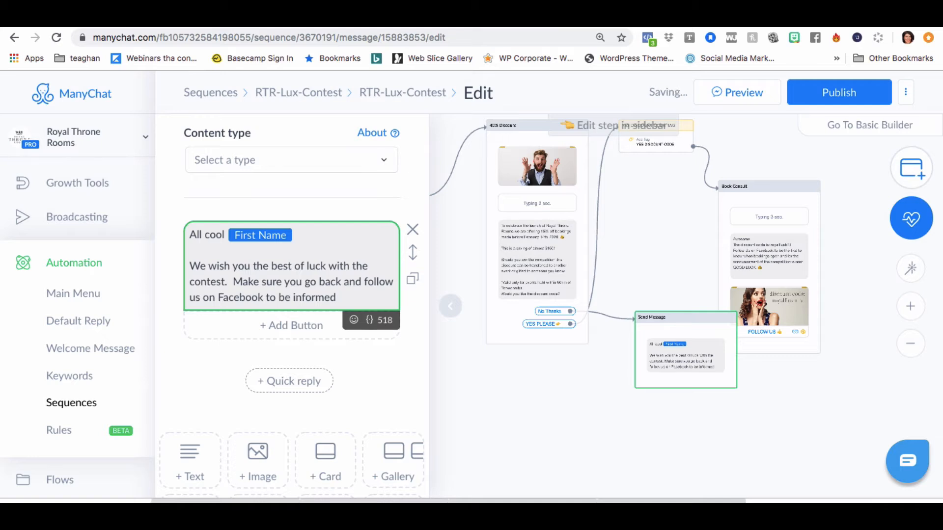
{"action": "key", "text": "Backspace"}
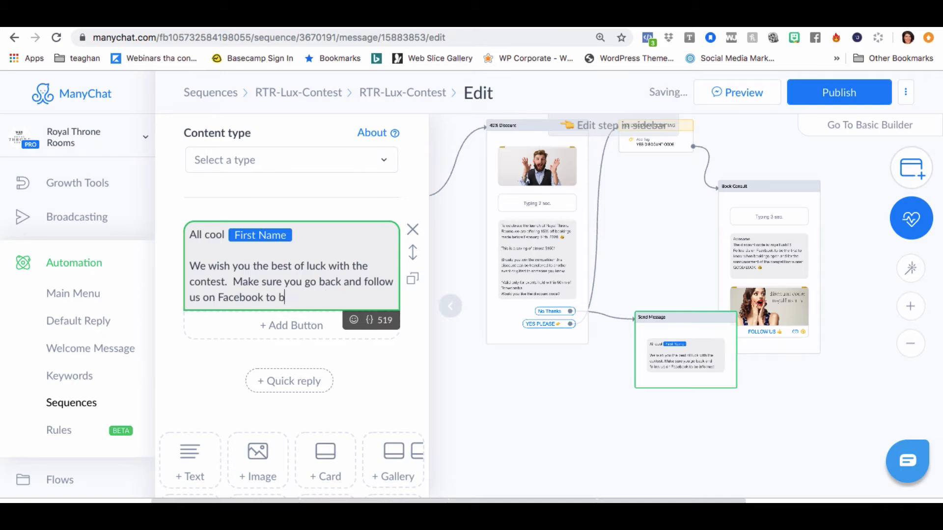
{"action": "type", "text": "keep up to d"}
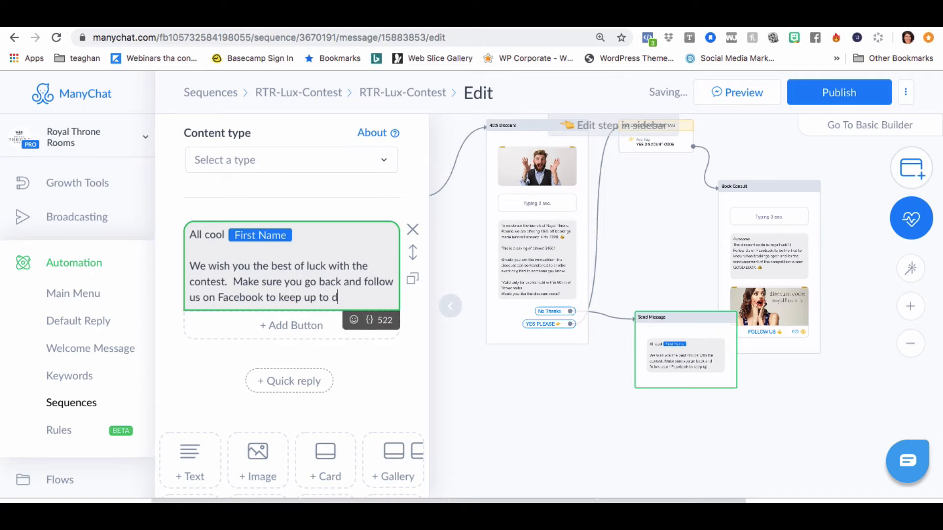
{"action": "type", "text": "ate"}
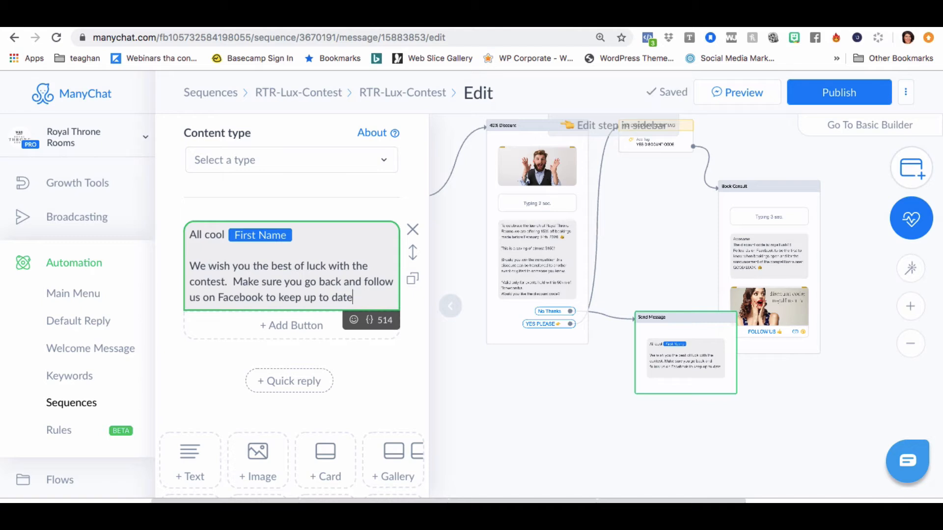
{"action": "type", "text": "!"}
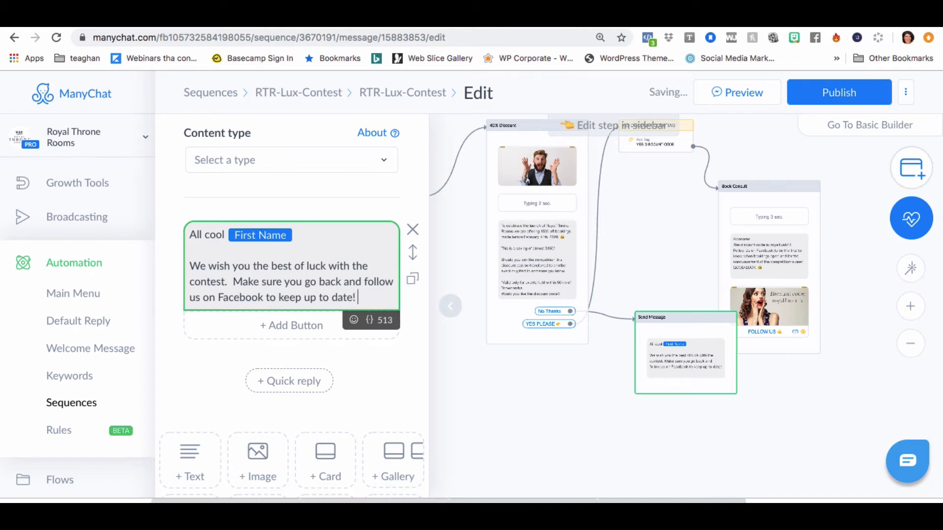
Step: Add a Back to Facebook button opening facebook.com/royalthronerooms, with an attached actions step
{"action": "left_click", "coordinate": [290, 325]}
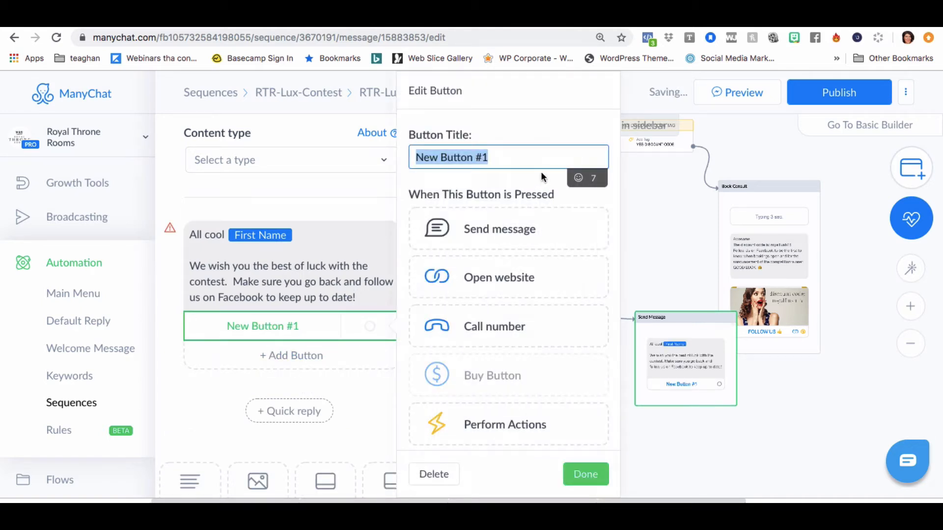
{"action": "type", "text": "L"}
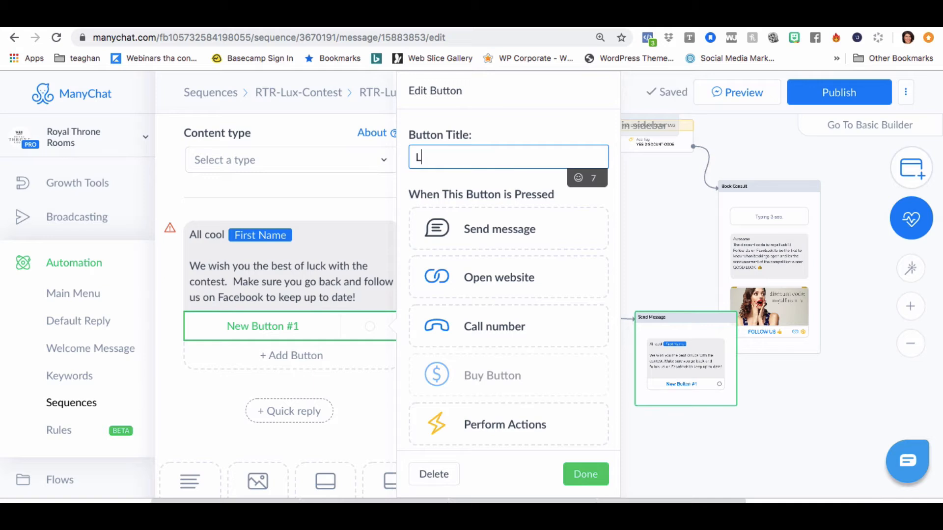
{"action": "type", "text": "ike on Fac"}
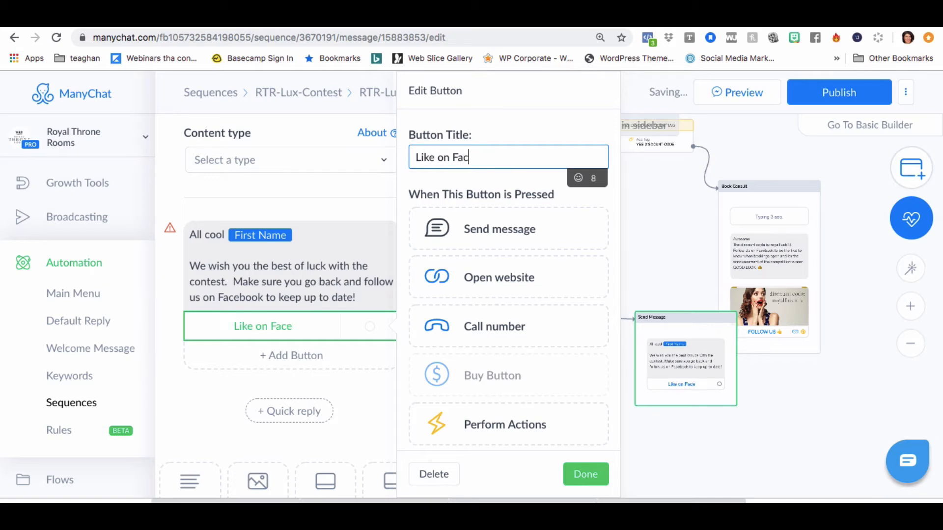
{"action": "type", "text": "Bac"}
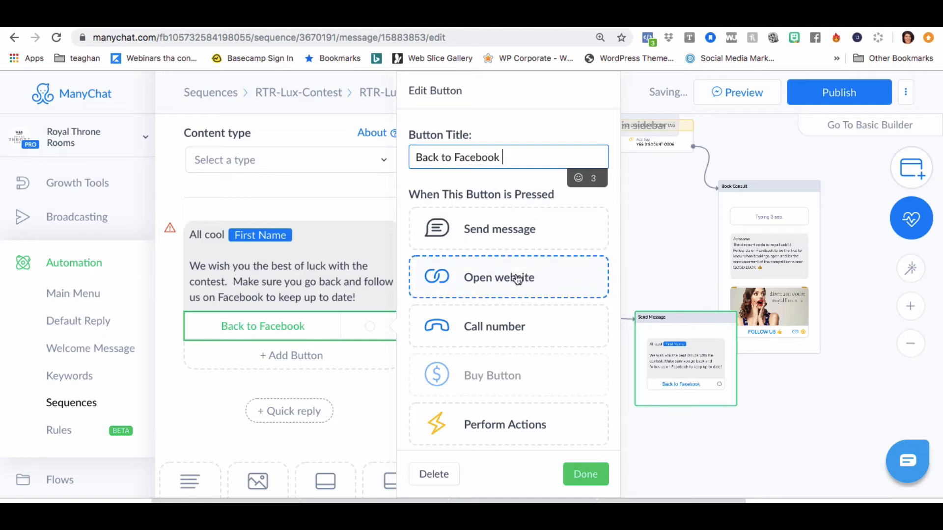
{"action": "left_click", "coordinate": [508, 277]}
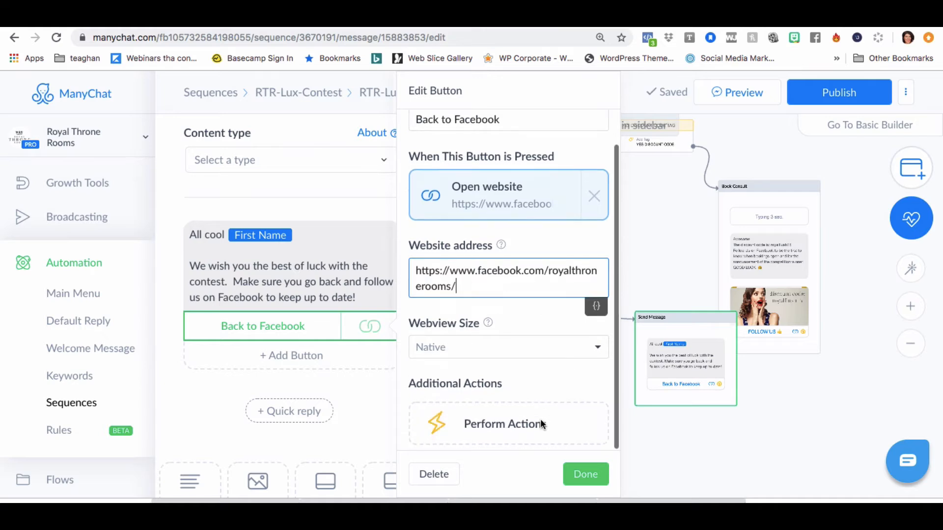
{"action": "left_click", "coordinate": [505, 423]}
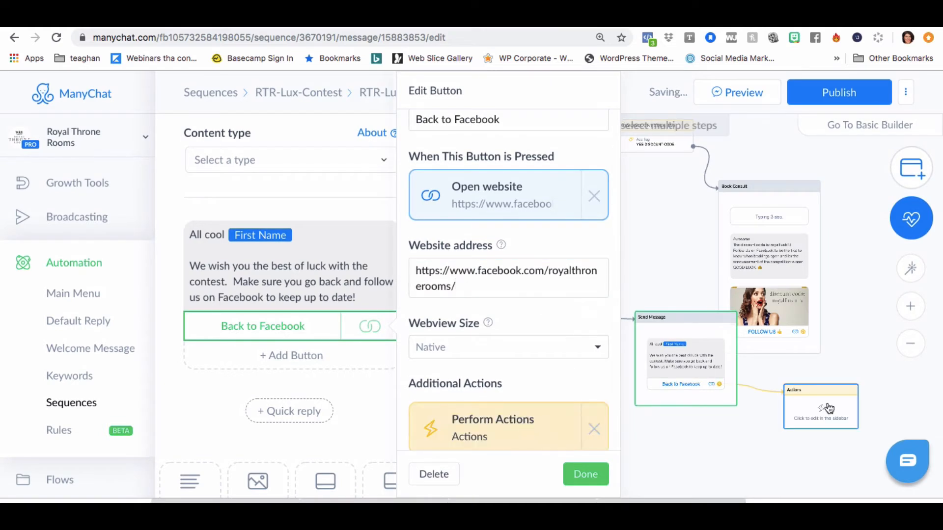
Step: Name the actions step 'Tag: FB Page' and make it add a new FB-Page tag
{"action": "left_click", "coordinate": [584, 474]}
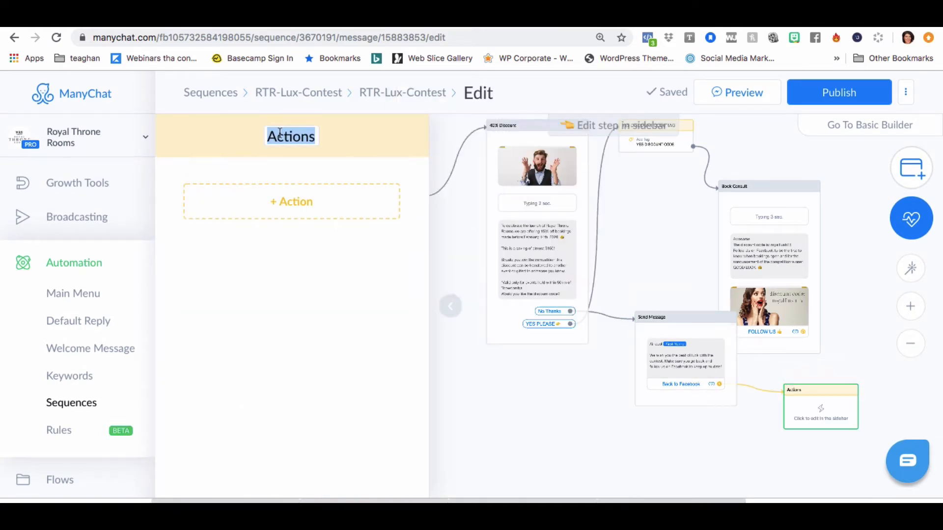
{"action": "type", "text": "T"}
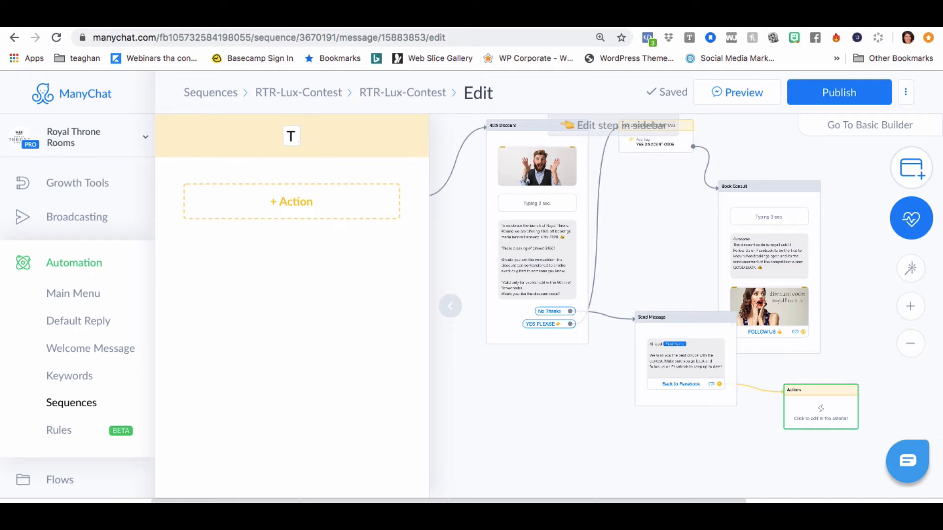
{"action": "type", "text": "ag: FB Page"}
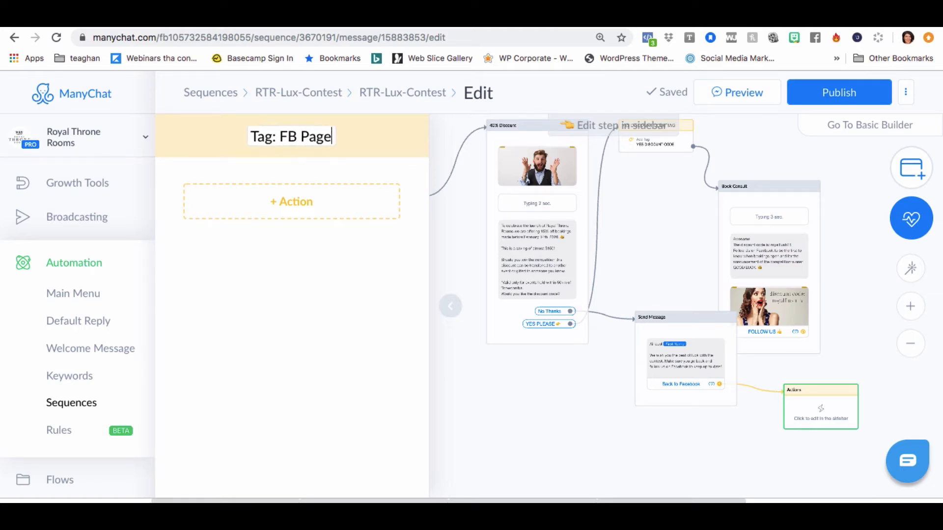
{"action": "left_click", "coordinate": [291, 202]}
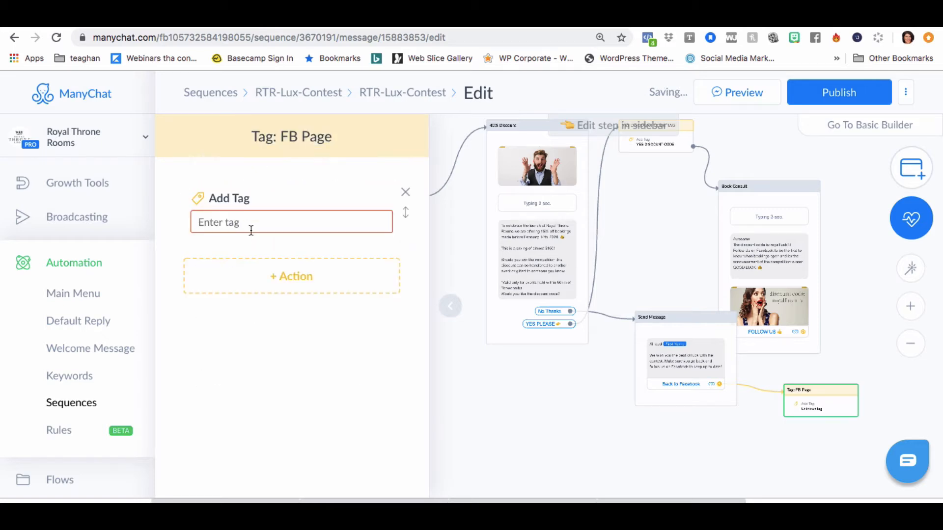
{"action": "type", "text": "FB"}
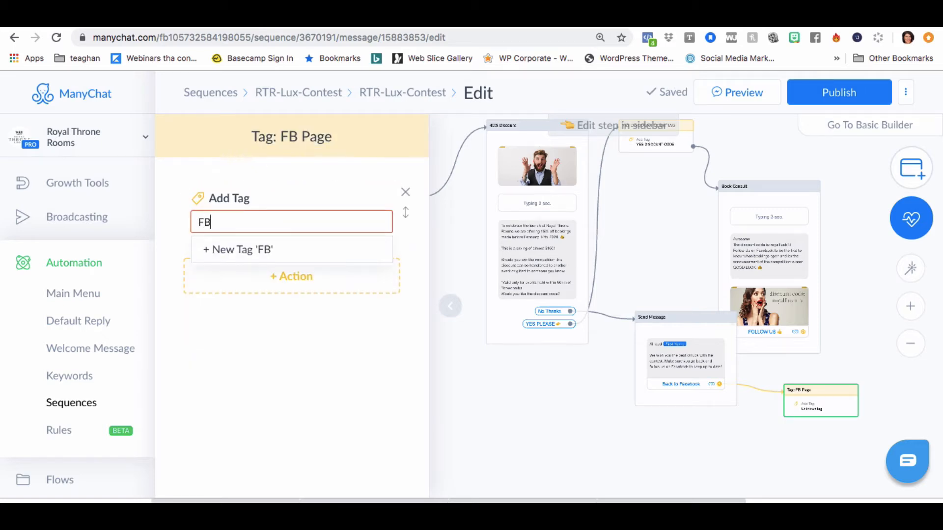
{"action": "type", "text": "-Page"}
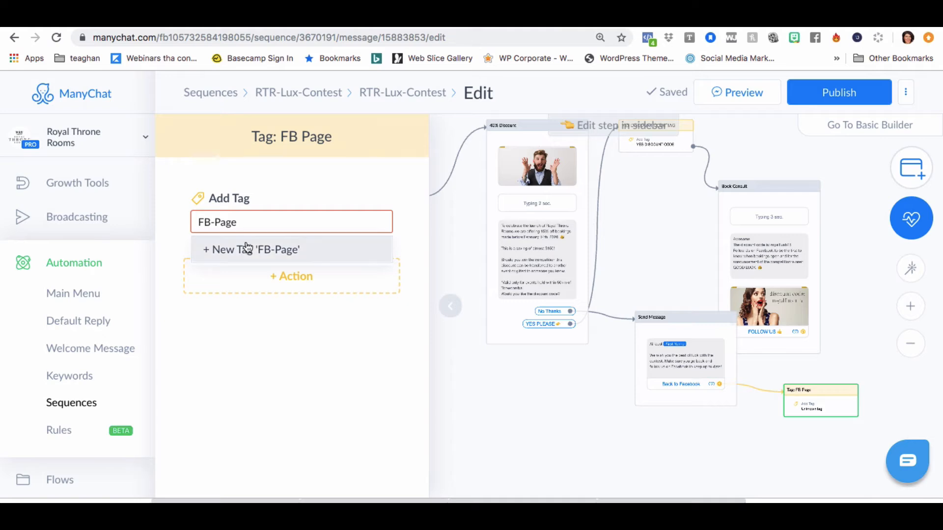
{"action": "left_click", "coordinate": [251, 250]}
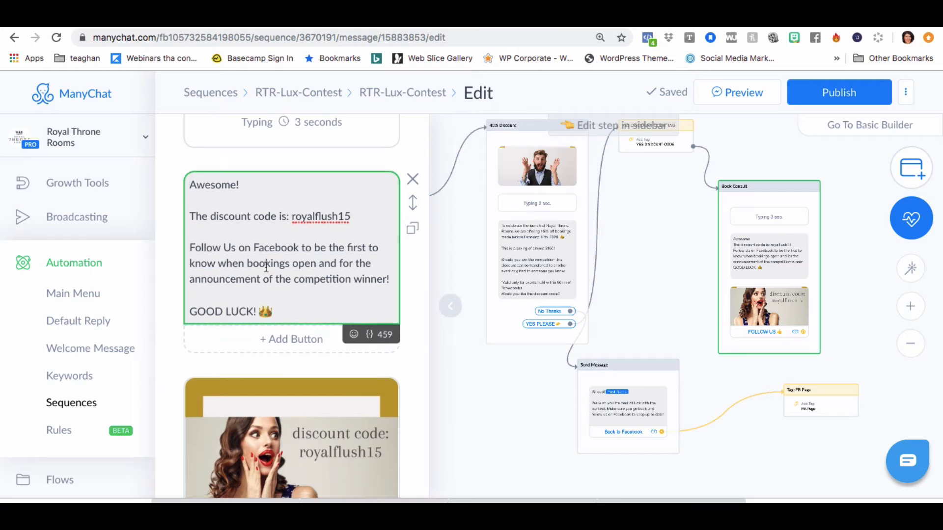
Step: Review the RTR-Lux-Contest sequence messages, including the Tag: FB Page action, and publish
{"action": "scroll", "scroll_direction": "down", "scroll_amount": 3}
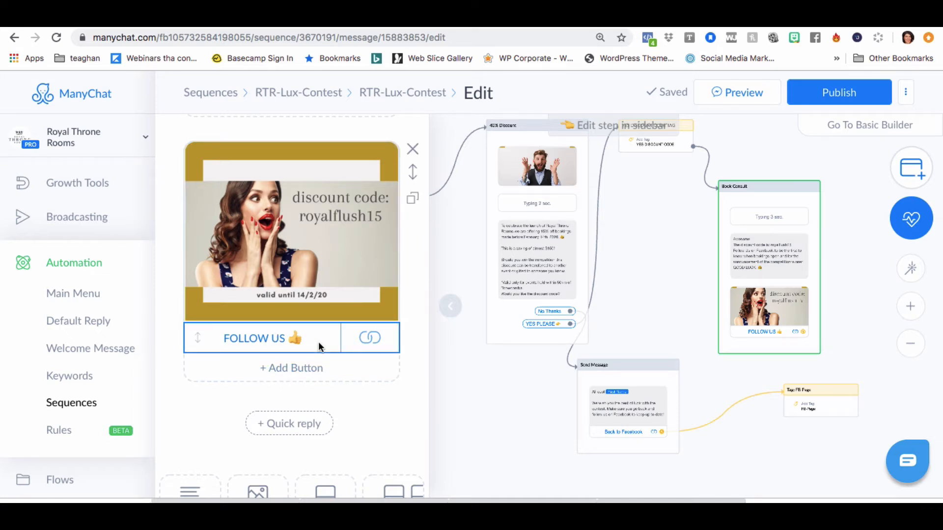
{"action": "left_click", "coordinate": [838, 91]}
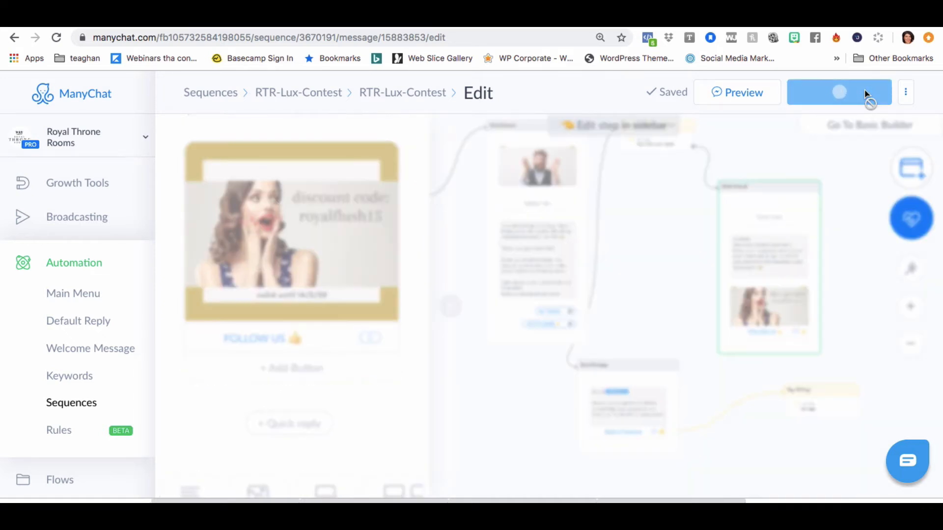
{"action": "left_click", "coordinate": [838, 91]}
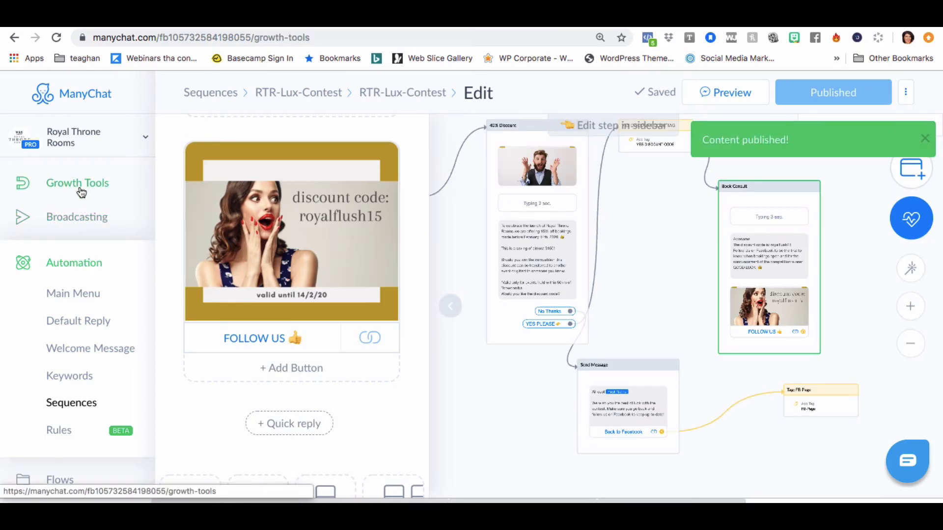
Step: Open the RTR-Launch-Contest-2019-JSON growth tool and republish its opt-in flow
{"action": "left_click", "coordinate": [77, 183]}
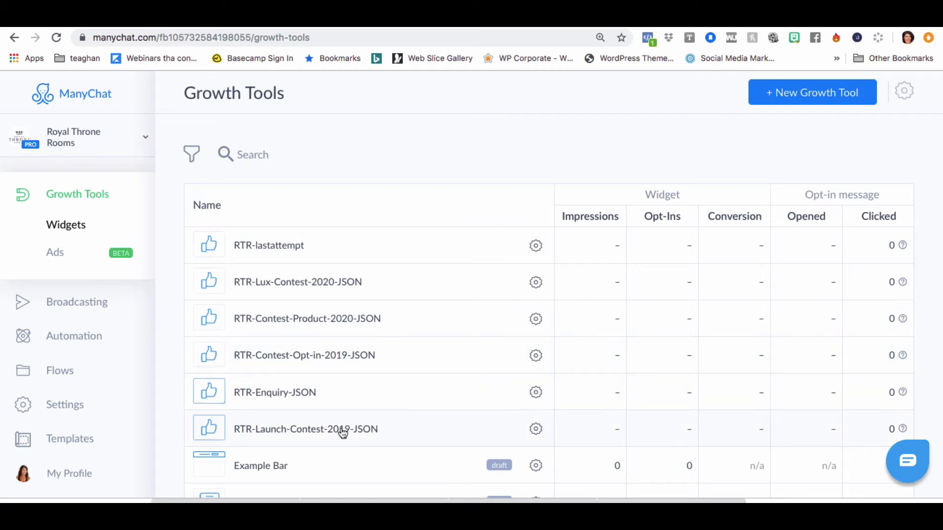
{"action": "left_click", "coordinate": [304, 429]}
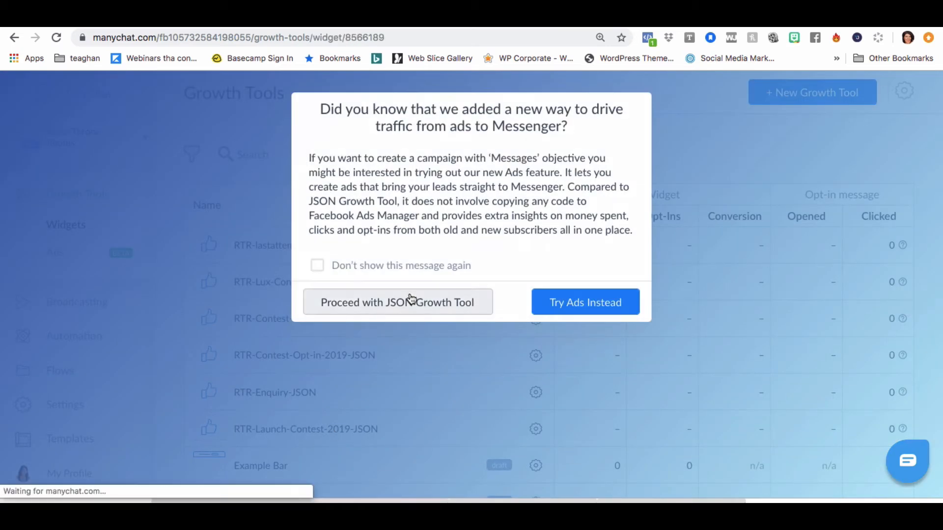
{"action": "left_click", "coordinate": [397, 302]}
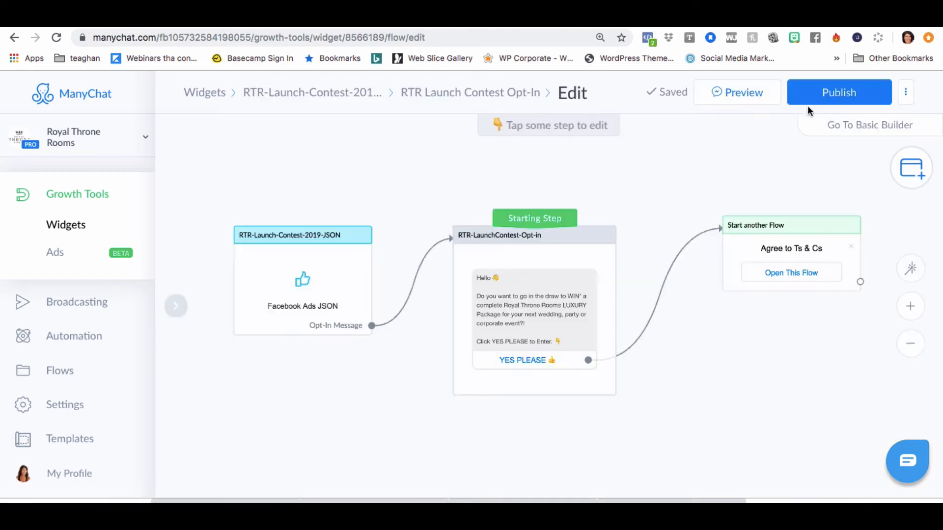
{"action": "left_click", "coordinate": [838, 91]}
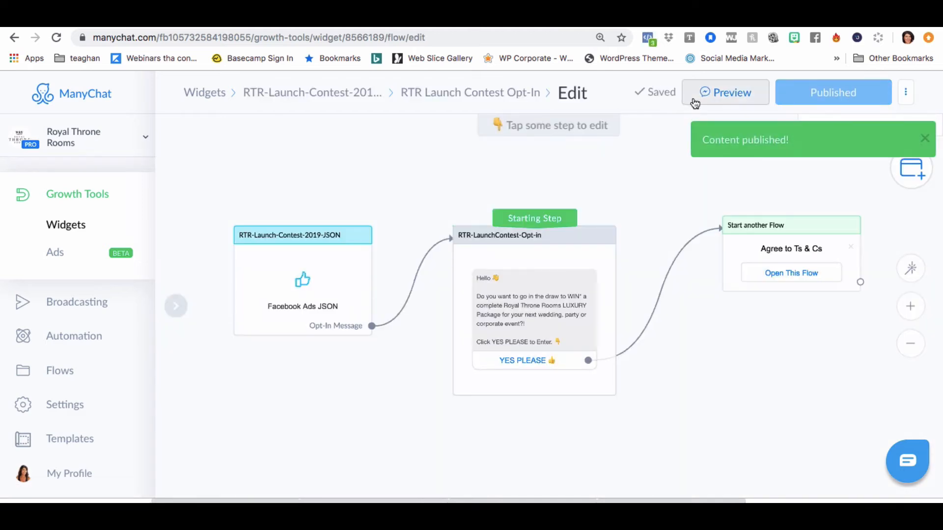
Step: Send a preview of the opt-in flow to Messenger, allowing the page to message you
{"action": "left_click", "coordinate": [725, 92]}
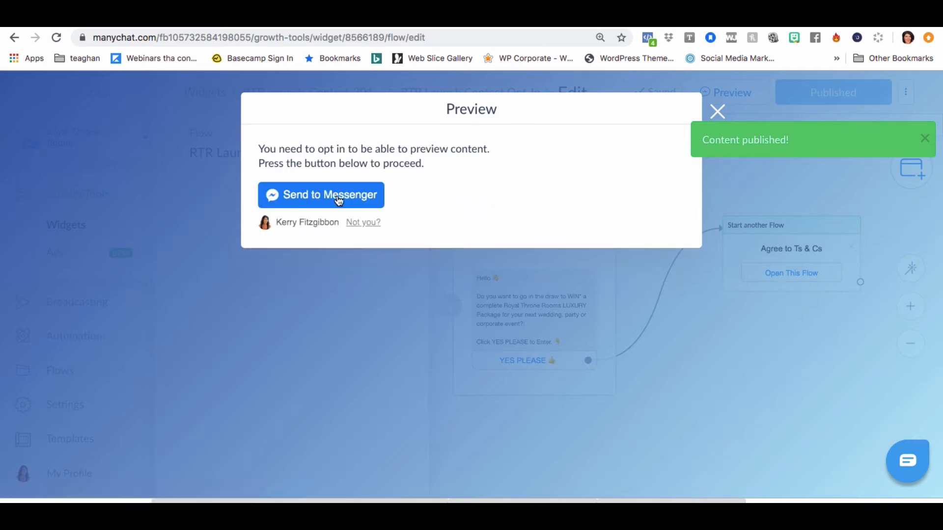
{"action": "left_click", "coordinate": [321, 194]}
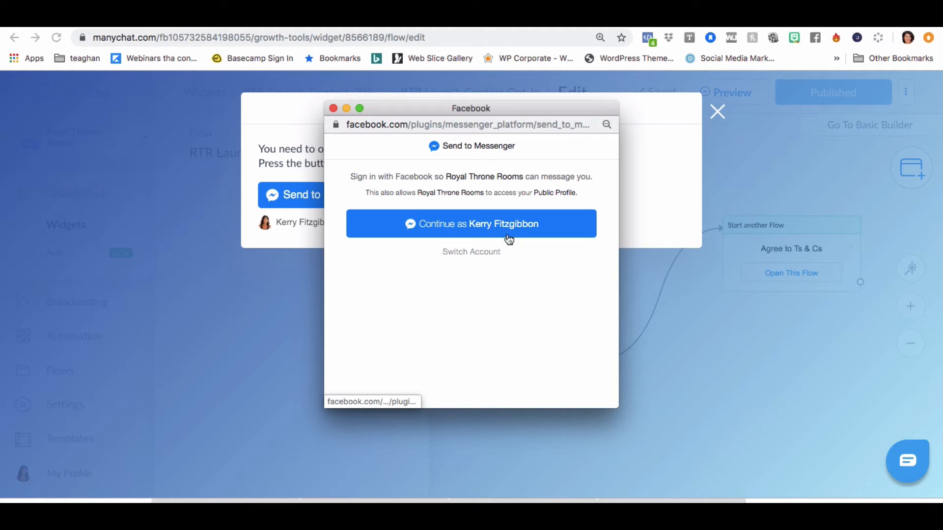
{"action": "left_click", "coordinate": [470, 224]}
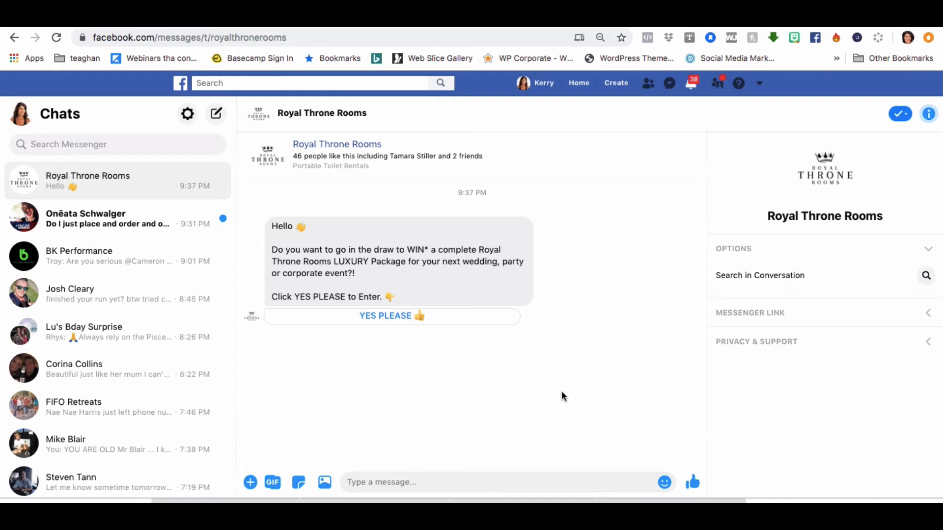
{"action": "mouse_move", "coordinate": [365, 290]}
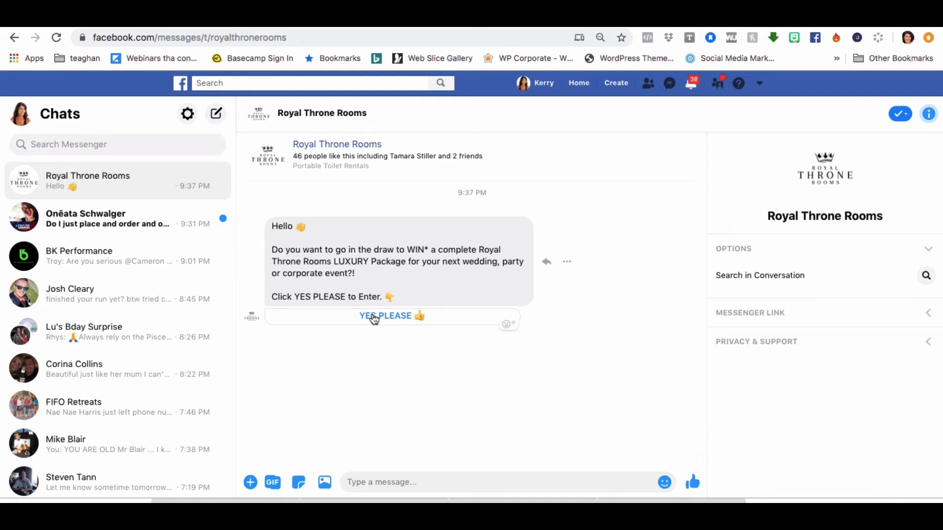
Step: Answer YES PLEASE, I AGREE, the suggested email, Yes Please, then YES PLEASE
{"action": "left_click", "coordinate": [391, 315]}
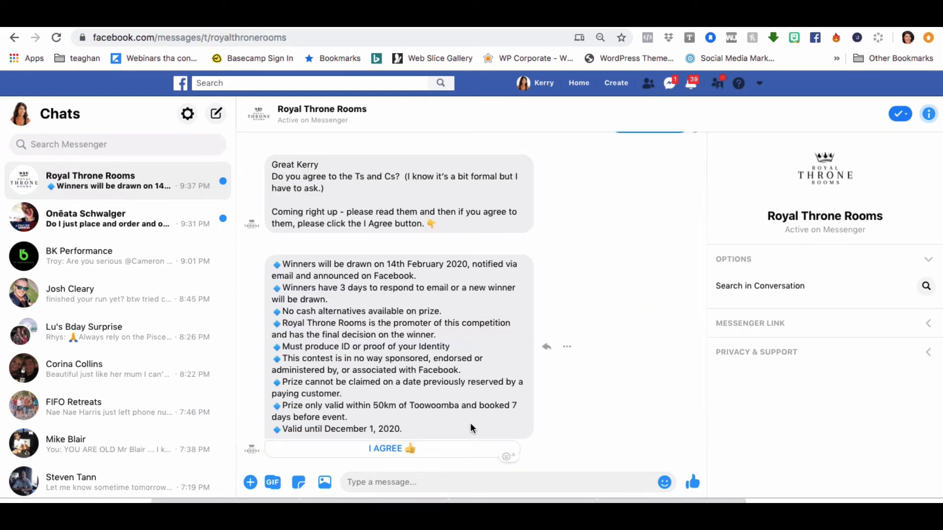
{"action": "left_click", "coordinate": [392, 448]}
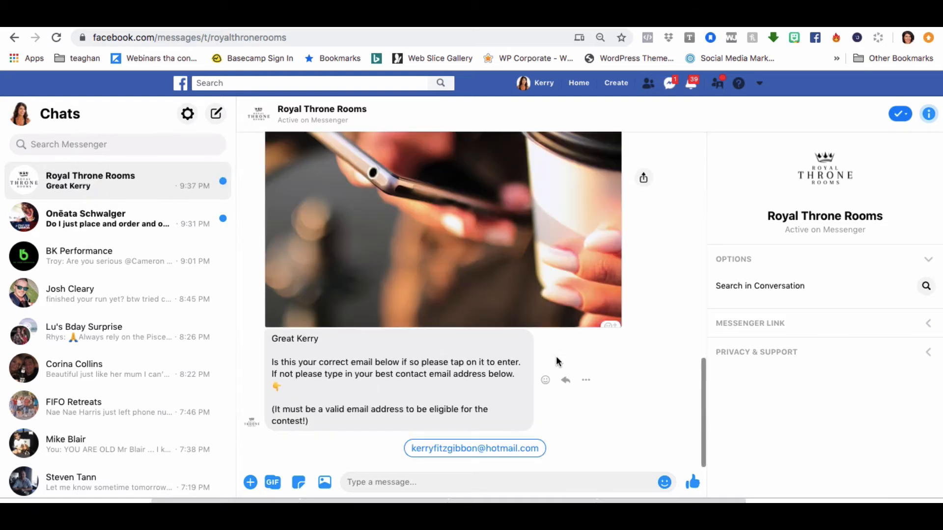
{"action": "left_click", "coordinate": [473, 448]}
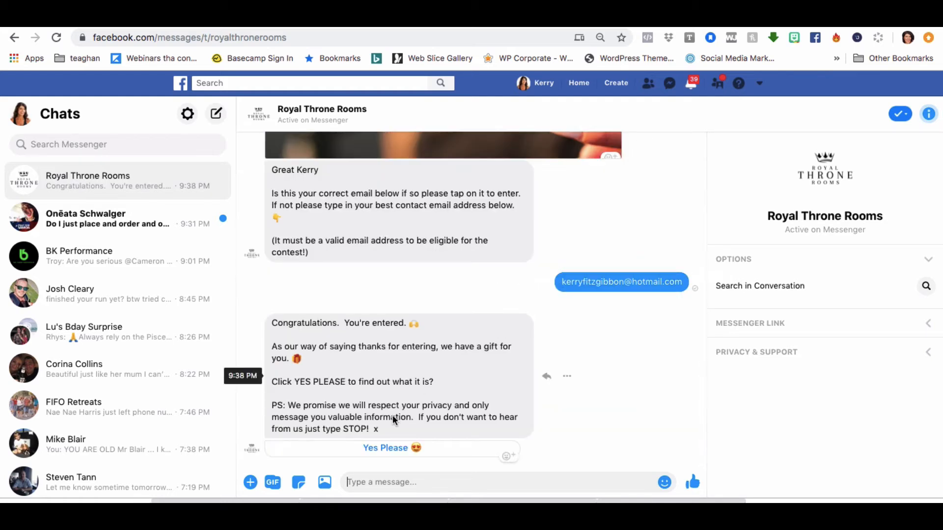
{"action": "left_click", "coordinate": [385, 447]}
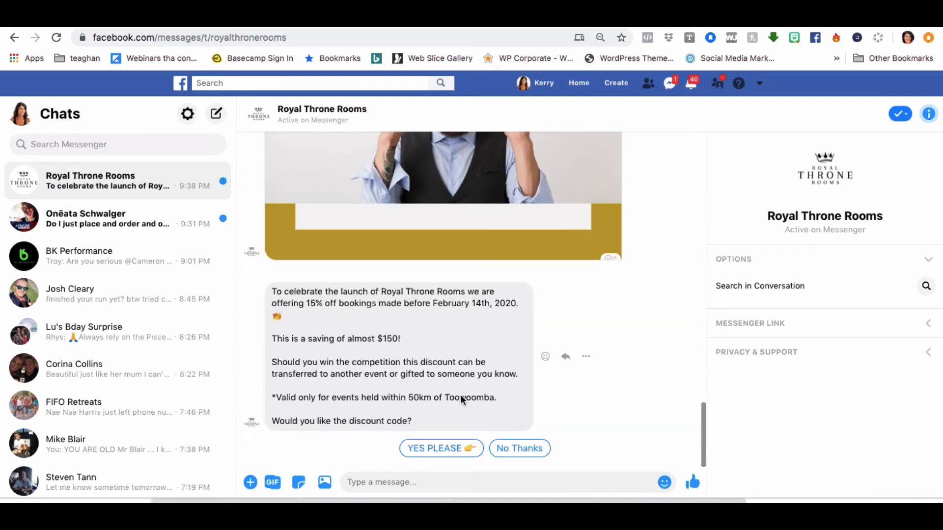
{"action": "left_click", "coordinate": [441, 447]}
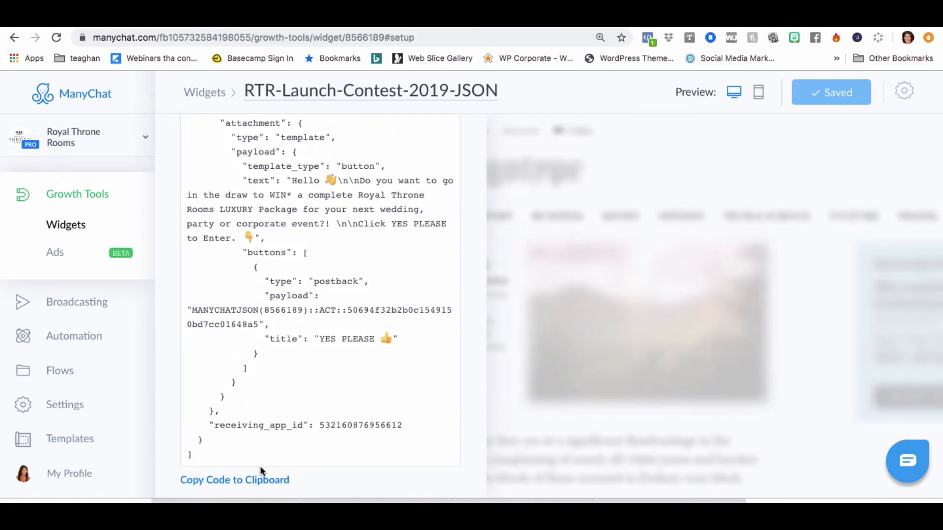
Step: Copy the widget's JSON code and open the Santa ad's Advanced JSON Setup editor
{"action": "left_click", "coordinate": [234, 480]}
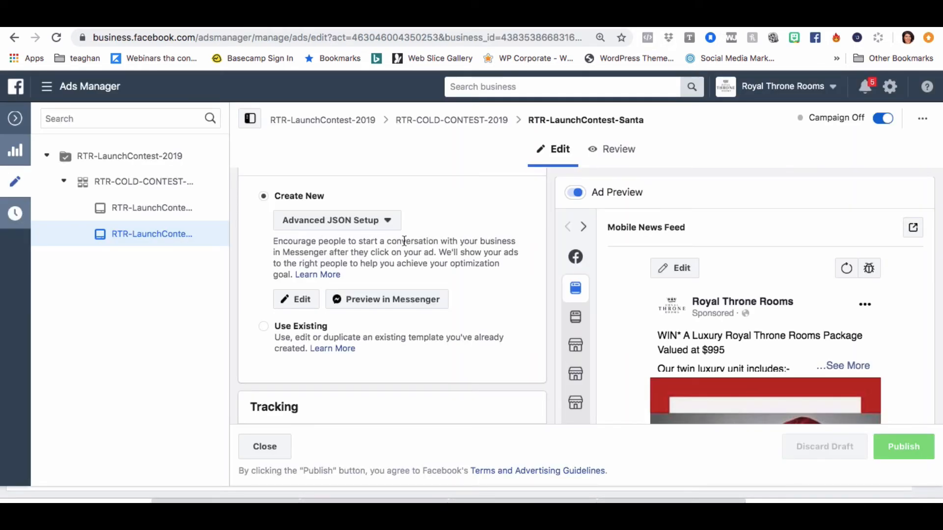
{"action": "mouse_move", "coordinate": [388, 222]}
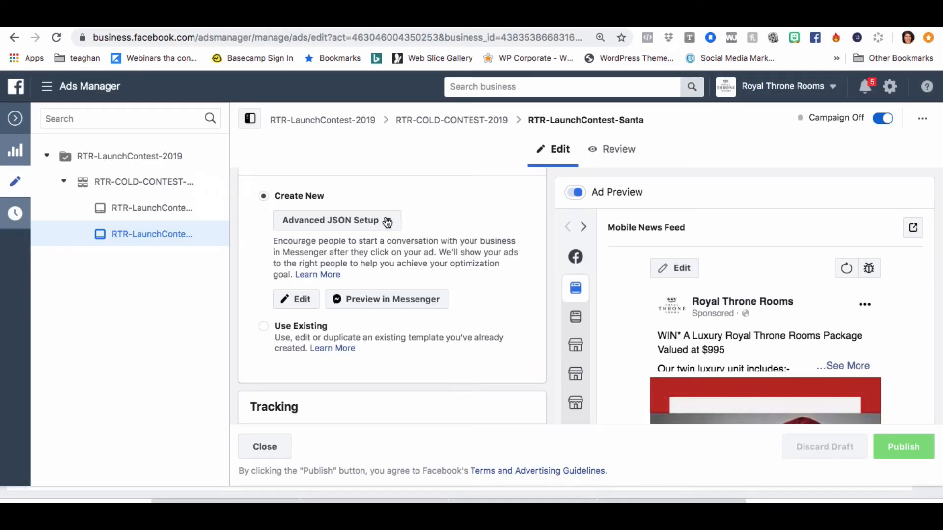
{"action": "left_click", "coordinate": [336, 220]}
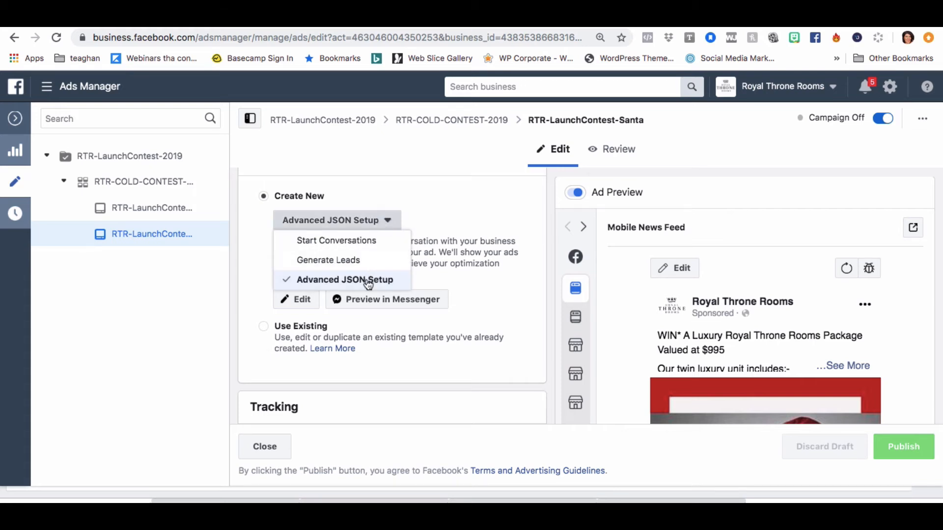
{"action": "left_click", "coordinate": [295, 300]}
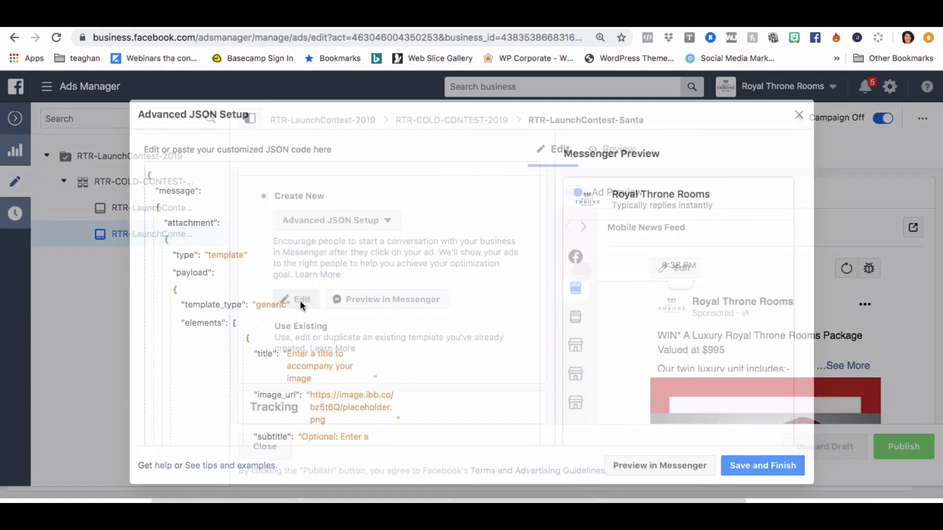
{"action": "left_click", "coordinate": [295, 299]}
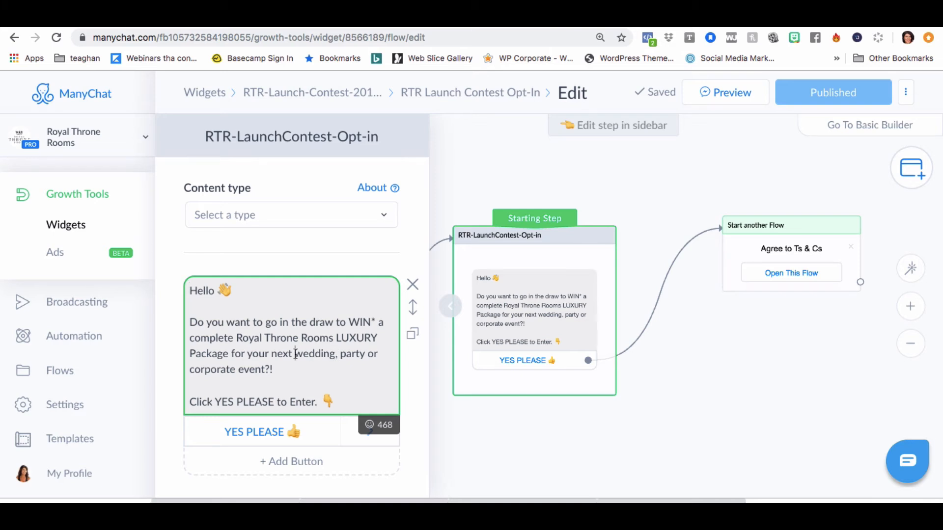
Step: Trim the opt-in text to end 'for your next event?' without the extra exclamation mark, then publish
{"action": "left_click_drag", "start_coordinate": [295, 352], "coordinate": [236, 369]}
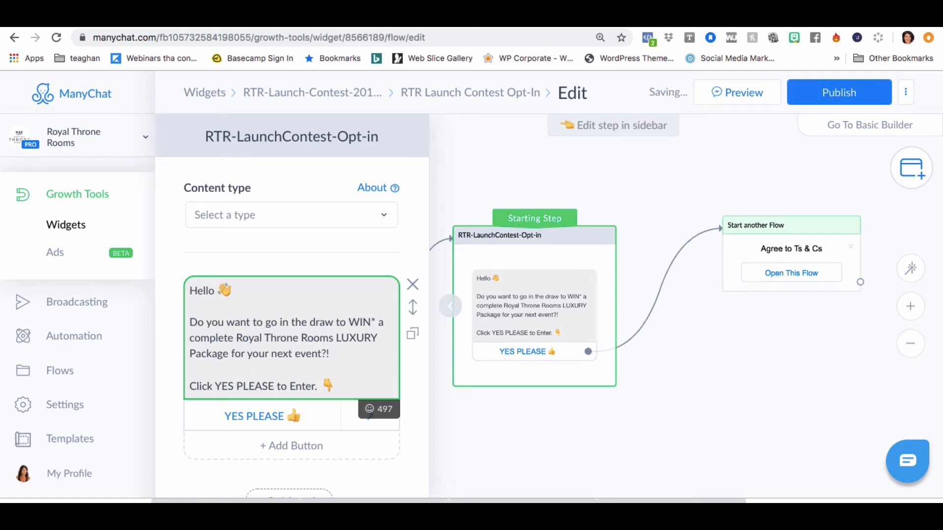
{"action": "key", "text": "Backspace"}
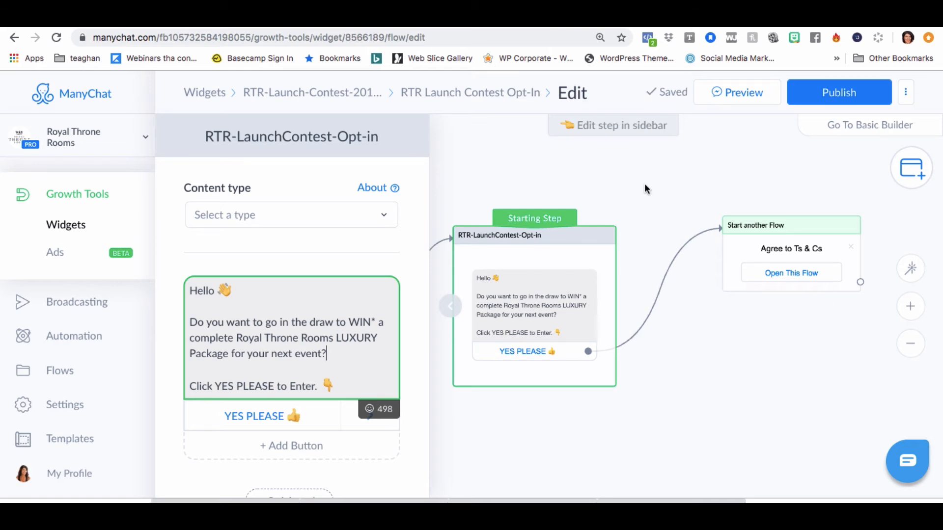
{"action": "left_click", "coordinate": [838, 92]}
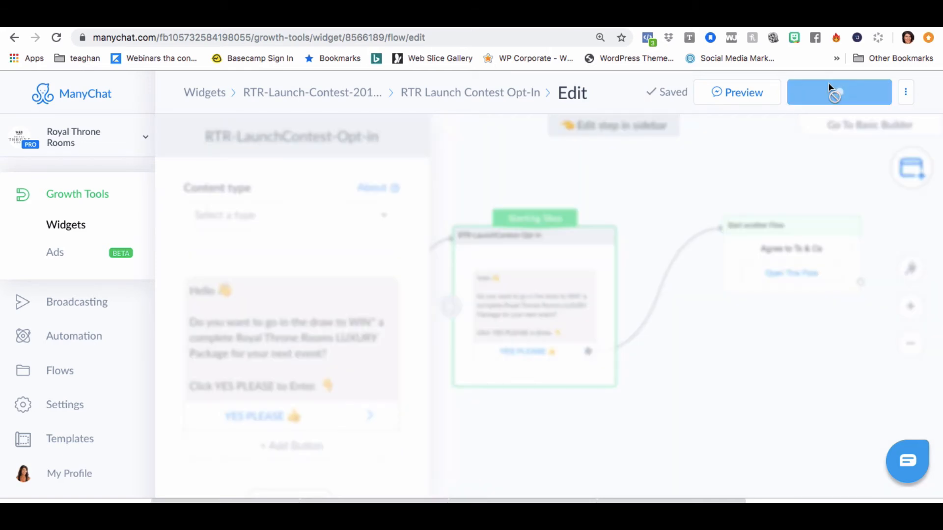
{"action": "left_click", "coordinate": [832, 92]}
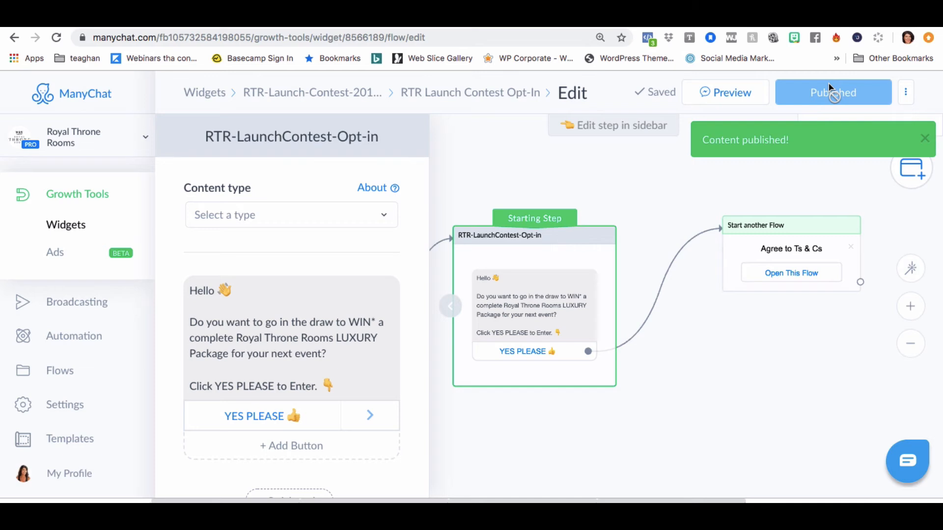
{"action": "mouse_move", "coordinate": [417, 102]}
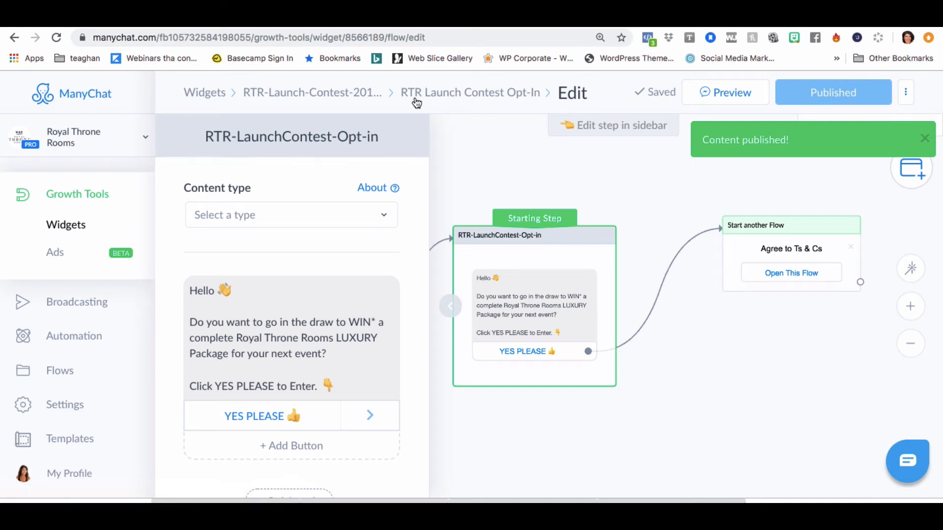
Step: Copy the JSON code from the widget's Setup tab
{"action": "left_click", "coordinate": [470, 93]}
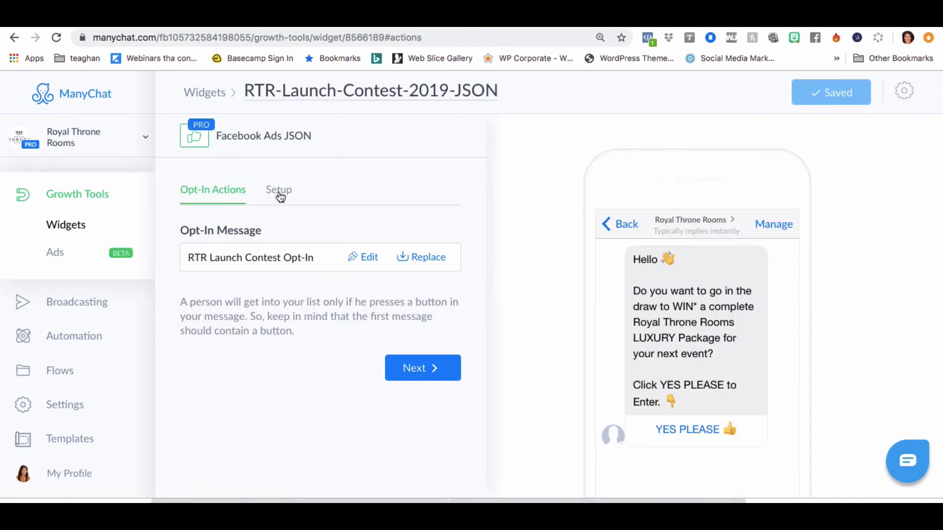
{"action": "left_click", "coordinate": [279, 190]}
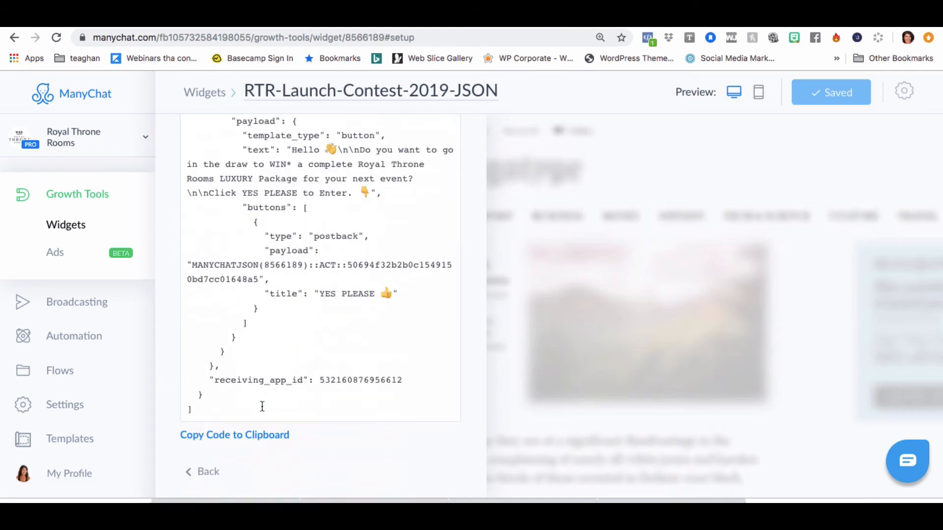
{"action": "left_click", "coordinate": [234, 435]}
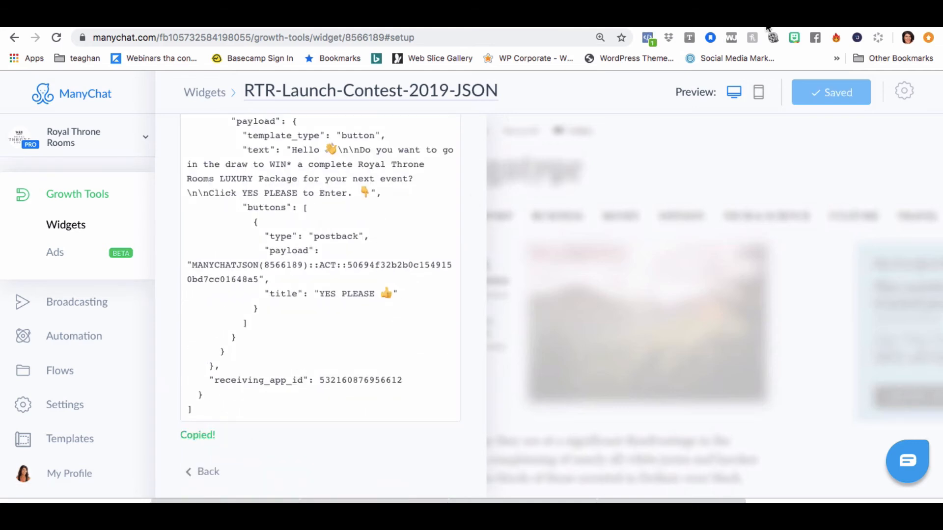
{"action": "mouse_move", "coordinate": [768, 30]}
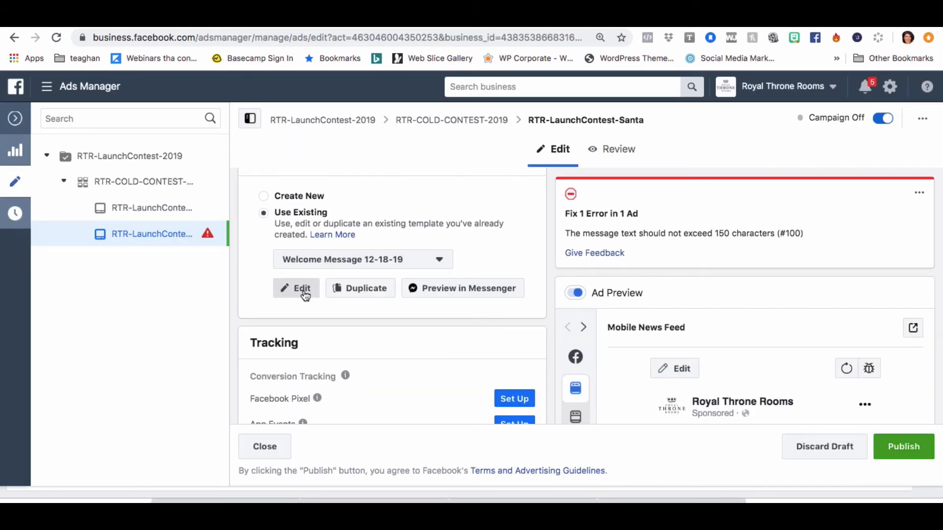
Step: Replace the Santa ad's Messenger JSON with the copied code and publish the ad
{"action": "left_click", "coordinate": [296, 288]}
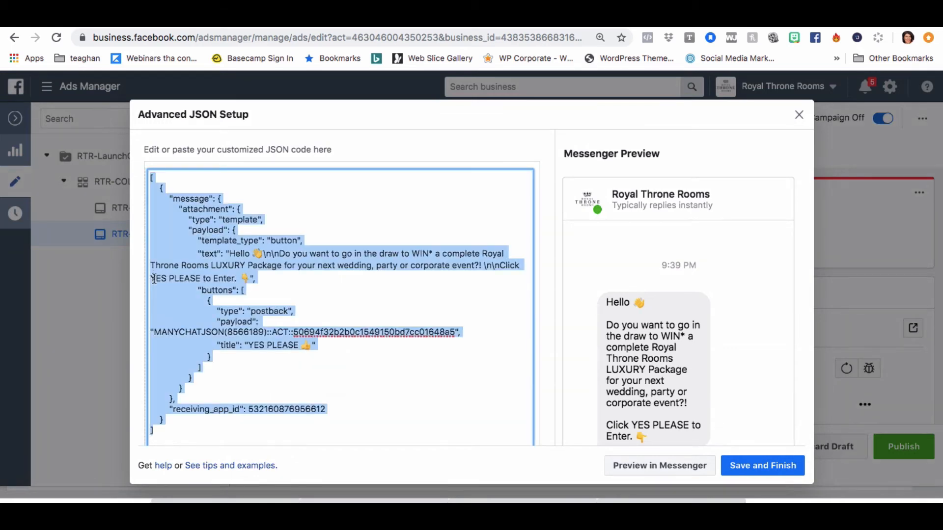
{"action": "key", "text": "Delete"}
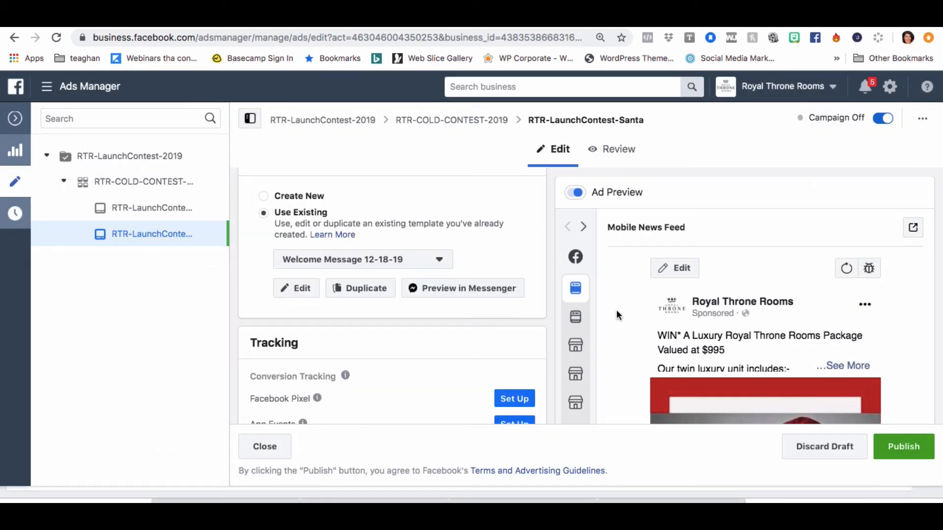
{"action": "mouse_move", "coordinate": [621, 331]}
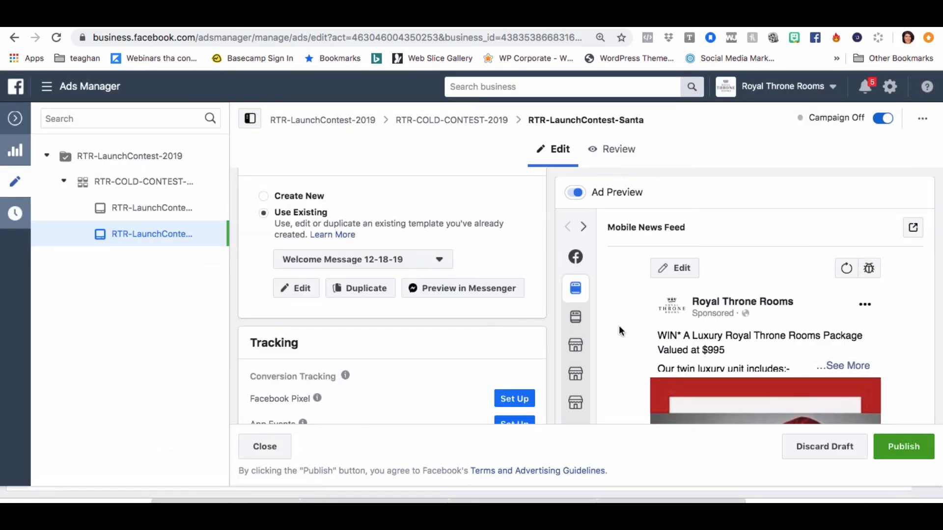
{"action": "scroll", "scroll_direction": "down", "scroll_amount": 3}
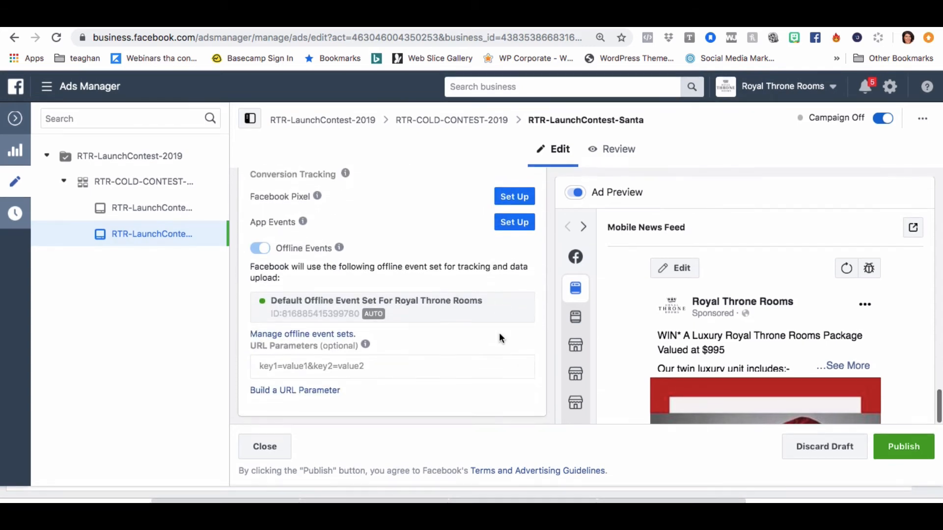
{"action": "scroll", "scroll_direction": "down", "scroll_amount": 3}
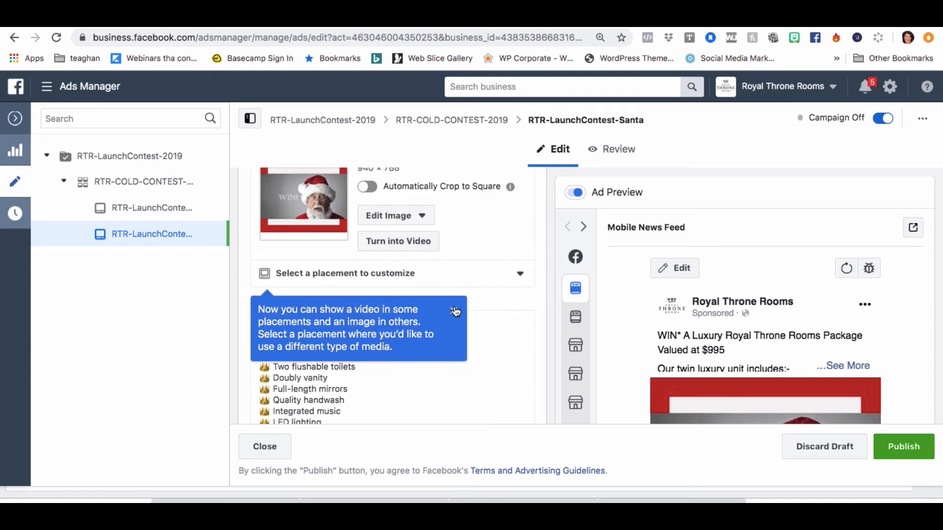
{"action": "mouse_move", "coordinate": [908, 458]}
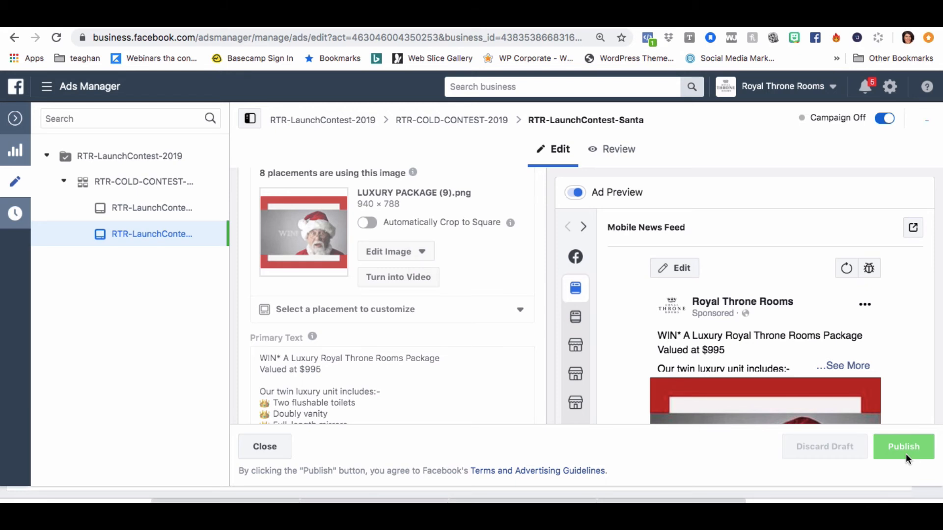
{"action": "left_click", "coordinate": [903, 447]}
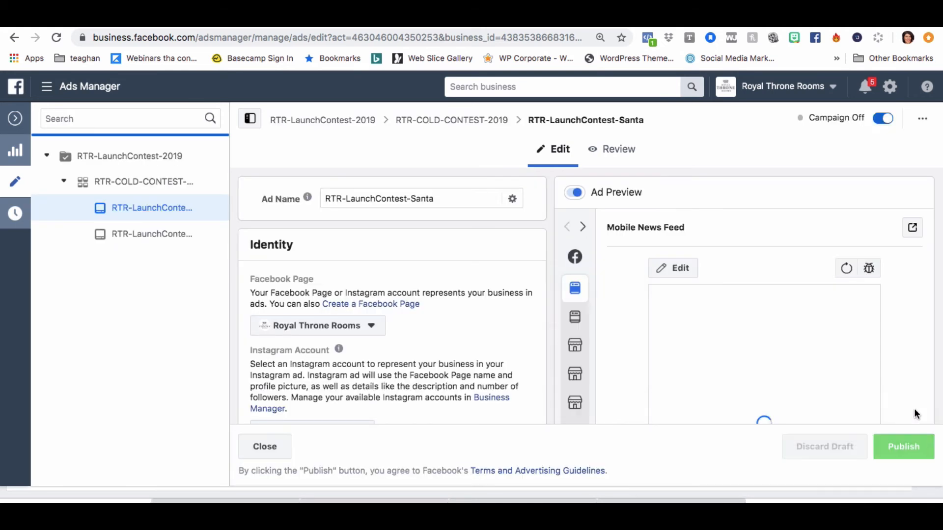
Step: Paste the 'for your next event?' JSON into the RTR-LaunchContest-2020 ad, save, and publish
{"action": "left_click", "coordinate": [922, 119]}
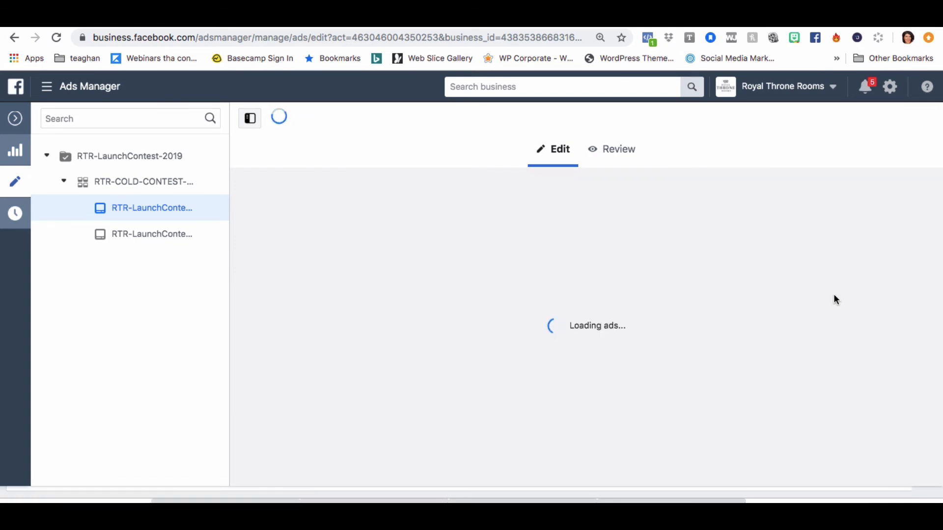
{"action": "left_click", "coordinate": [151, 208]}
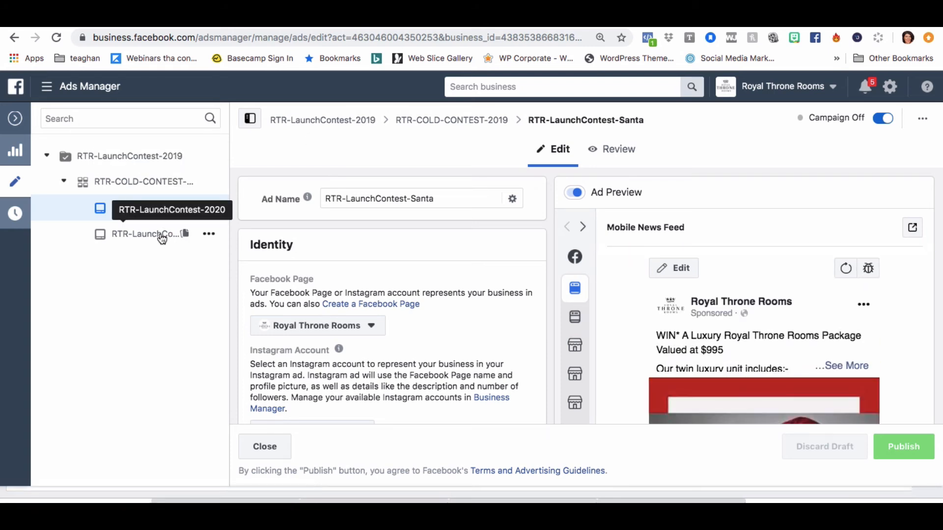
{"action": "left_click", "coordinate": [145, 233]}
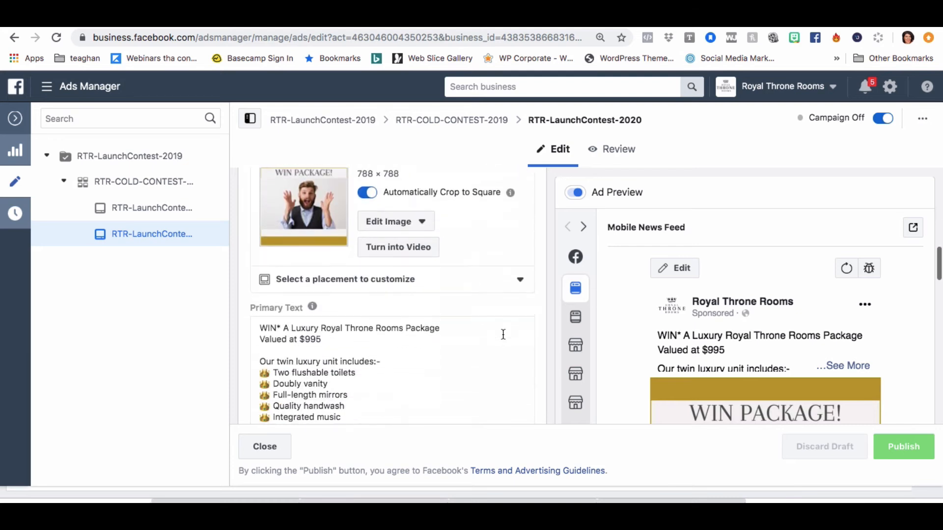
{"action": "scroll", "scroll_direction": "down", "scroll_amount": 3}
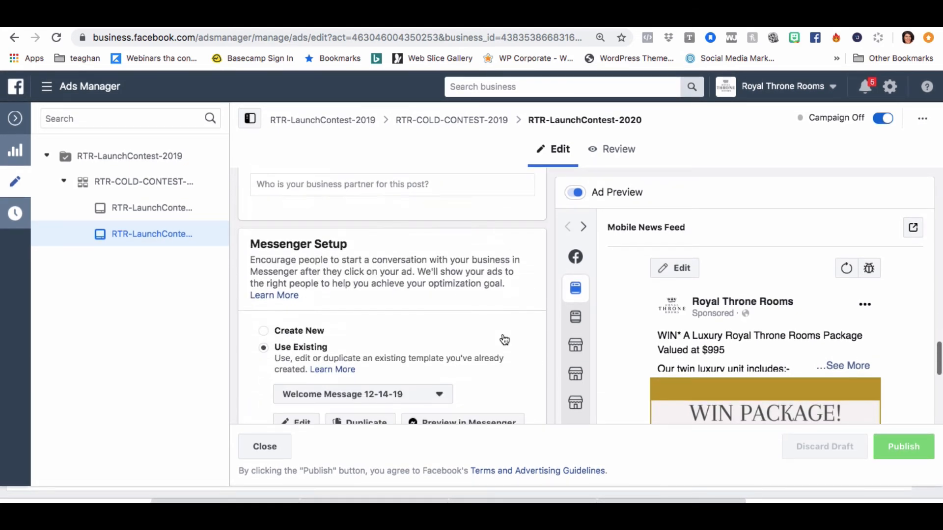
{"action": "scroll", "scroll_direction": "down", "scroll_amount": 3}
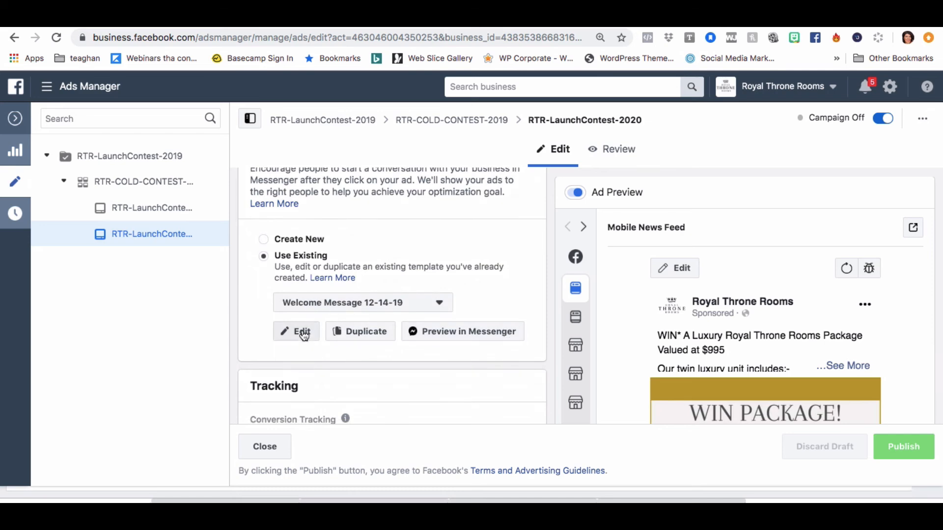
{"action": "left_click", "coordinate": [295, 331]}
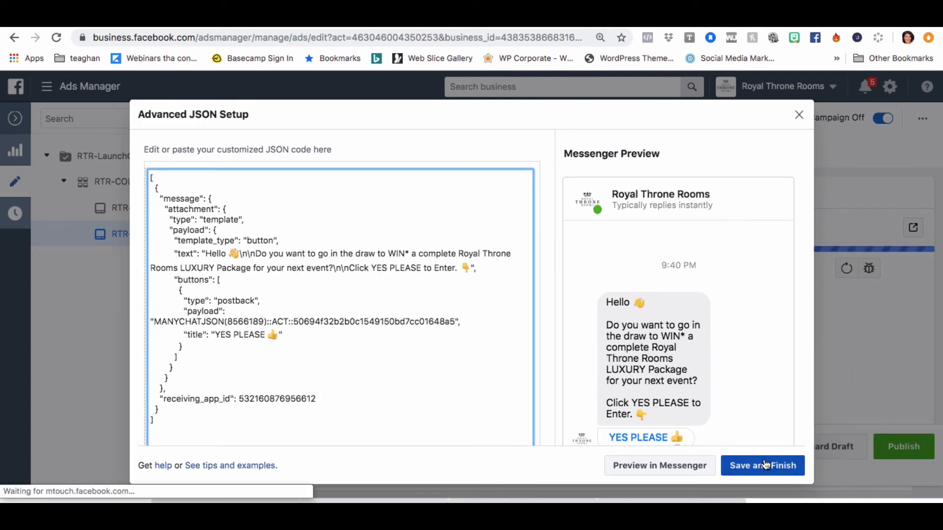
{"action": "left_click", "coordinate": [762, 465]}
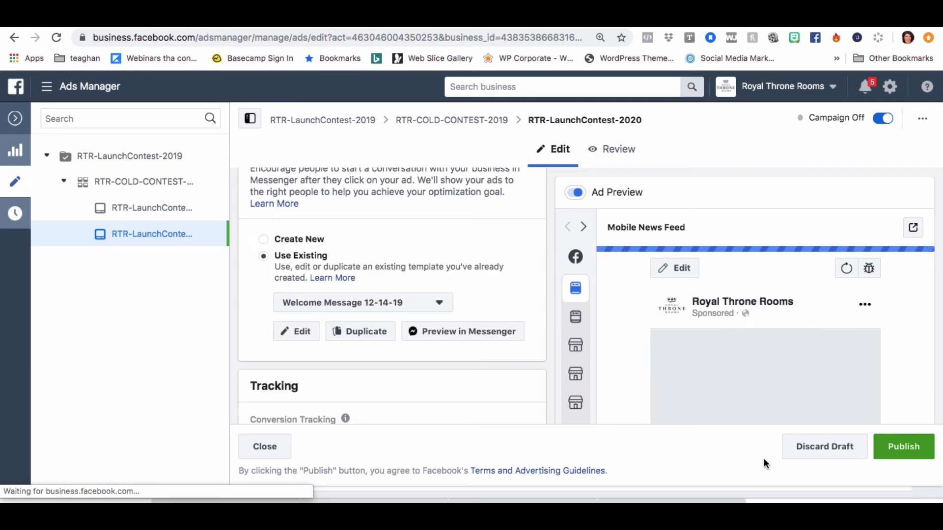
{"action": "left_click", "coordinate": [903, 446]}
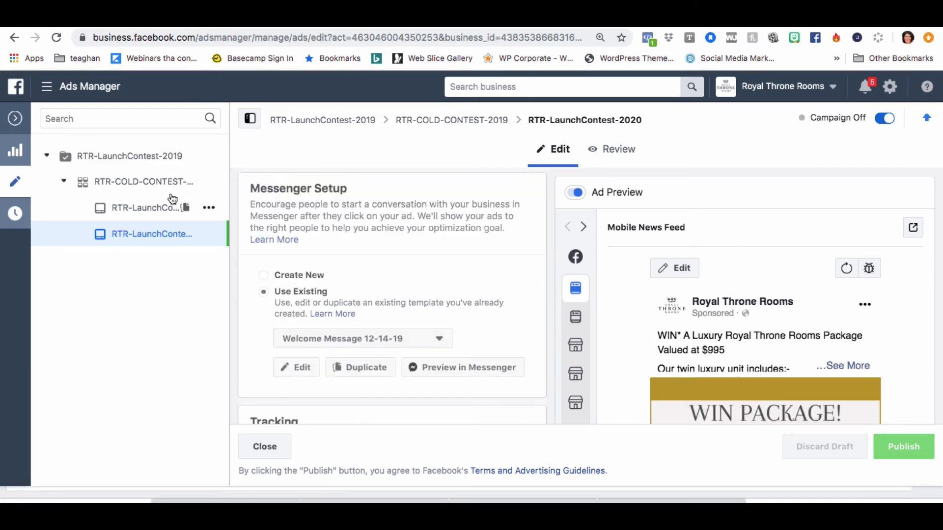
{"action": "mouse_move", "coordinate": [145, 207]}
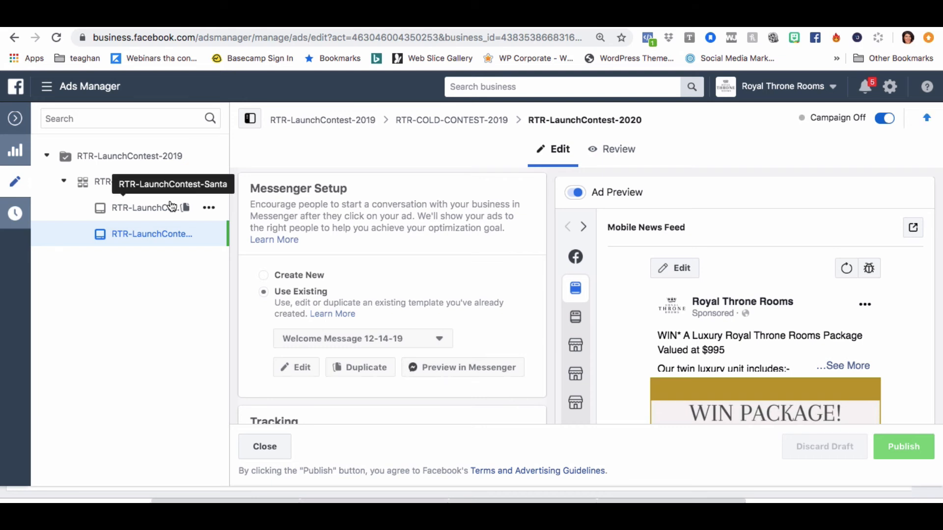
Step: Publish the RTR-LaunchContest-Santa ad and choose Share a Link from its Ad Preview
{"action": "left_click", "coordinate": [144, 208]}
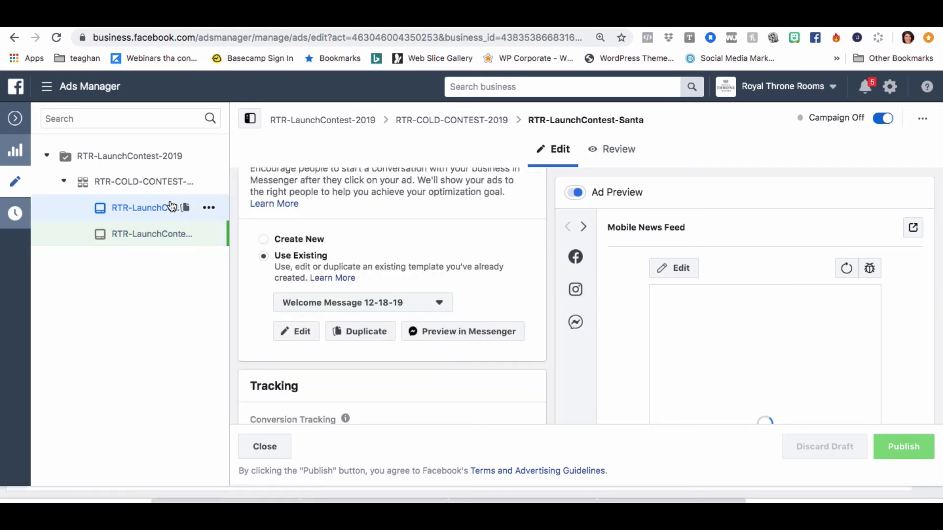
{"action": "left_click", "coordinate": [903, 446]}
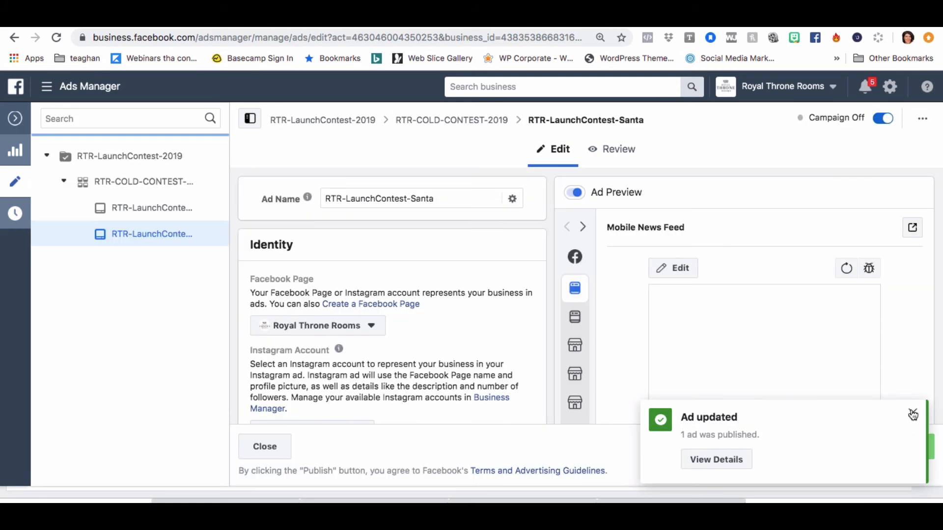
{"action": "left_click", "coordinate": [911, 228]}
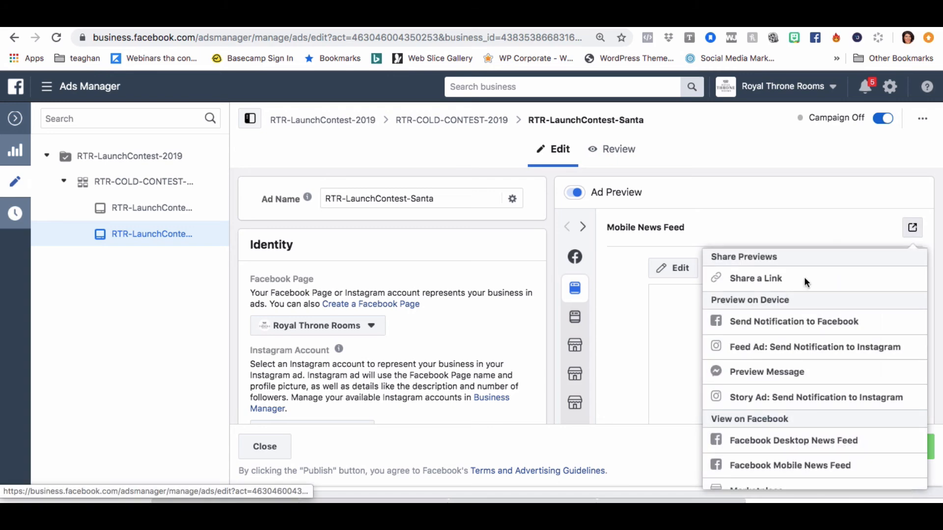
{"action": "left_click", "coordinate": [755, 278]}
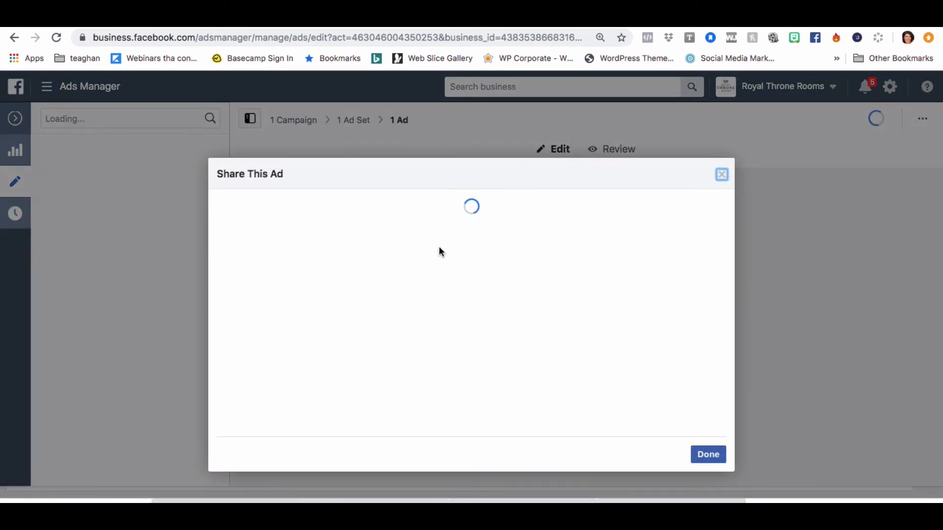
{"action": "left_click", "coordinate": [399, 318]}
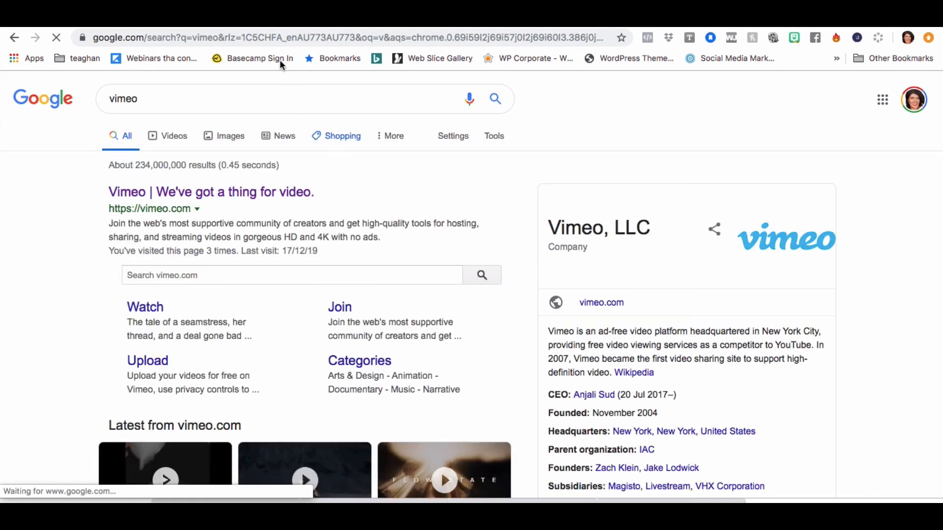
{"action": "type", "text": "https://fb.me/2sZ0ByHMdoWFnBe"}
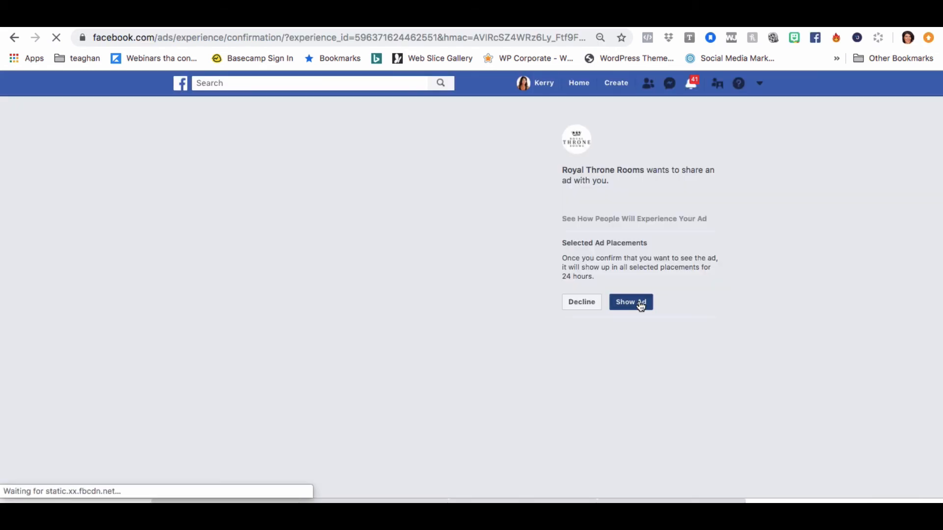
{"action": "left_click", "coordinate": [630, 302]}
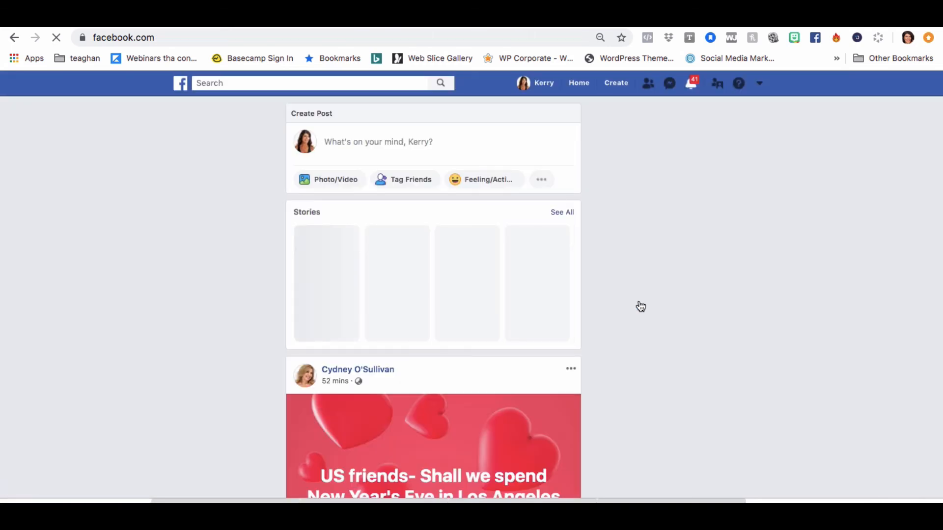
{"action": "scroll", "scroll_direction": "down", "scroll_amount": 3}
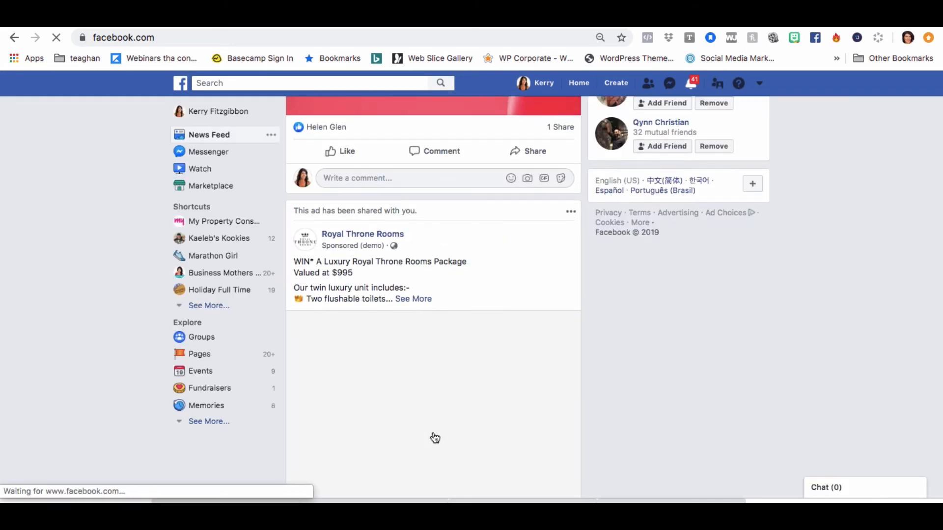
{"action": "scroll", "scroll_direction": "down", "scroll_amount": 3}
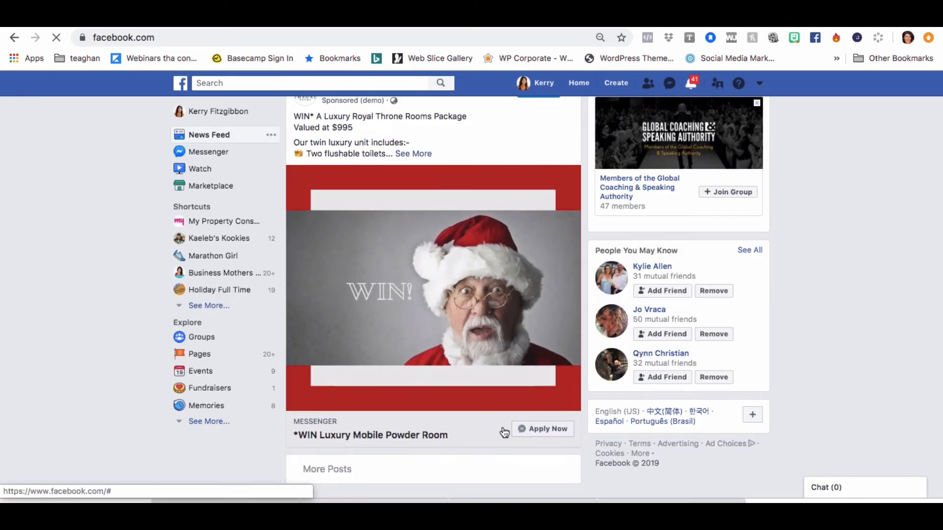
{"action": "left_click", "coordinate": [542, 429]}
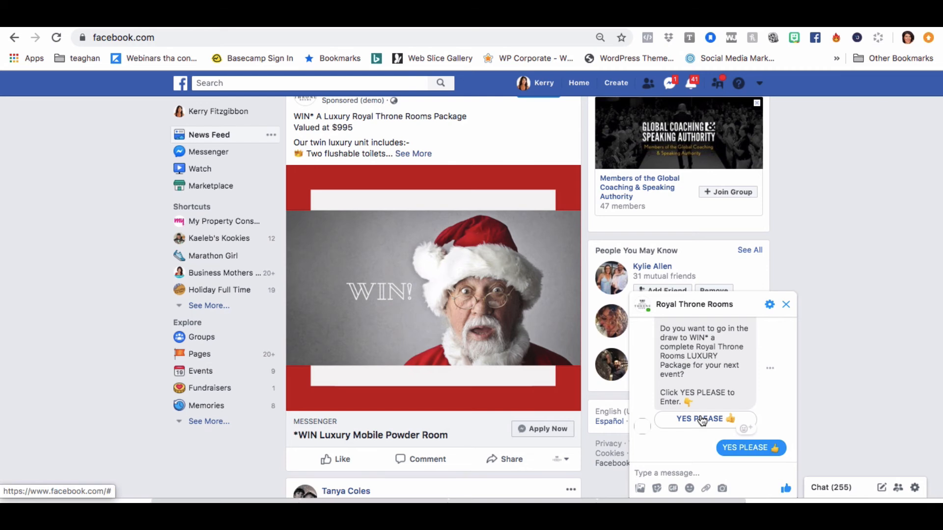
Step: Reply YES PLEASE, then I AGREE, then confirm the suggested email address
{"action": "left_click", "coordinate": [698, 418]}
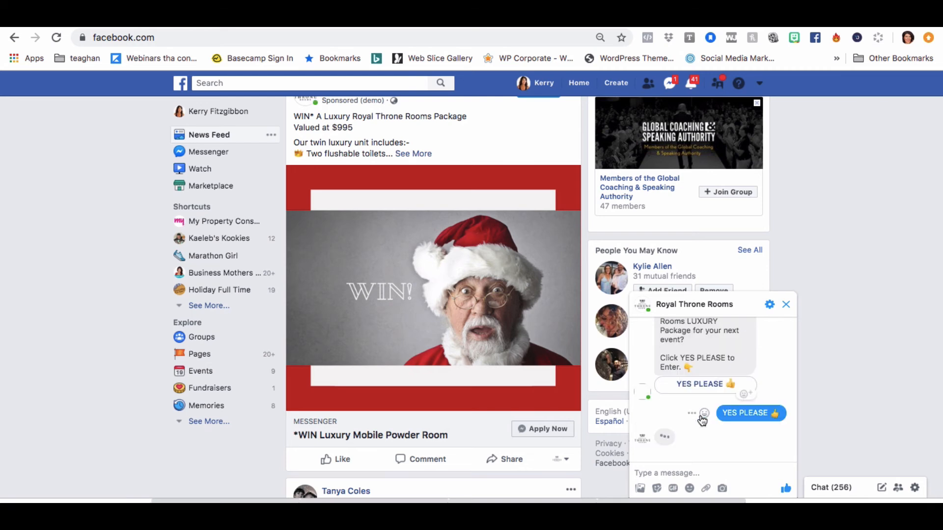
{"action": "left_click", "coordinate": [750, 413]}
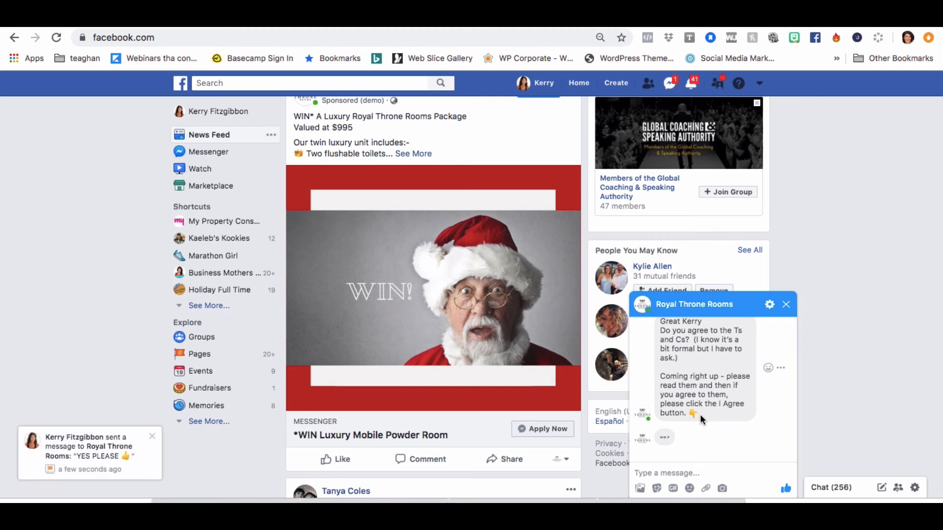
{"action": "scroll", "scroll_direction": "down", "scroll_amount": 3}
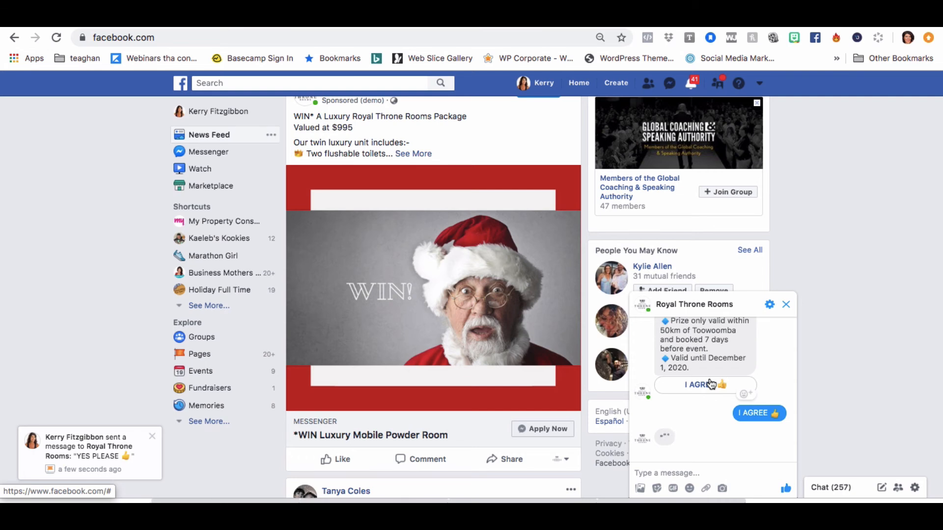
{"action": "left_click", "coordinate": [758, 413]}
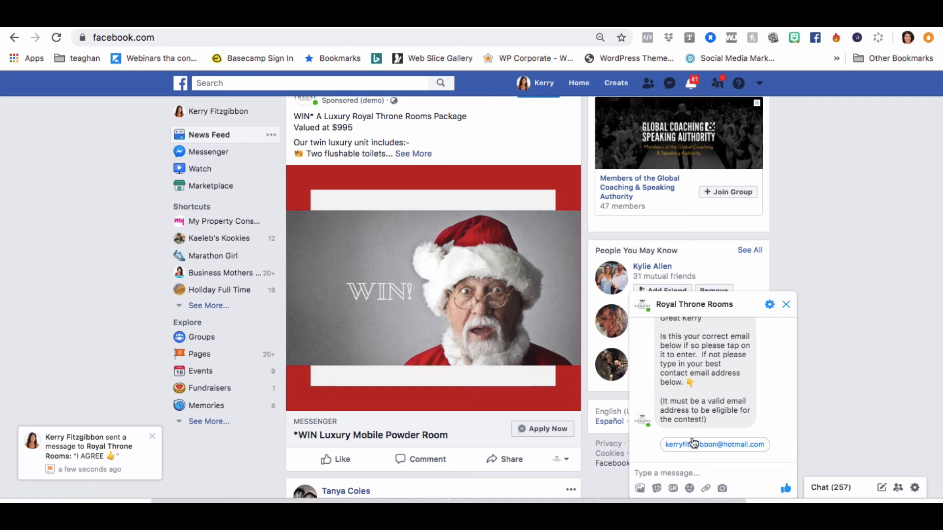
{"action": "left_click", "coordinate": [713, 444]}
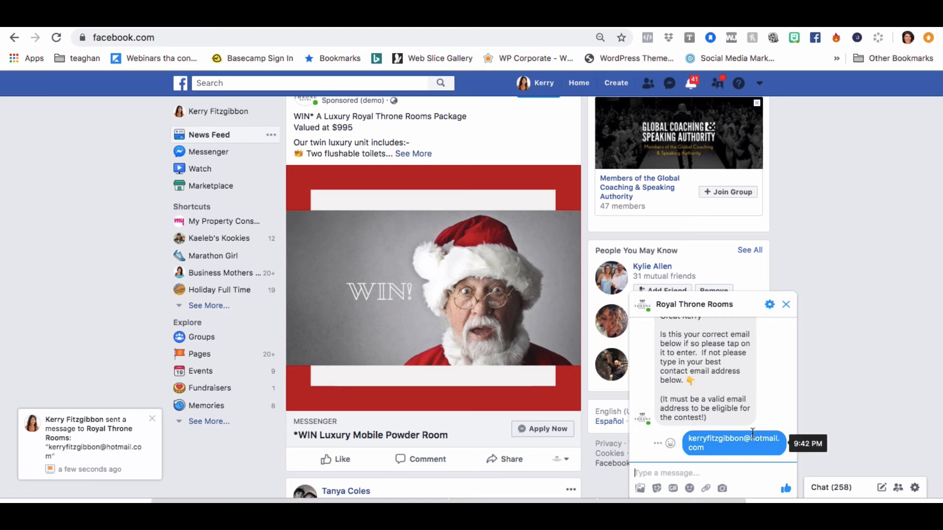
{"action": "mouse_move", "coordinate": [659, 445]}
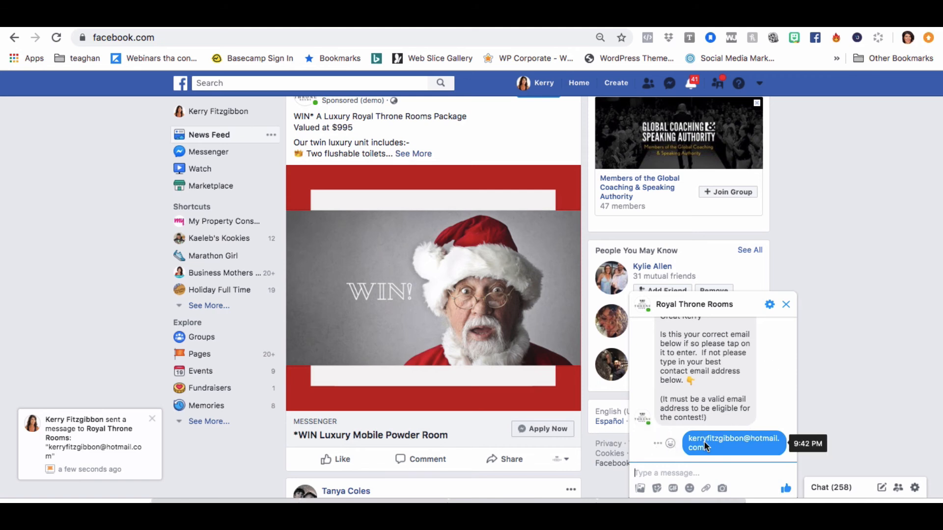
{"action": "mouse_move", "coordinate": [595, 144]}
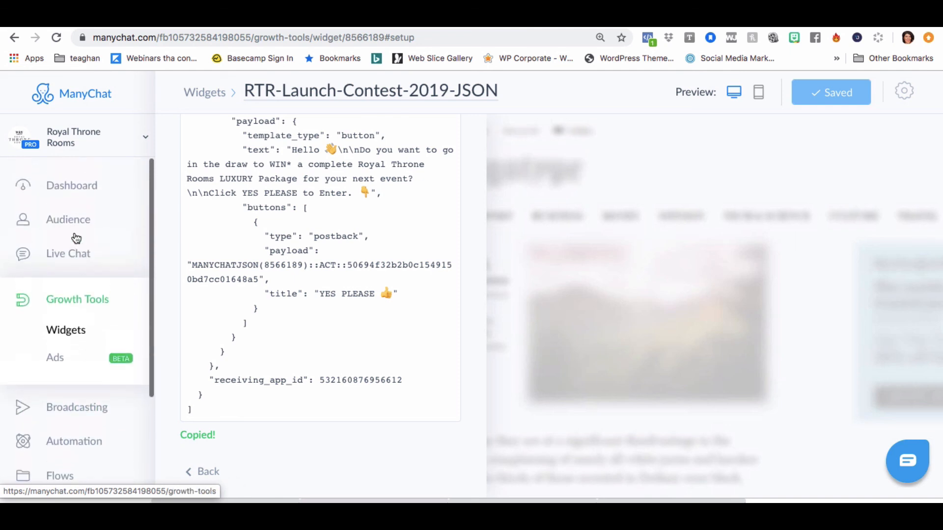
Step: In Audience, bulk-unsubscribe only the newest test subscriber from the RTR-Lux-Contest sequence
{"action": "left_click", "coordinate": [67, 220]}
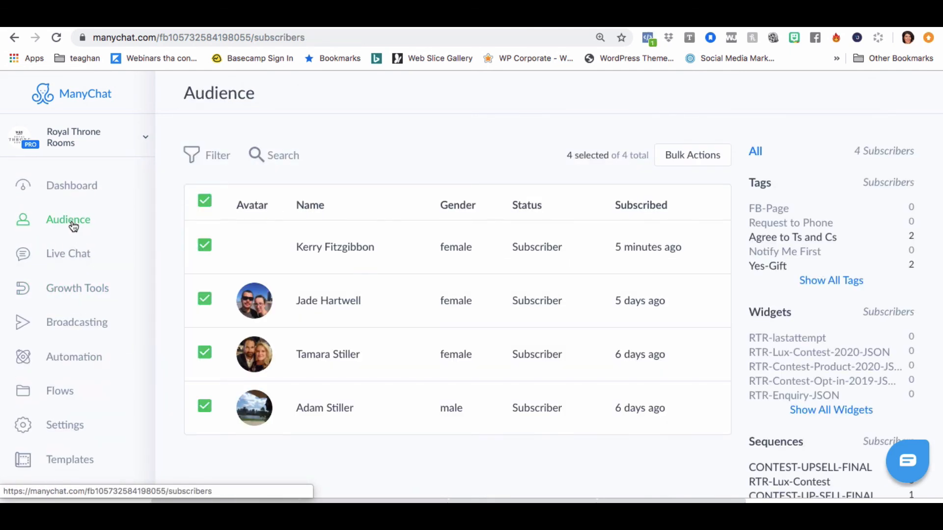
{"action": "left_click", "coordinate": [204, 200]}
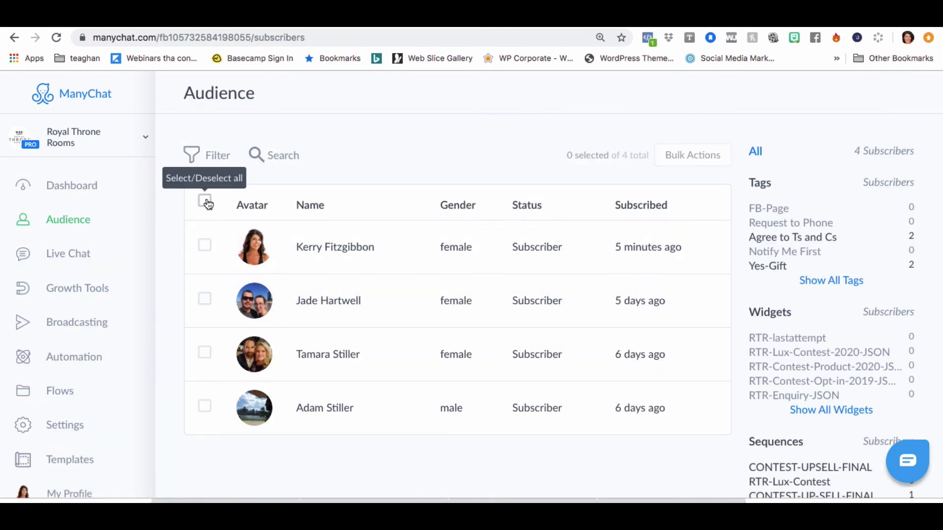
{"action": "left_click", "coordinate": [203, 245]}
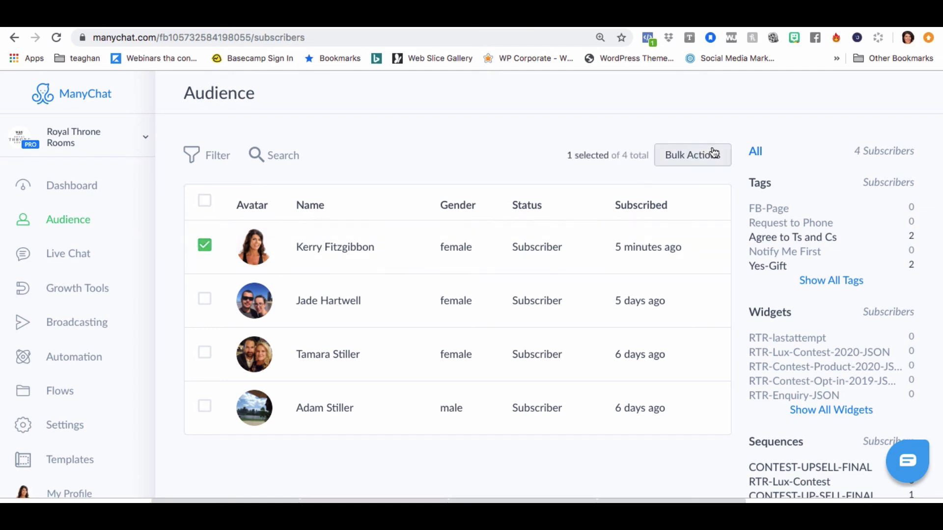
{"action": "left_click", "coordinate": [691, 155]}
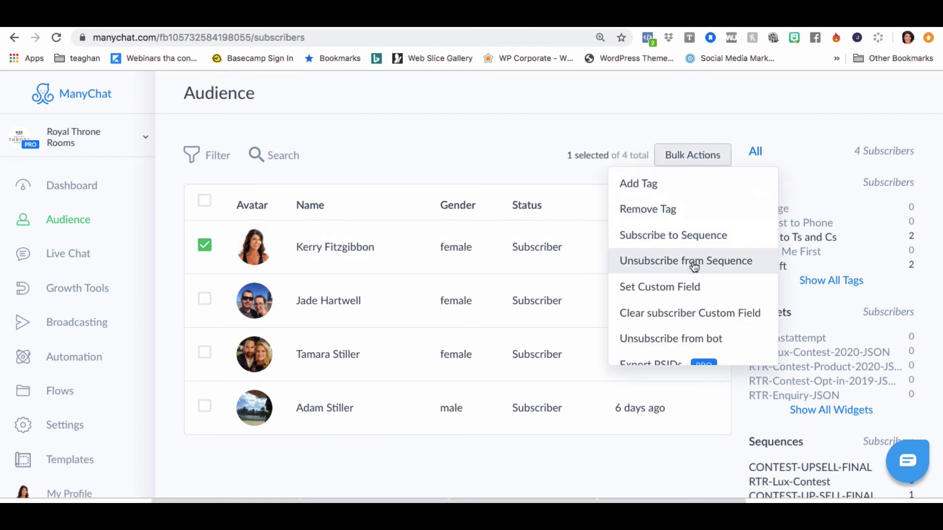
{"action": "left_click", "coordinate": [685, 260]}
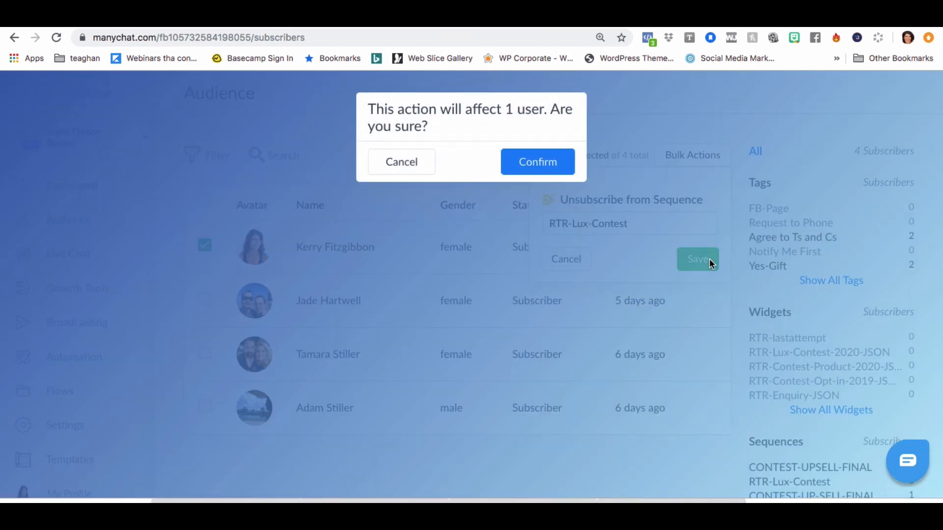
{"action": "left_click", "coordinate": [537, 161]}
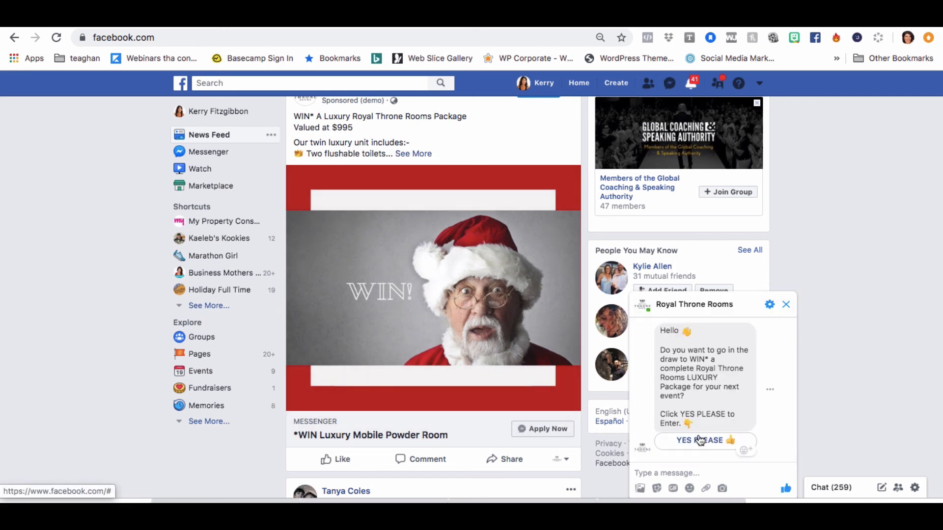
Step: Accept the draw invitation, agree to the contest terms and confirm the suggested email
{"action": "left_click", "coordinate": [699, 440]}
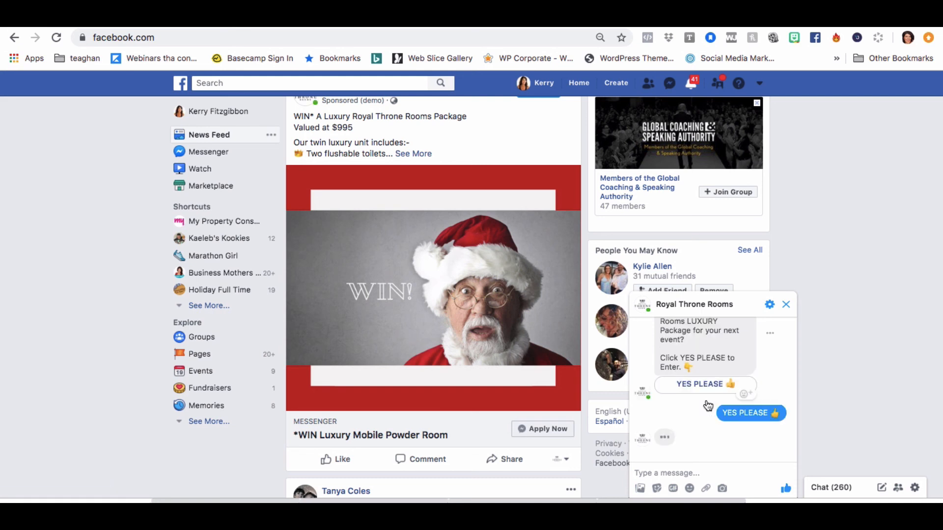
{"action": "left_click", "coordinate": [750, 413]}
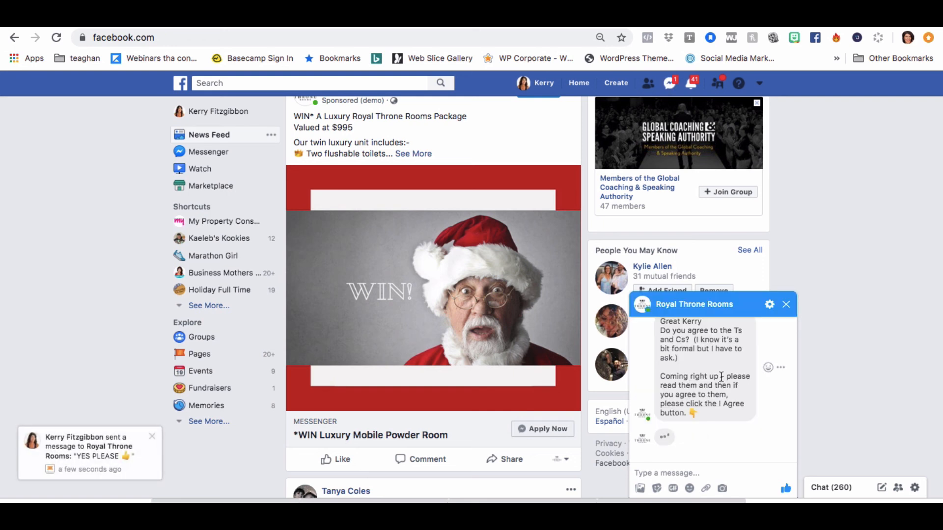
{"action": "left_click", "coordinate": [699, 419]}
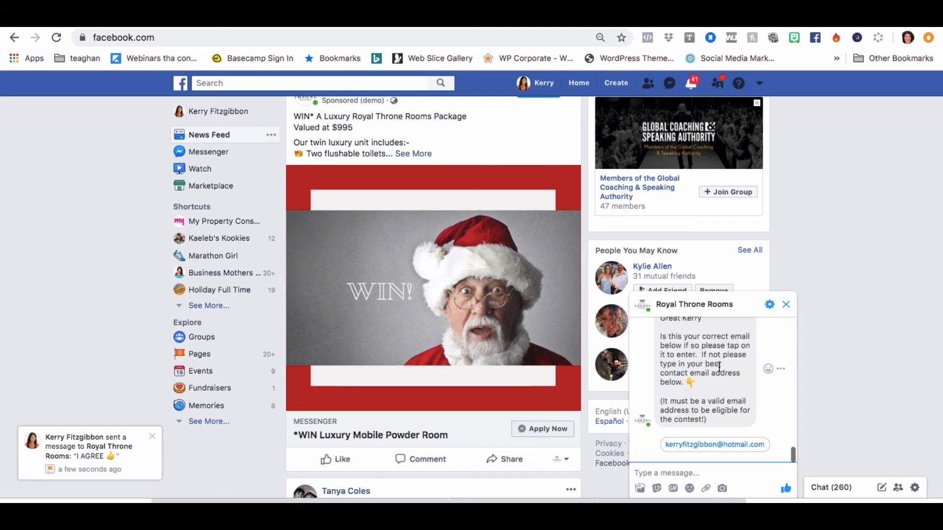
{"action": "left_click", "coordinate": [714, 445]}
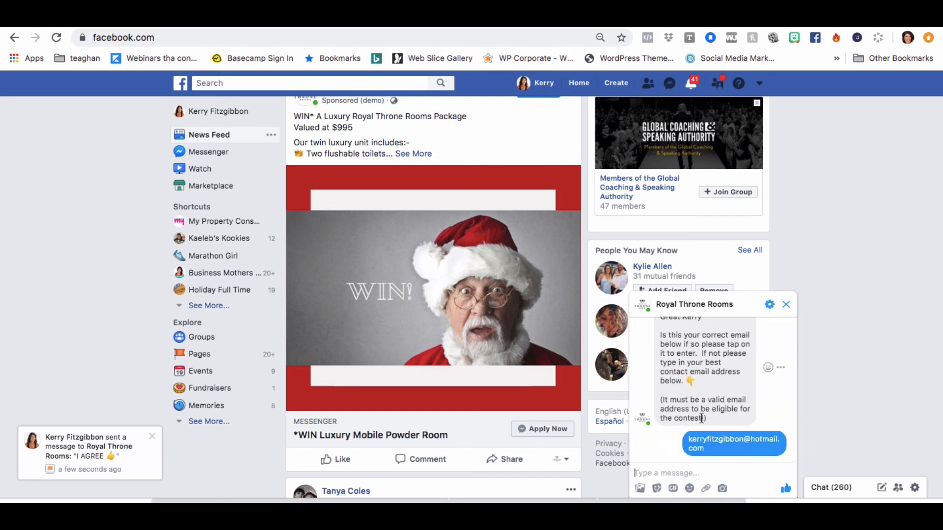
Step: Answer Yes Please and accept the offered discount code
{"action": "scroll", "scroll_direction": "down", "scroll_amount": 3}
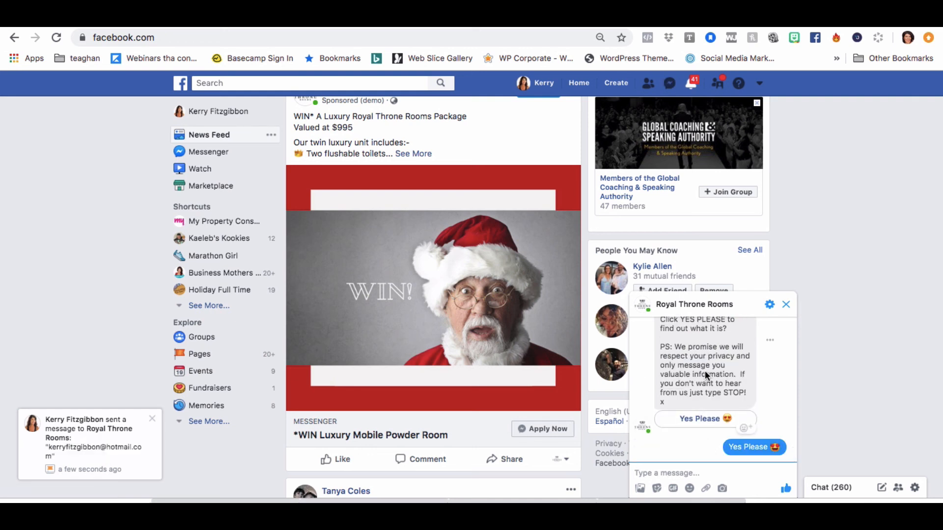
{"action": "left_click", "coordinate": [754, 446]}
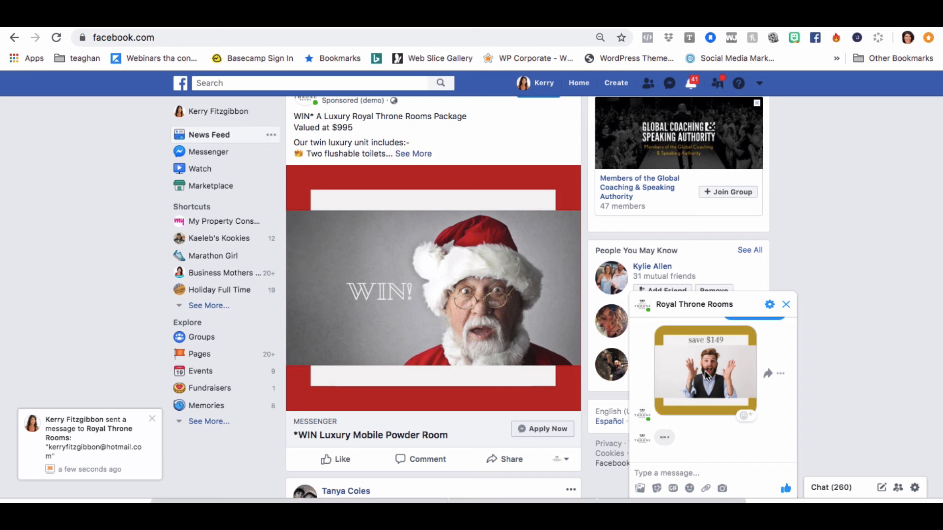
{"action": "left_click", "coordinate": [687, 445]}
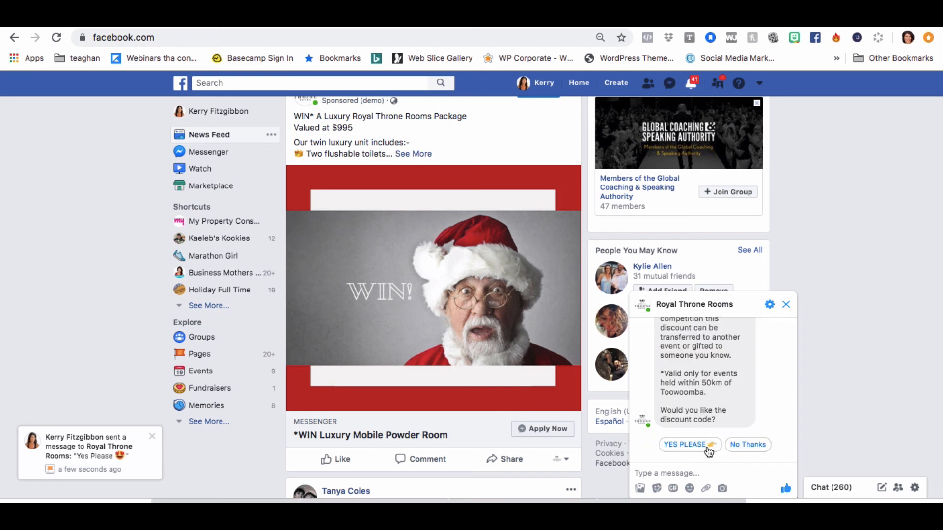
{"action": "left_click", "coordinate": [686, 444]}
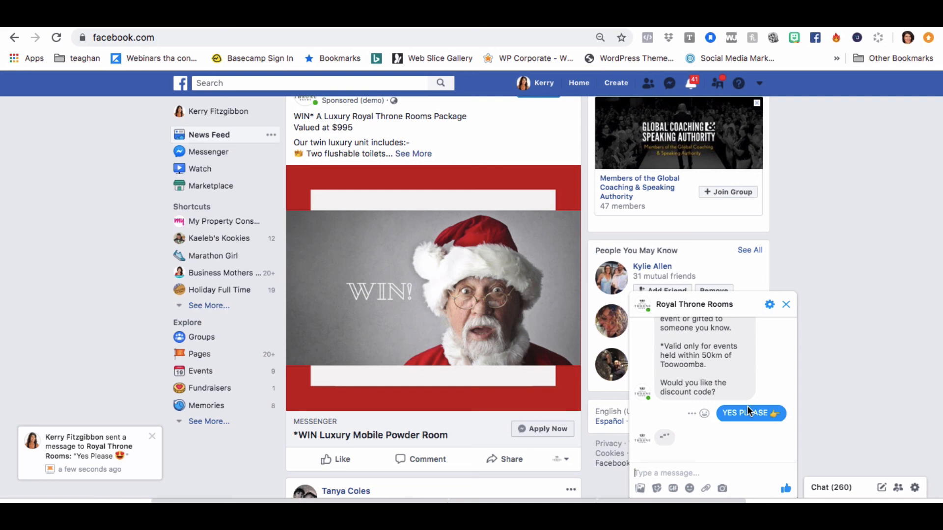
{"action": "left_click", "coordinate": [750, 413]}
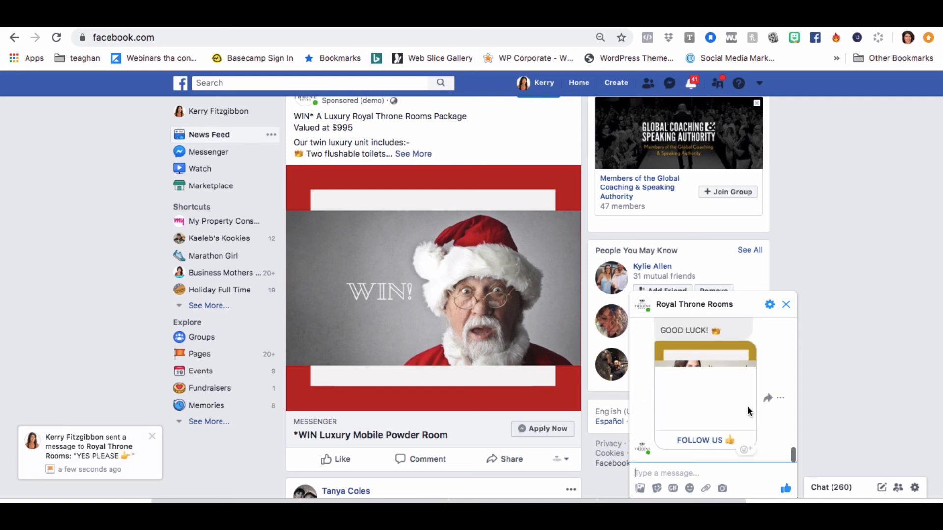